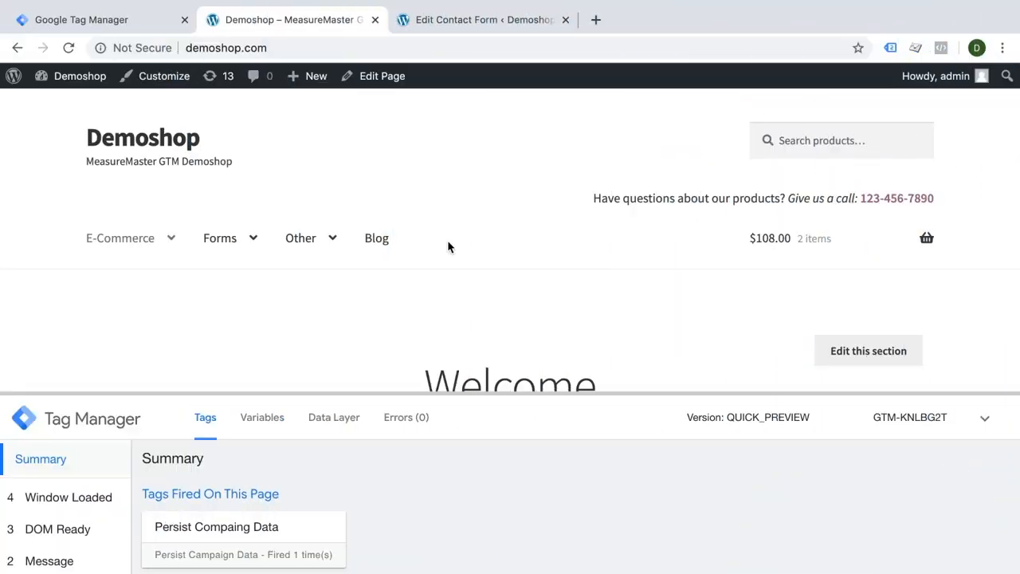
mouse_move(682, 389)
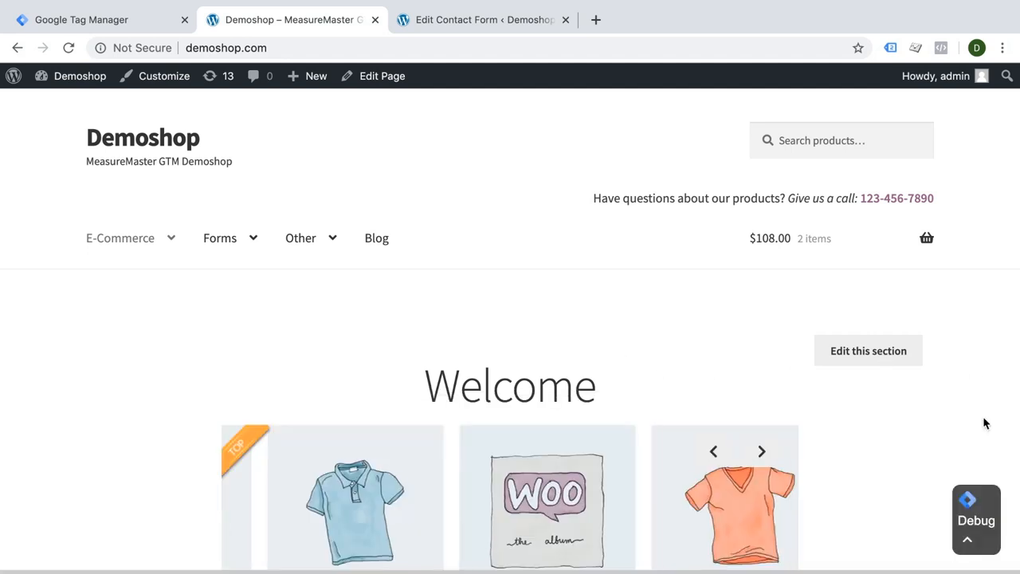
Navigate via Forms to the Contact Form 7 page and hide the GTM debug pane to view the form
click(243, 263)
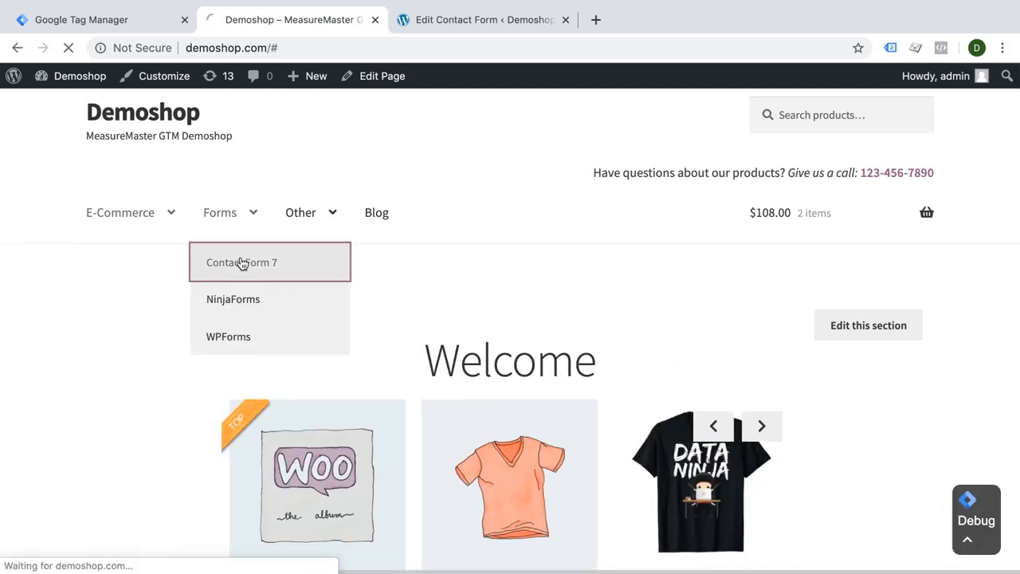
click(243, 261)
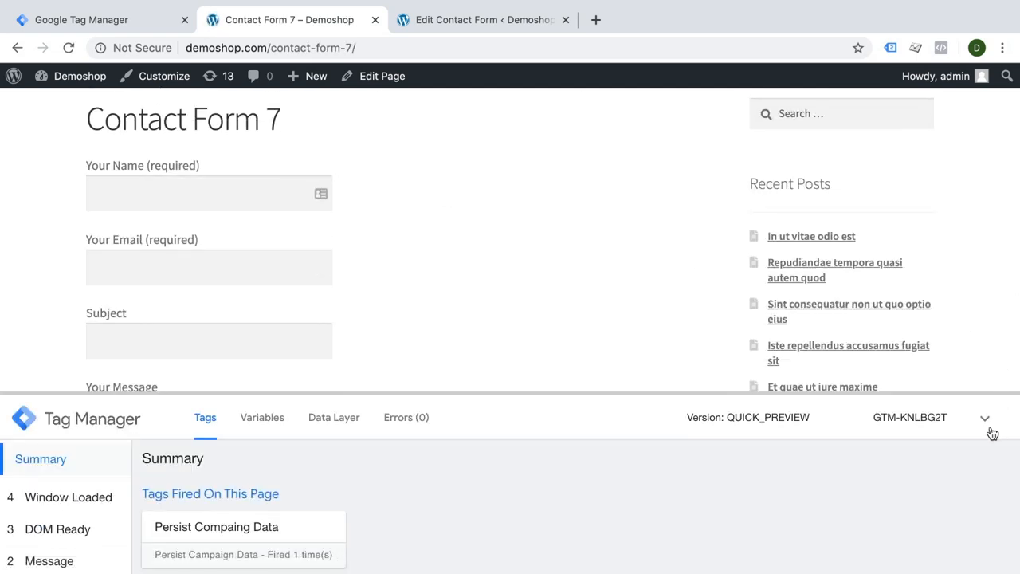
click(985, 418)
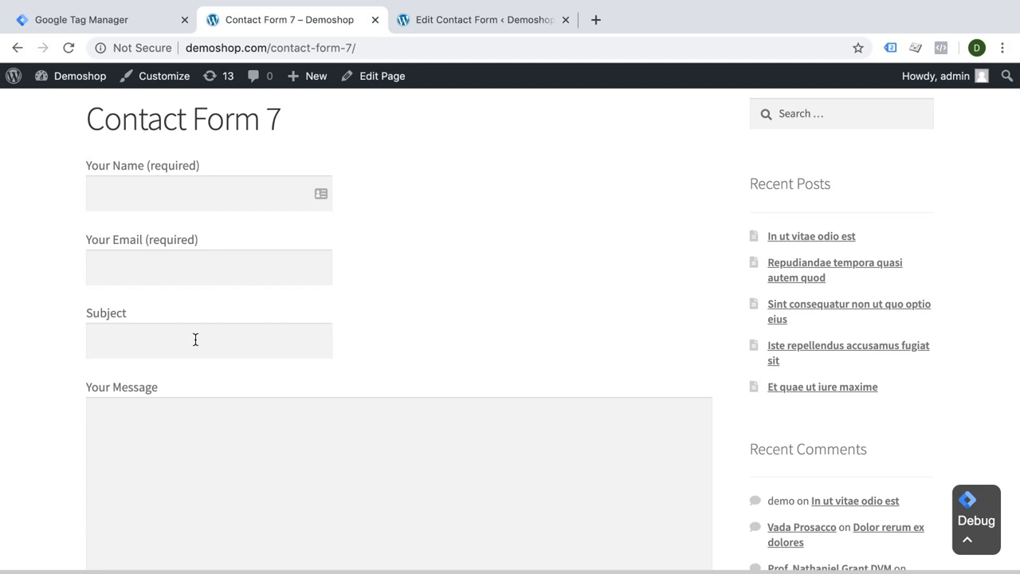
scroll(down, 3)
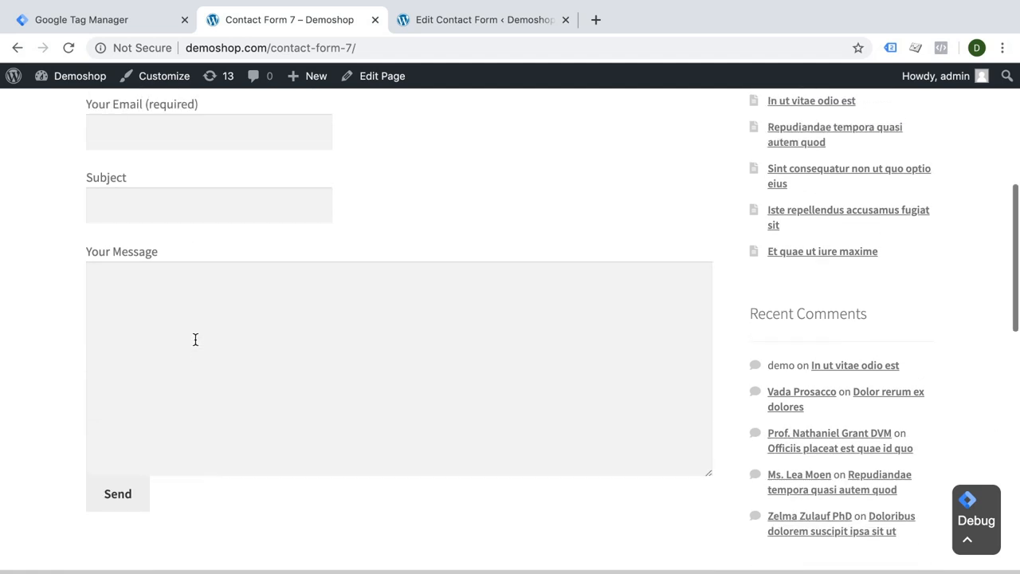
mouse_move(139, 526)
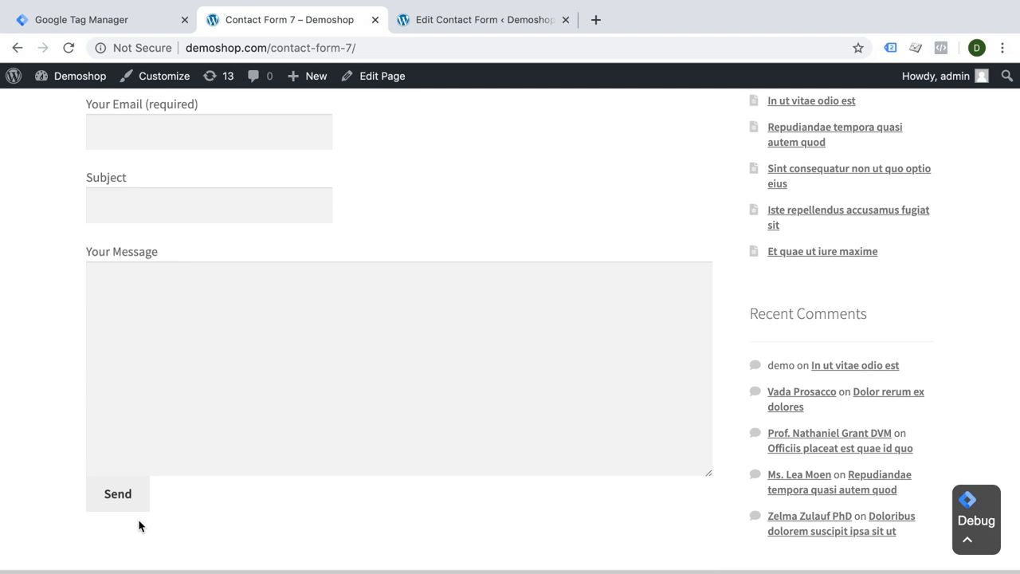
mouse_move(140, 522)
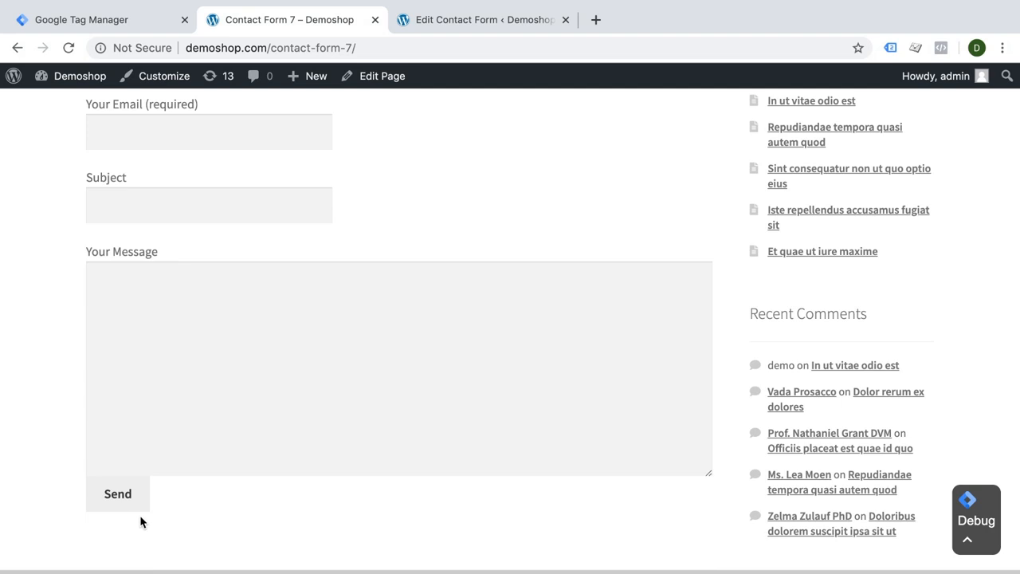
scroll(up, 3)
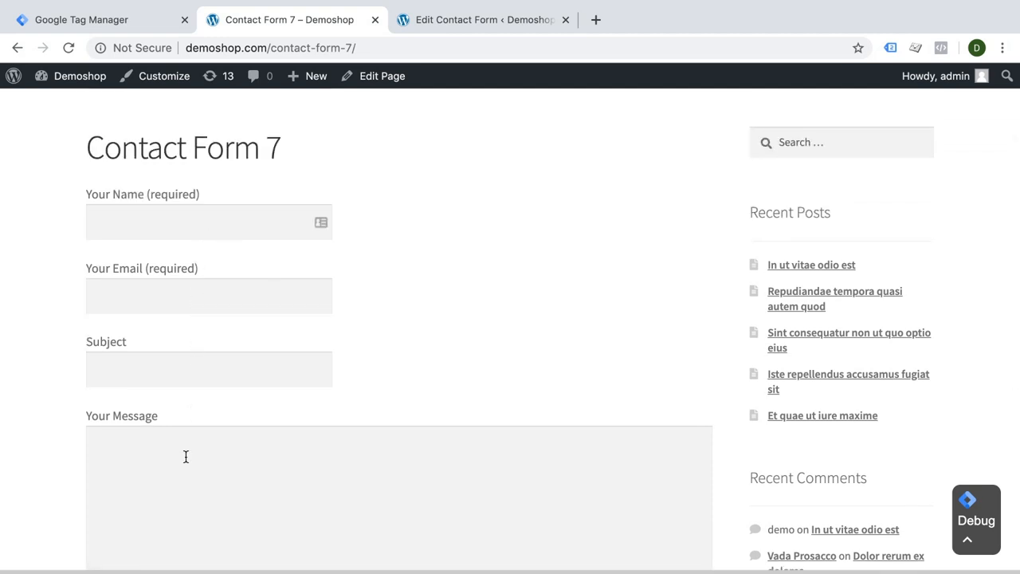
scroll(down, 3)
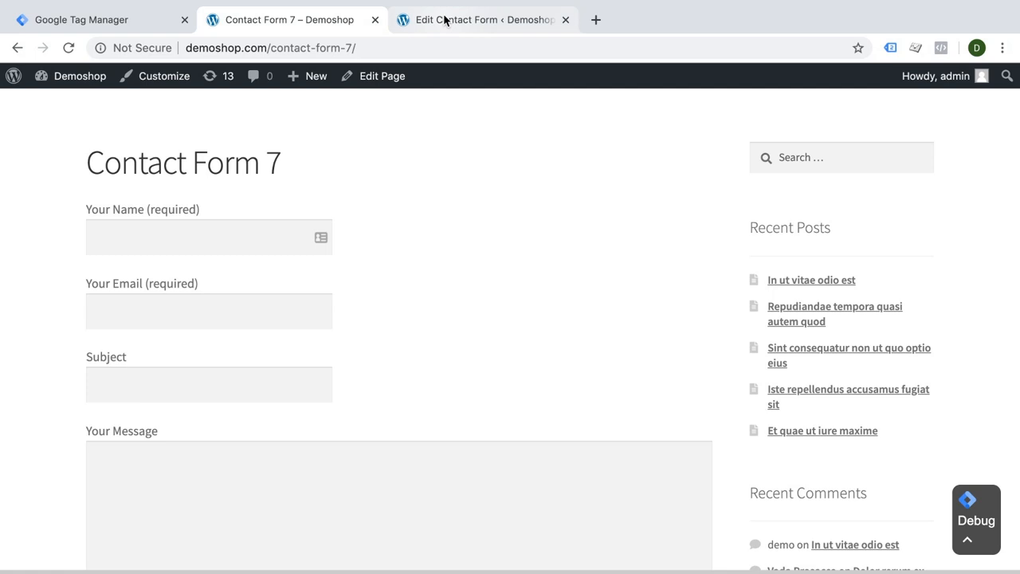
Insert a plain text field named source before [submit] in the form template and save it
click(482, 19)
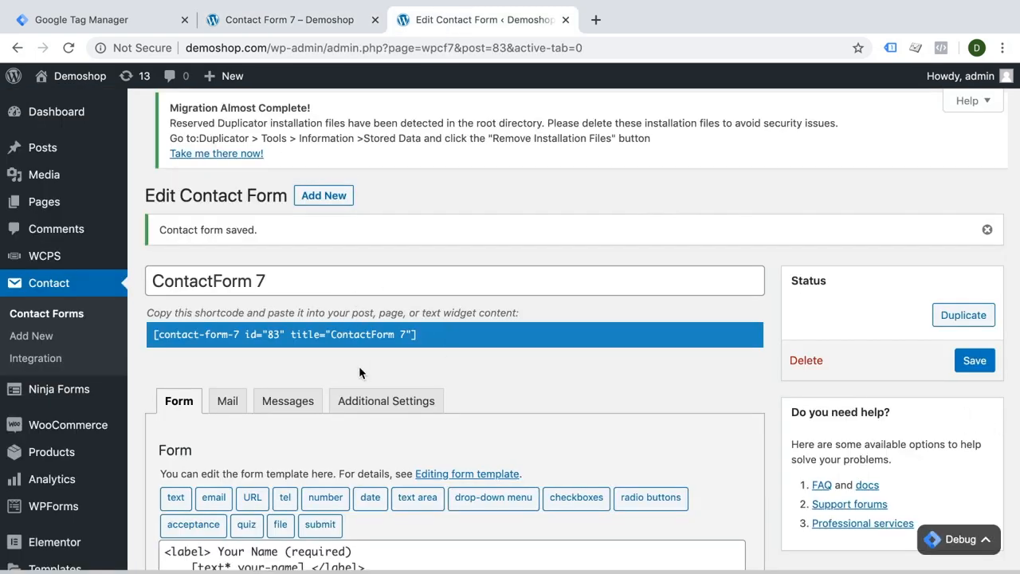
scroll(down, 3)
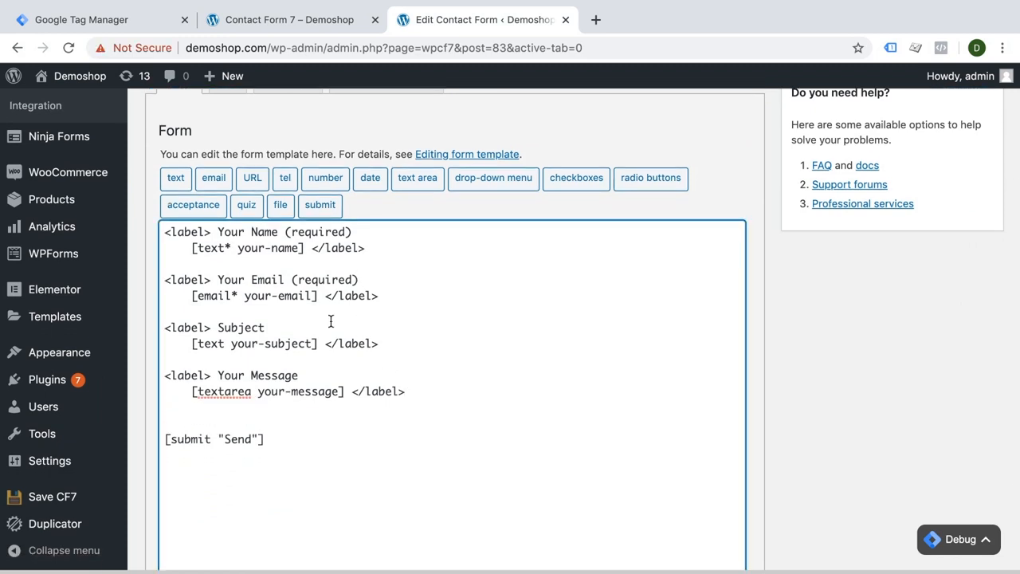
click(175, 178)
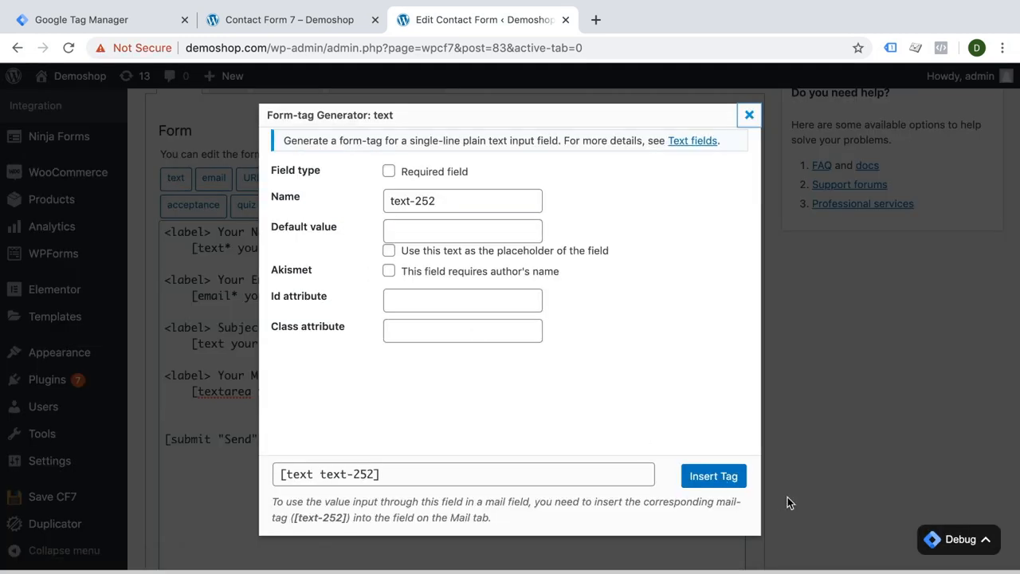
text(sou)
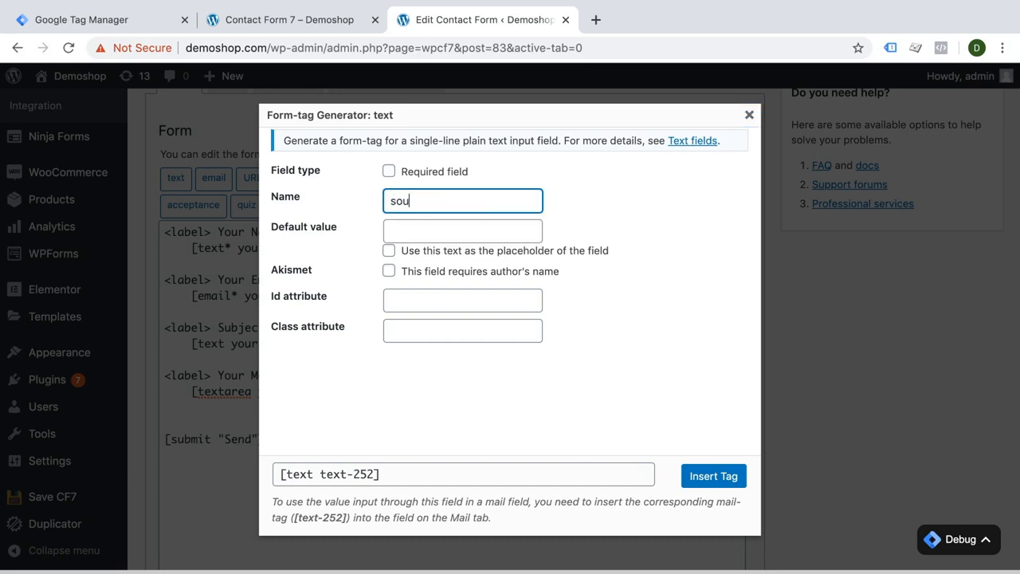
click(714, 475)
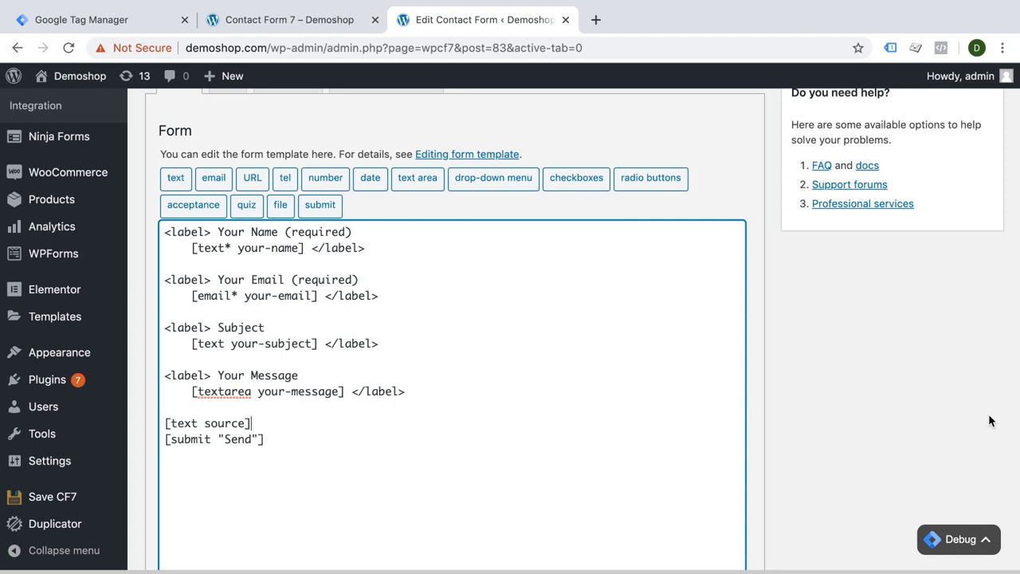
click(164, 489)
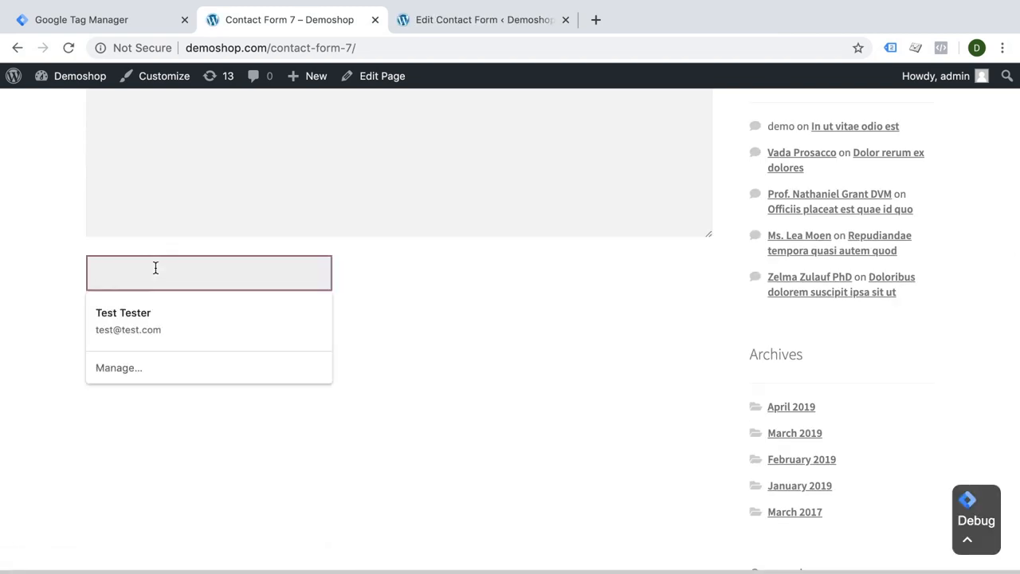
scroll(down, 3)
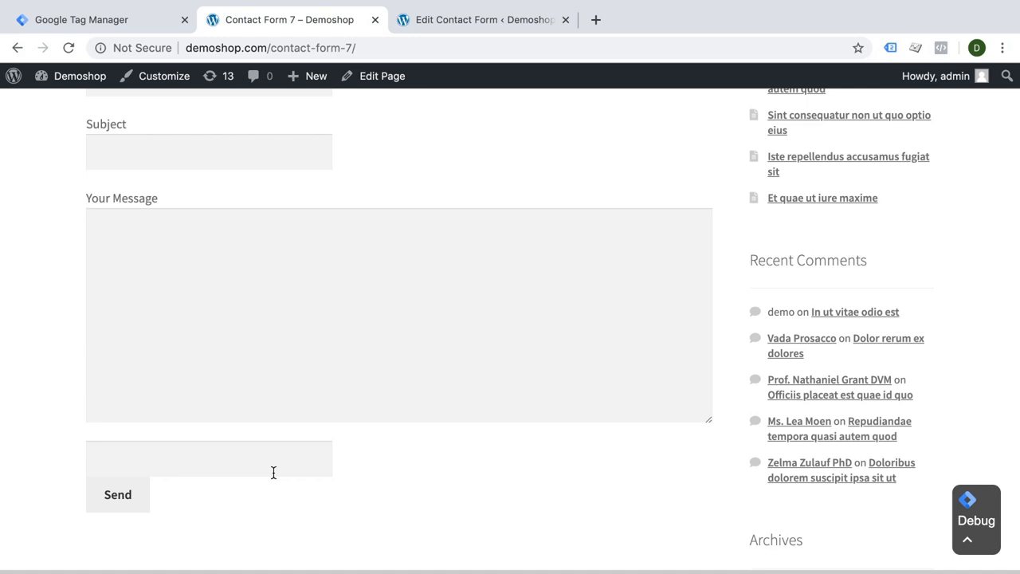
mouse_move(294, 209)
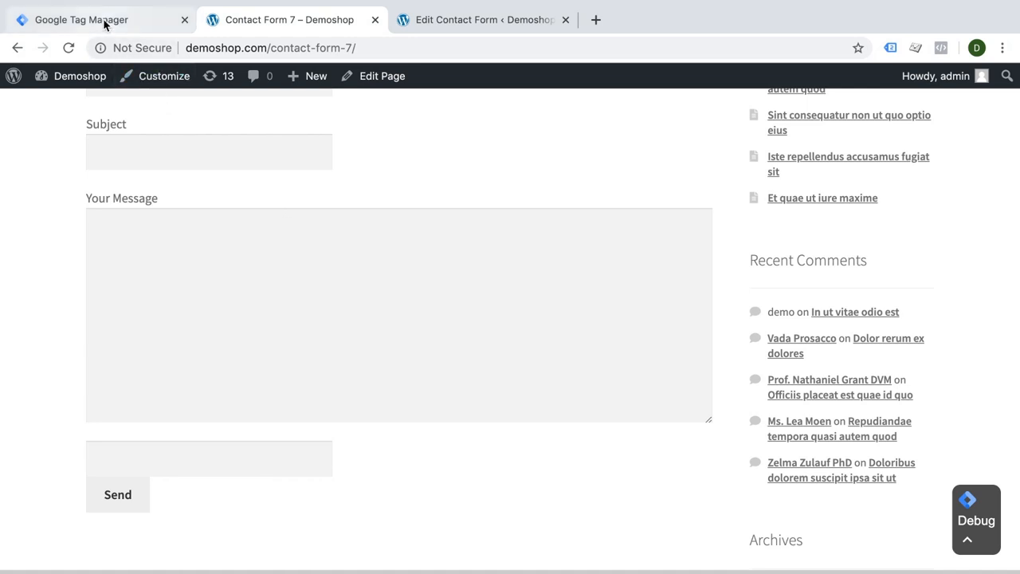
Create a new tag using the Persist Campaign Data community template found by searching 'persi'
click(82, 19)
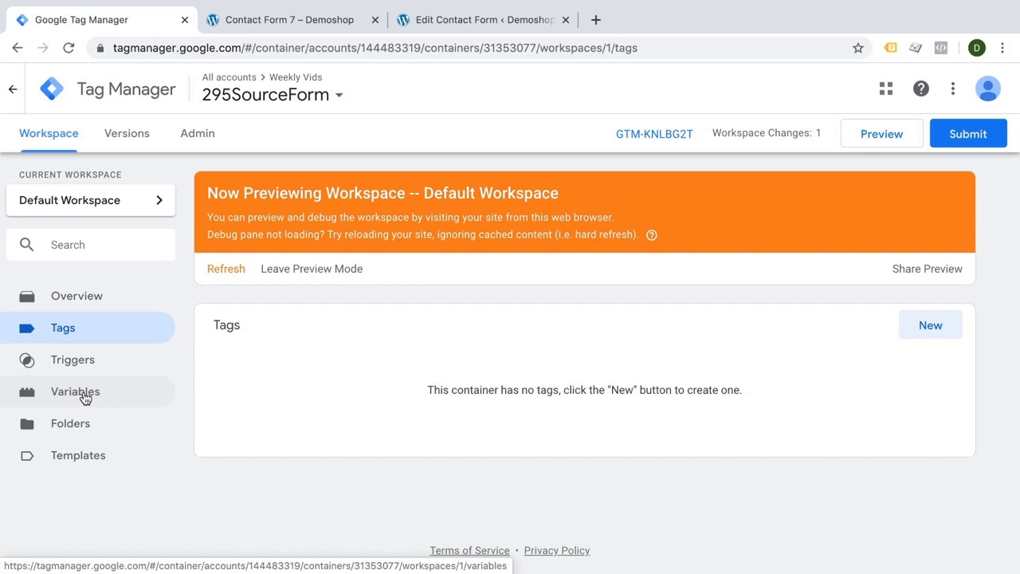
mouse_move(717, 295)
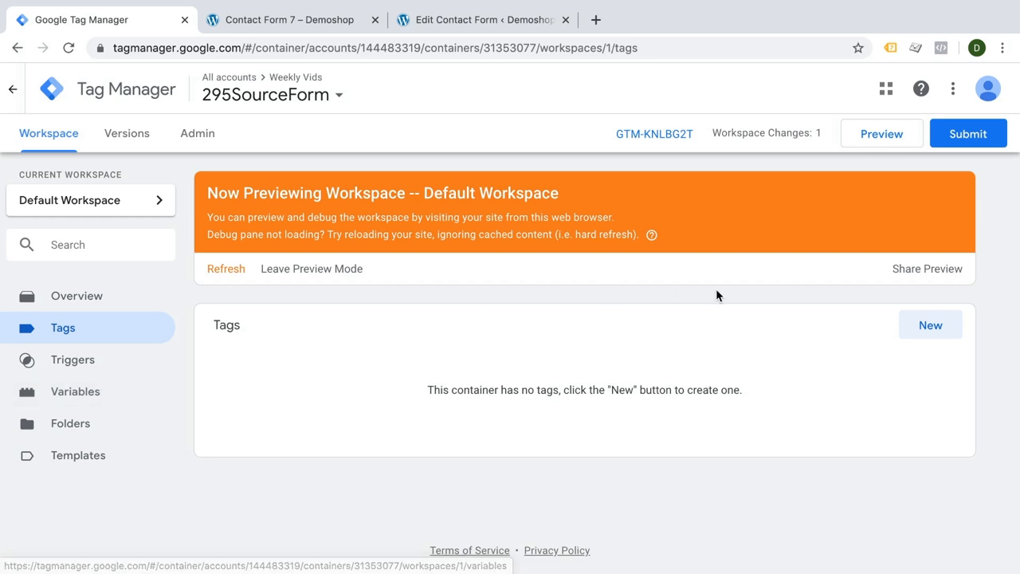
click(931, 323)
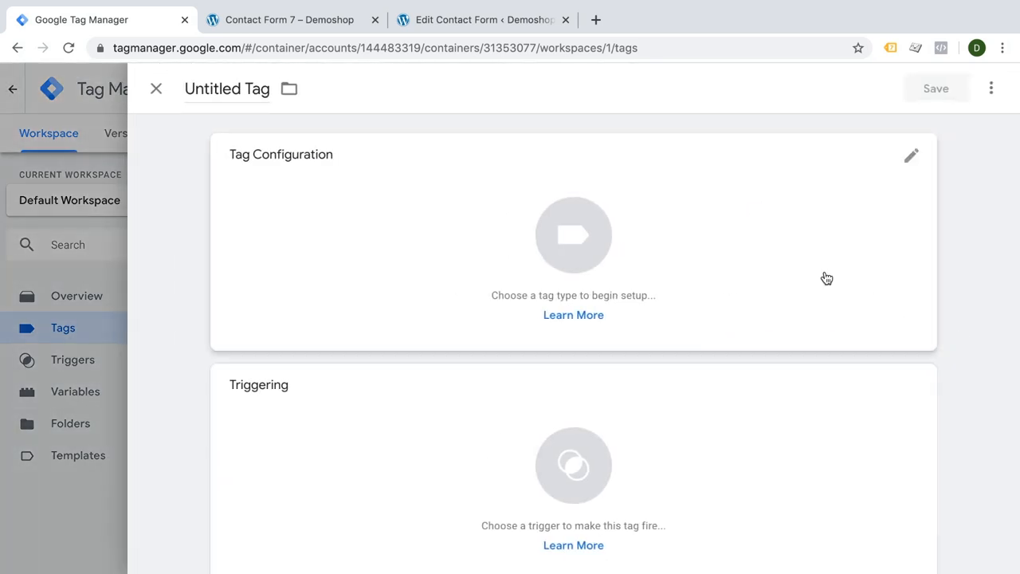
mouse_move(472, 256)
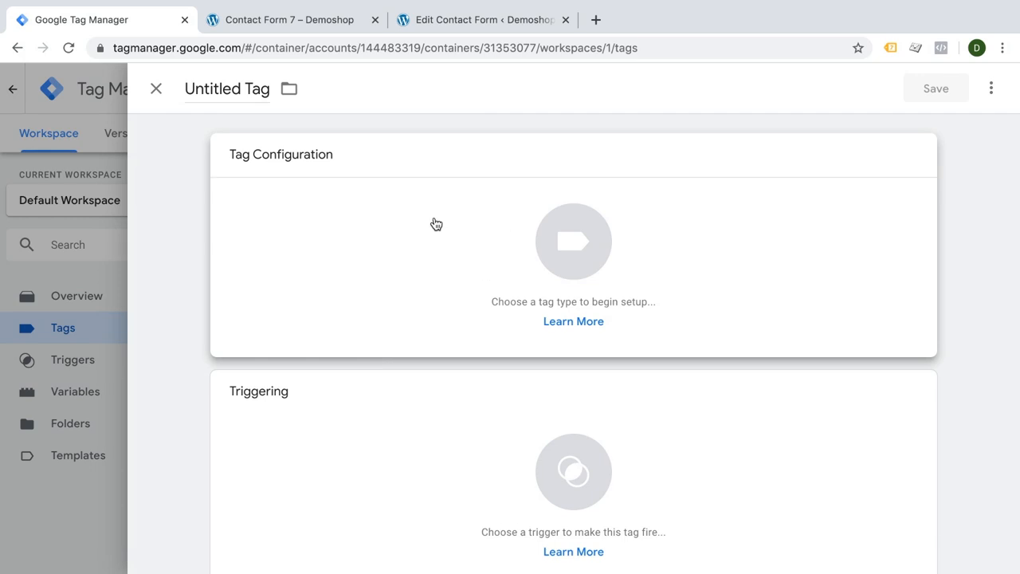
click(574, 242)
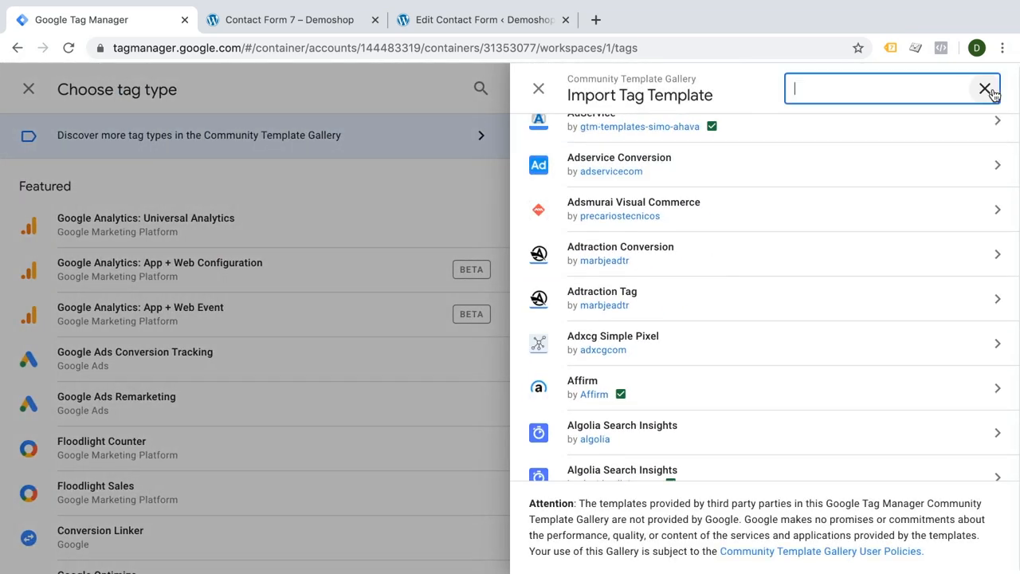
text(persi)
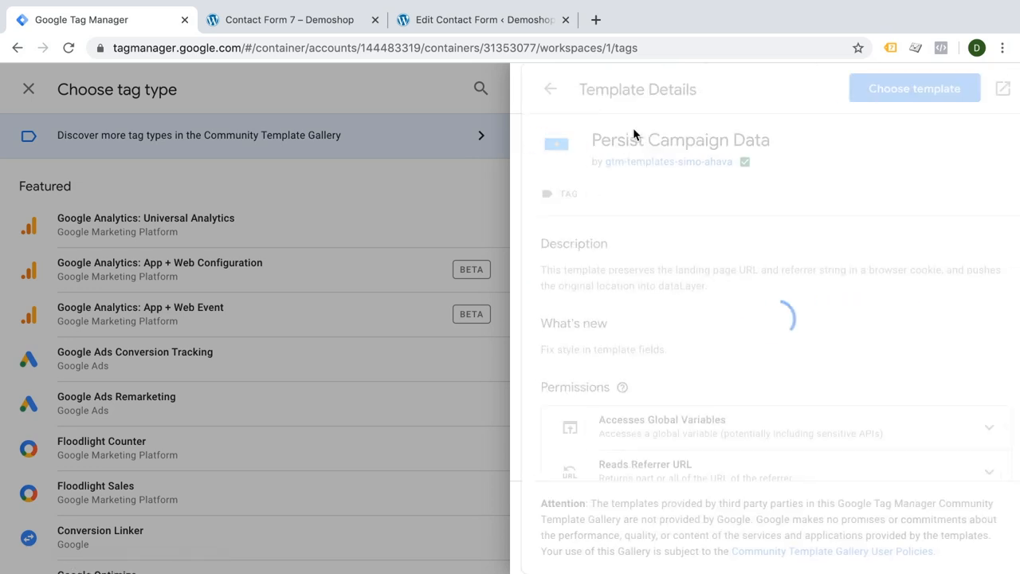
scroll(down, 3)
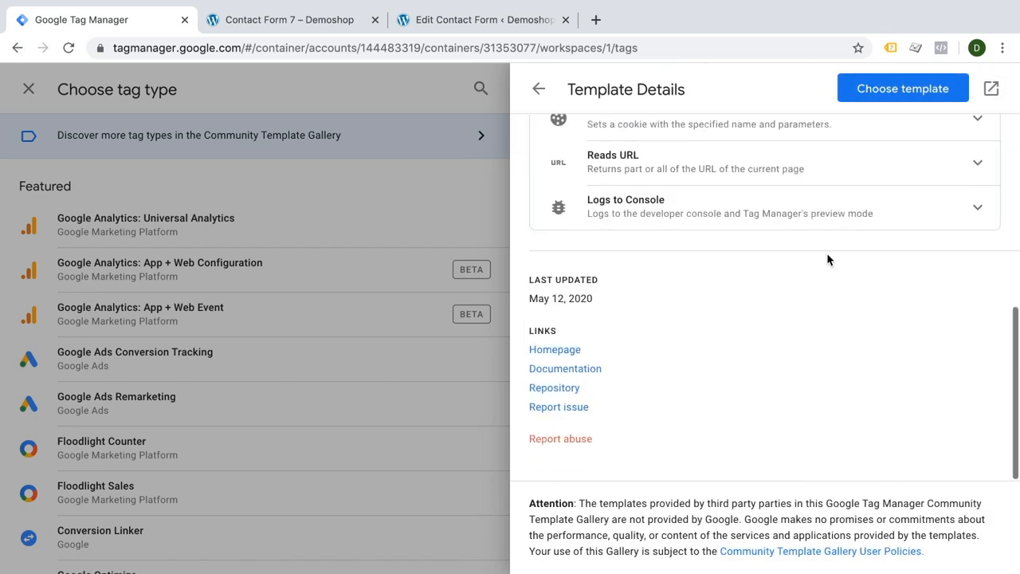
mouse_move(538, 368)
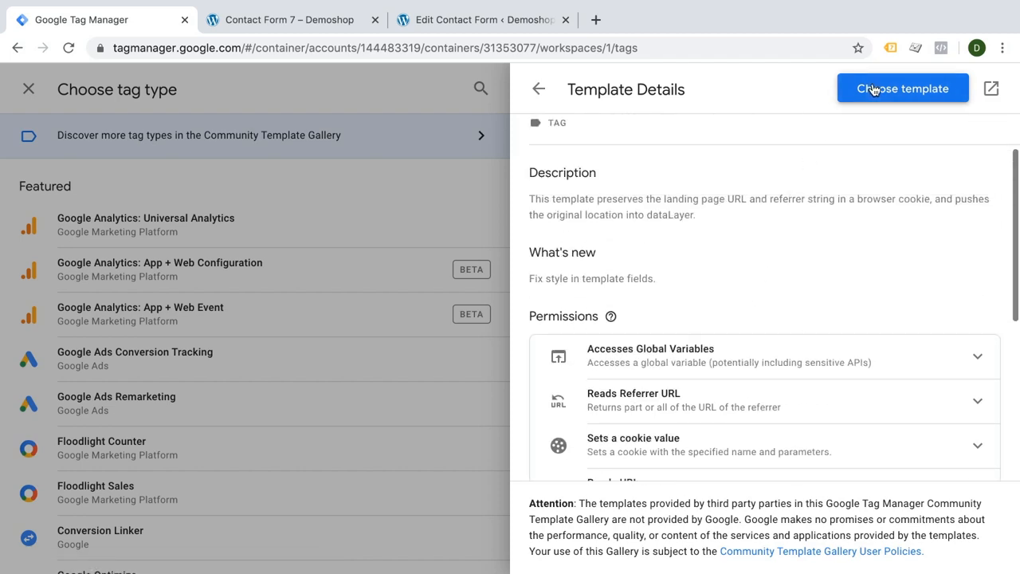
click(903, 88)
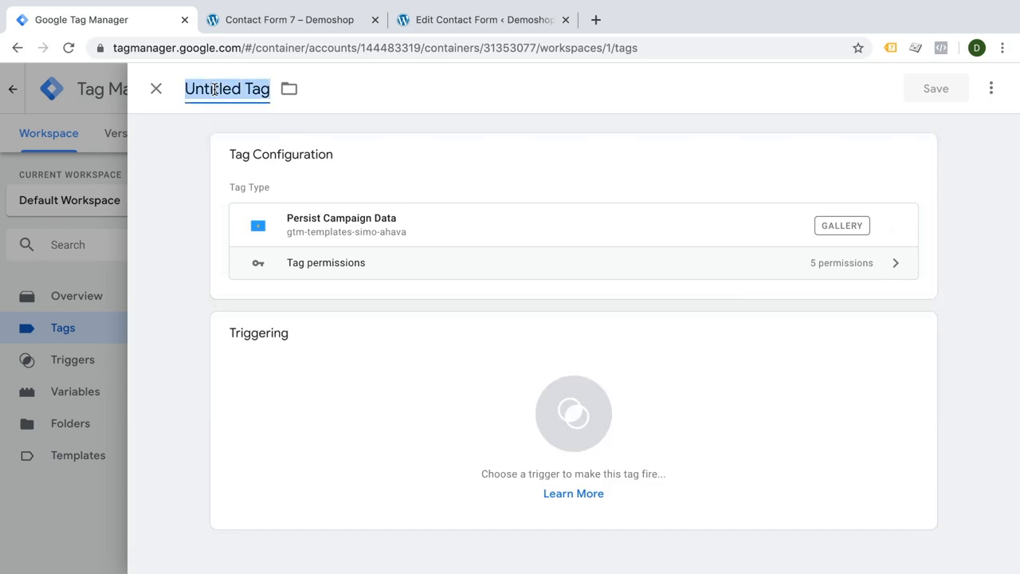
Name the tag 'Util - Persist Campaign Data' and enable storing campaign data in a browser cookie
text(Util - Persist Campaign Data)
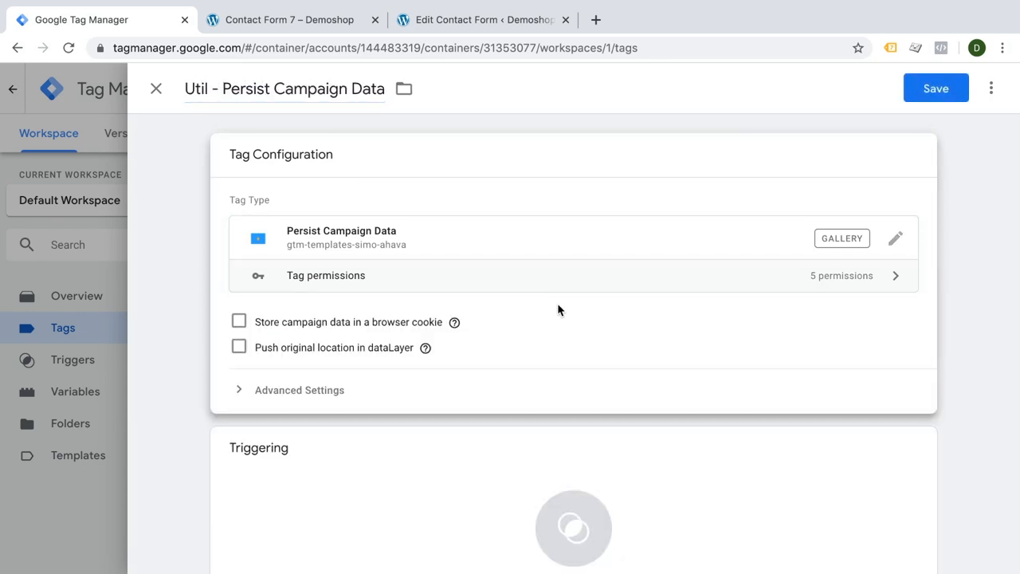
mouse_move(263, 333)
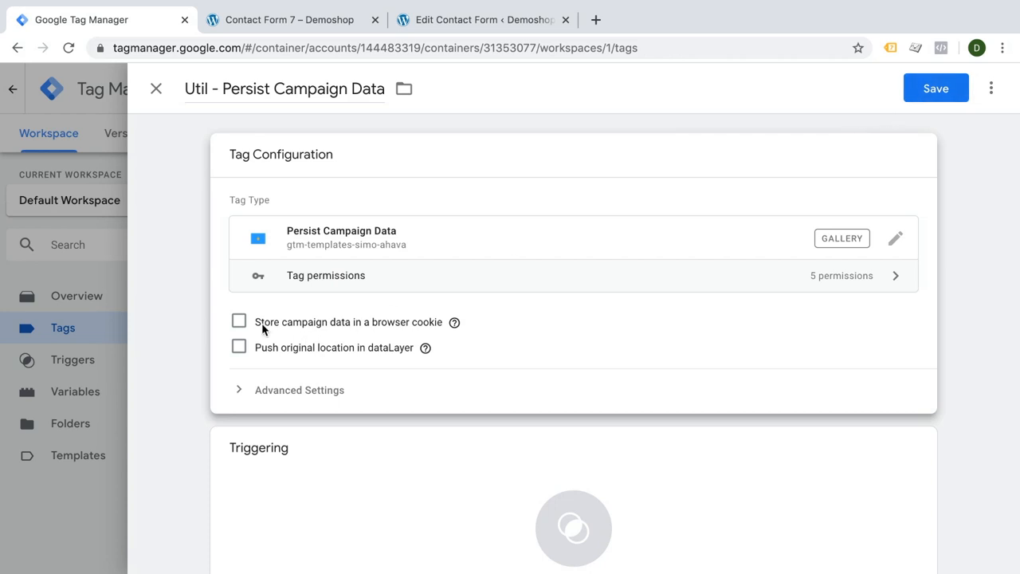
mouse_move(364, 325)
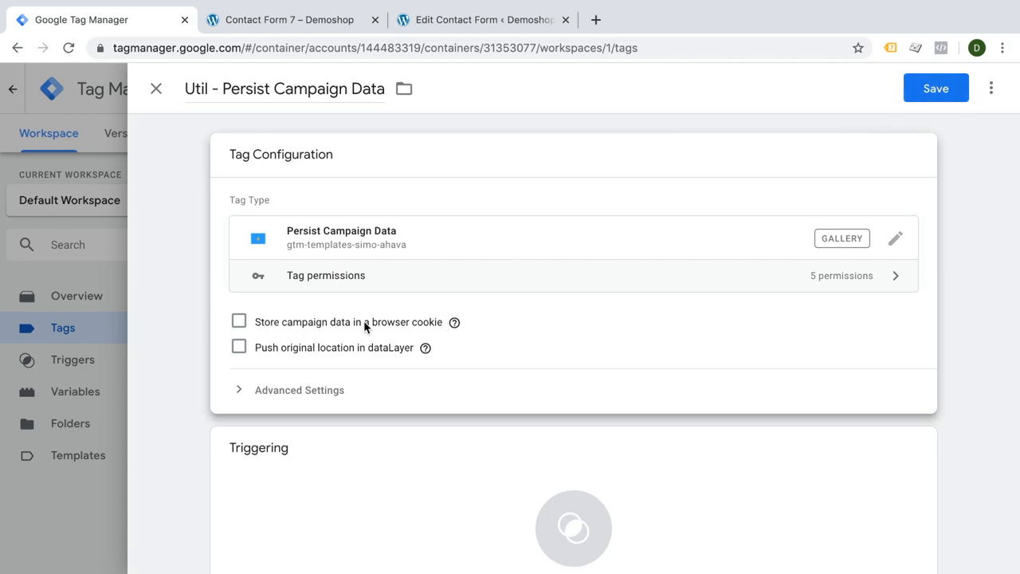
click(239, 322)
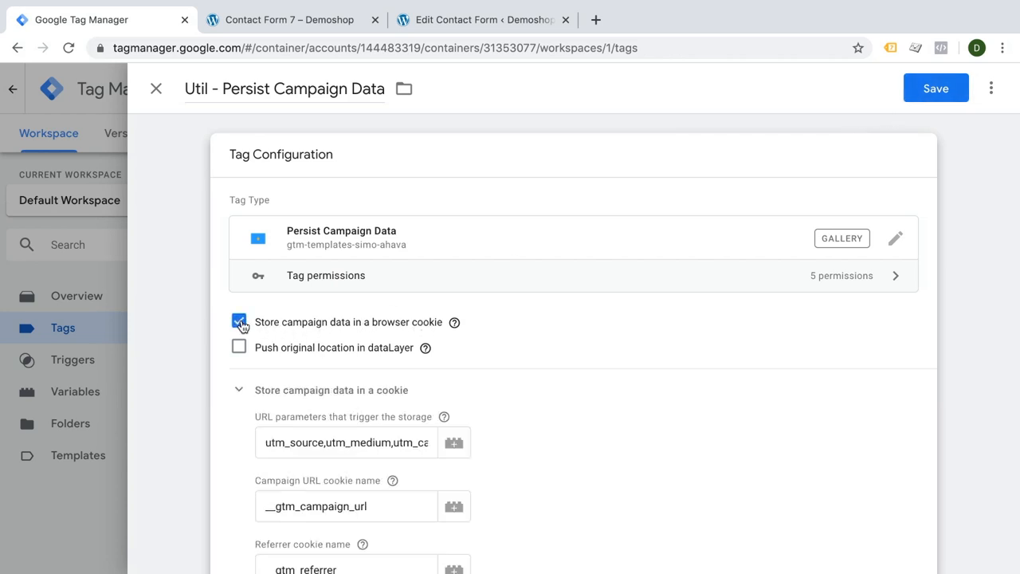
scroll(down, 3)
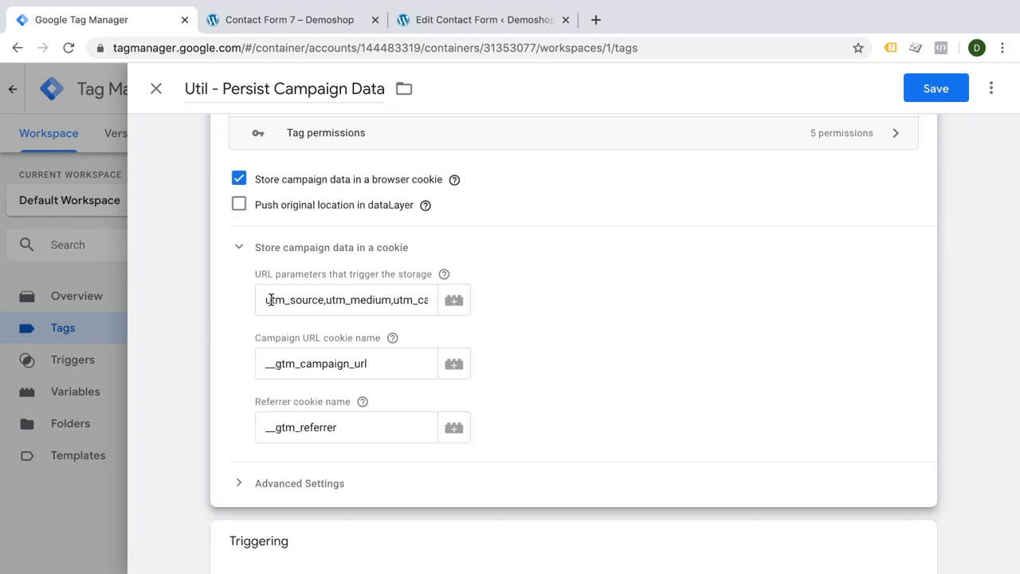
click(345, 299)
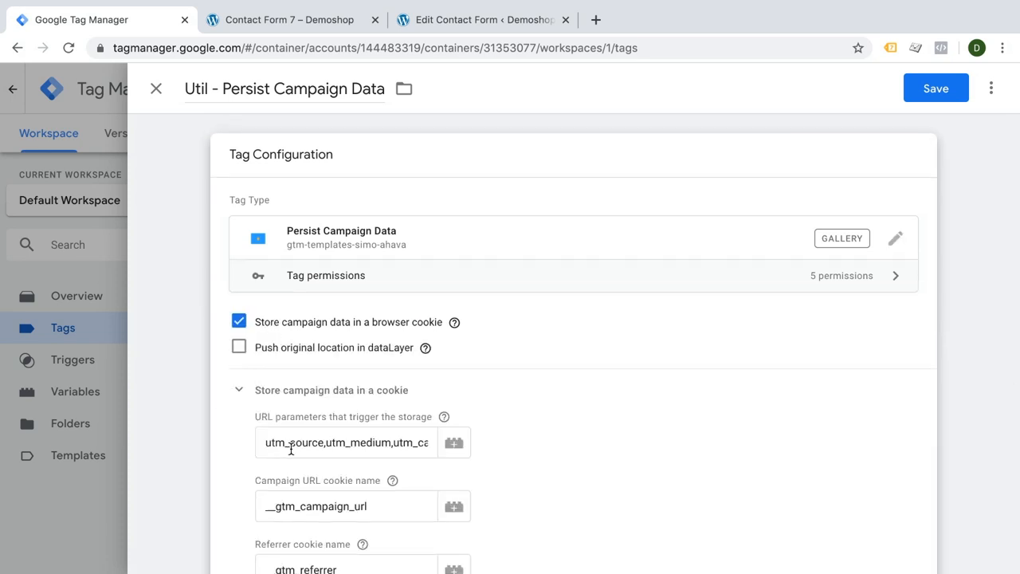
mouse_move(237, 464)
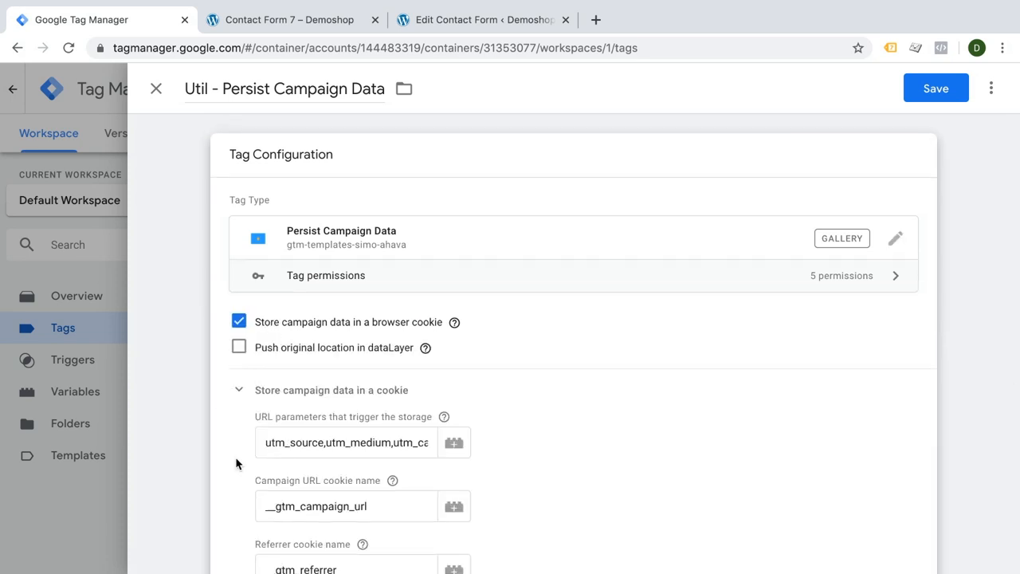
scroll(down, 3)
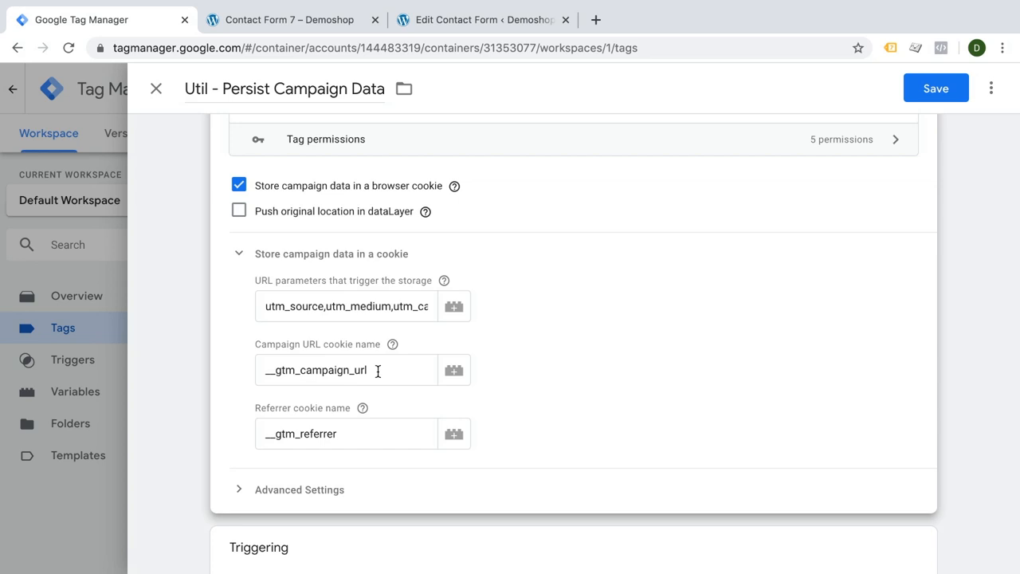
mouse_move(268, 441)
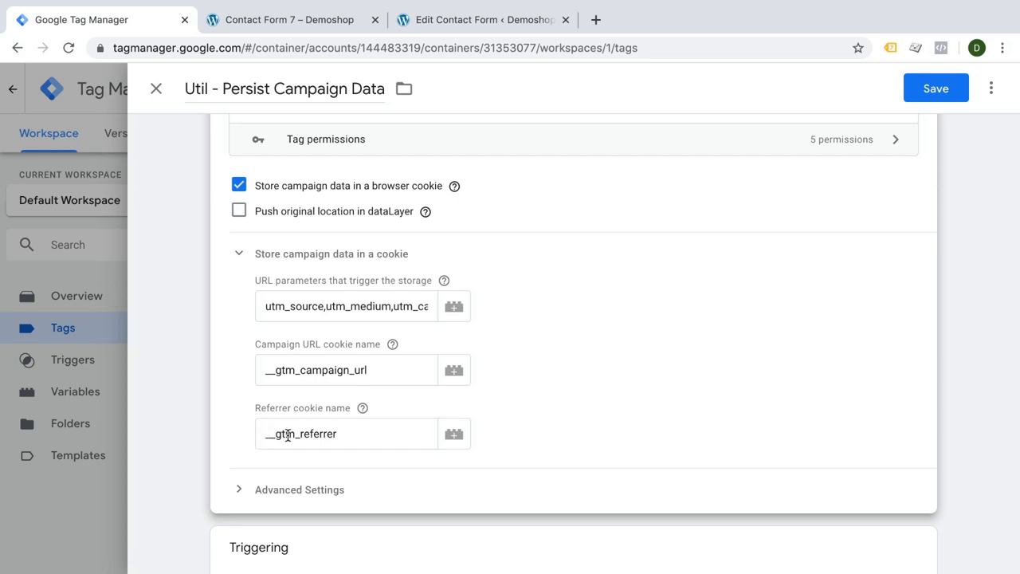
mouse_move(443, 281)
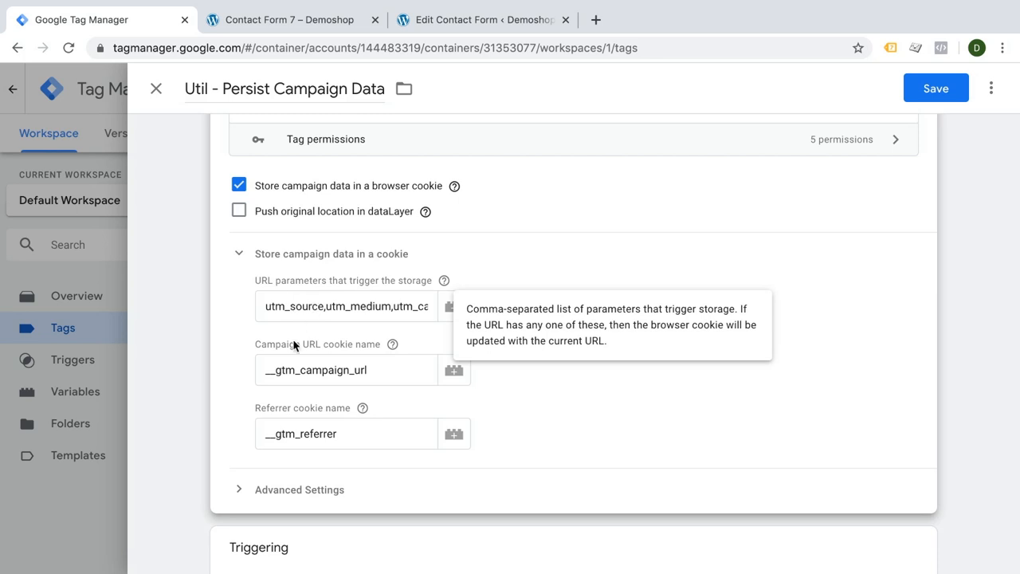
click(346, 433)
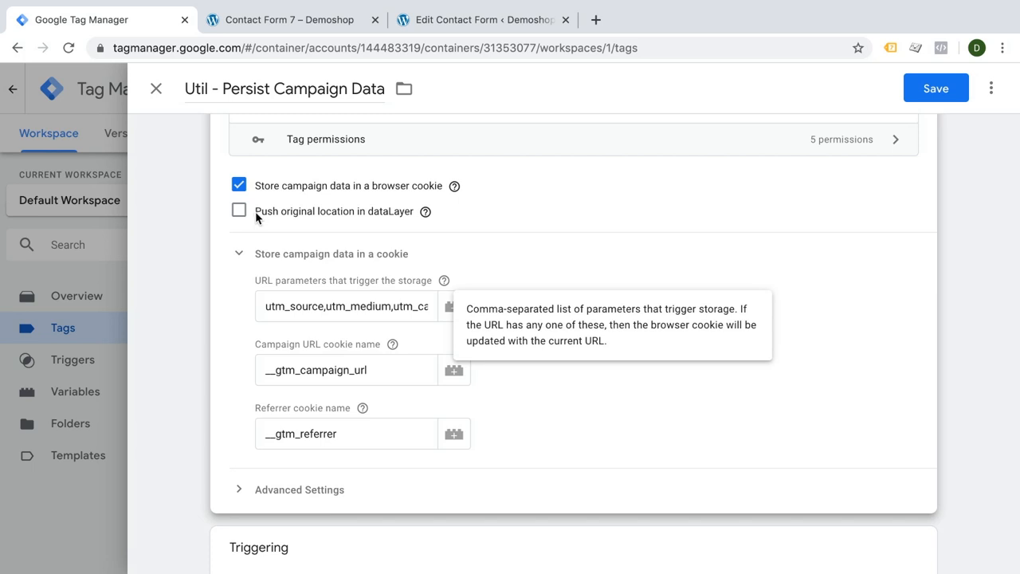
mouse_move(427, 227)
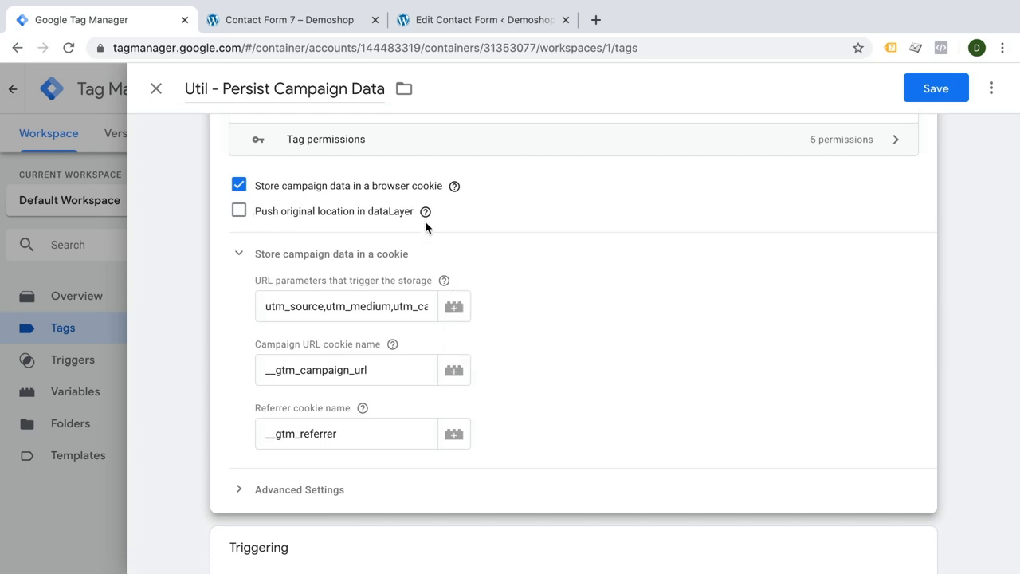
Assign the All Pages trigger, save the tag and refresh the preview
scroll(down, 3)
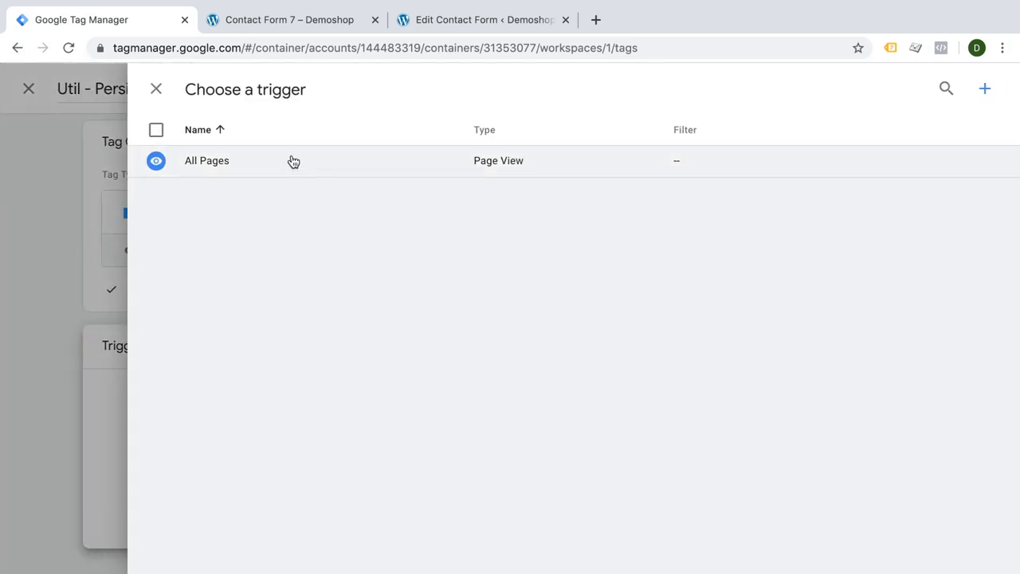
click(207, 160)
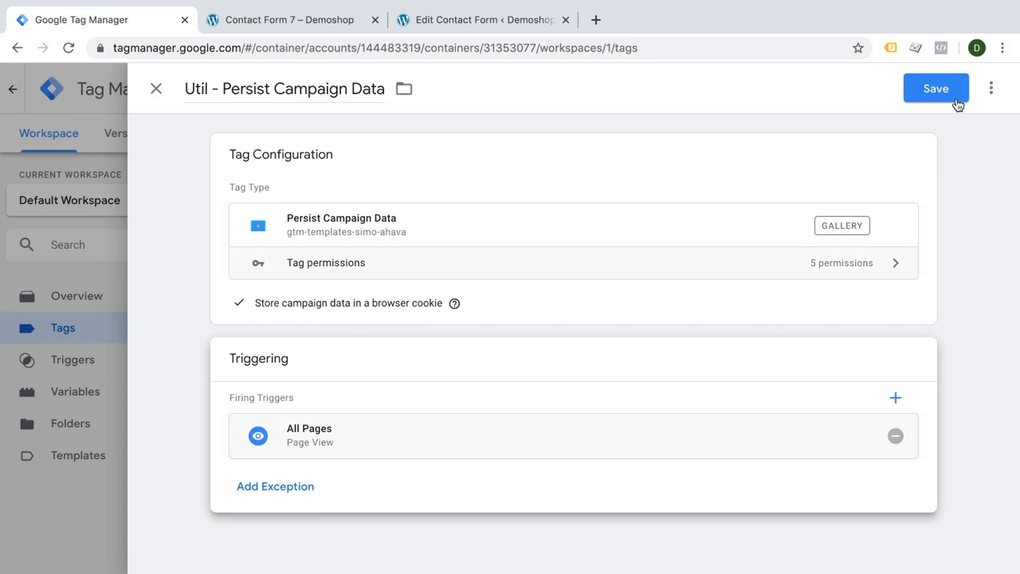
click(935, 88)
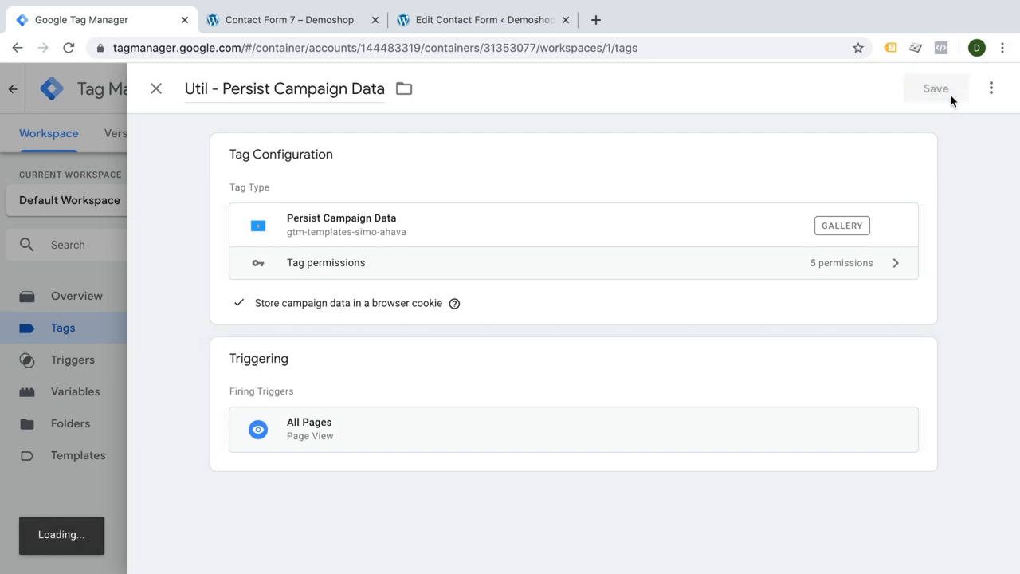
click(934, 88)
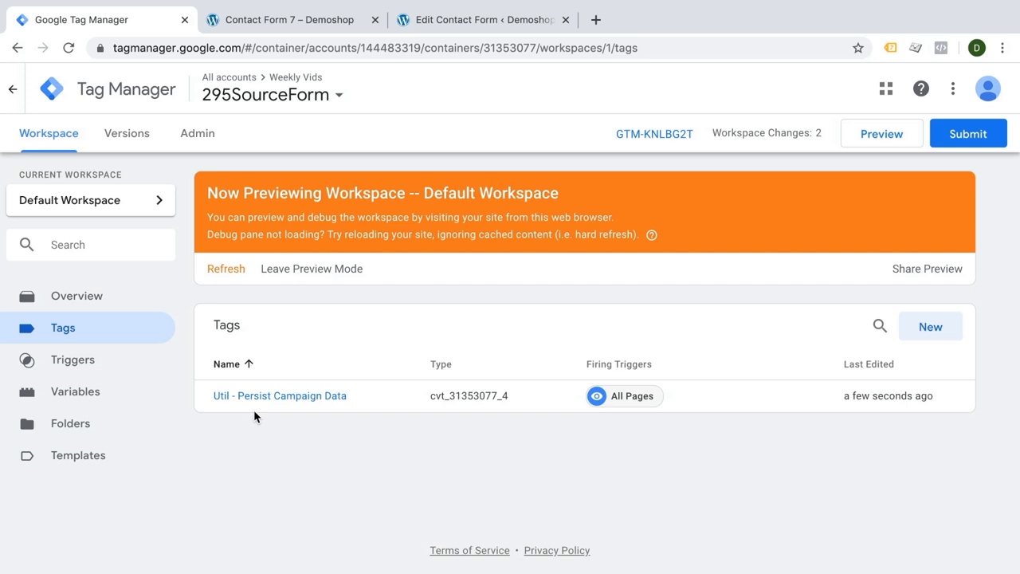
mouse_move(224, 273)
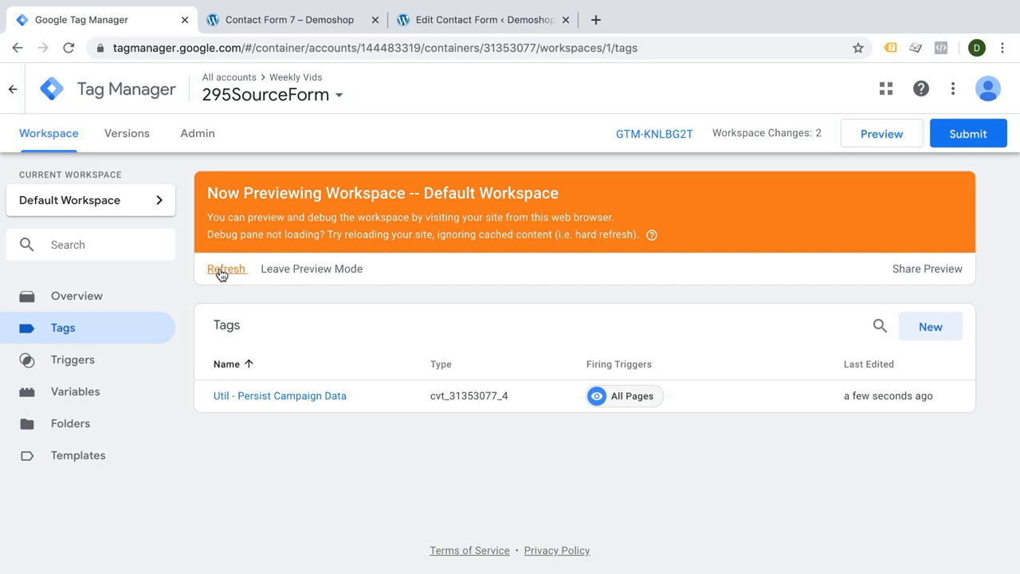
mouse_move(311, 150)
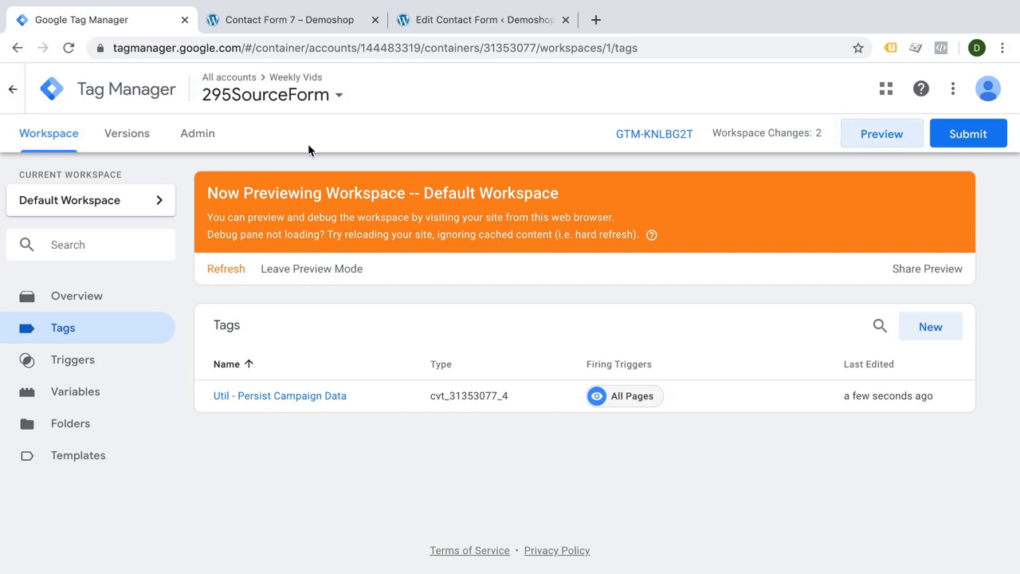
Load demoshop.com/?utm_source=test&utm_medium=test&utm_campaign=test and check the tag fired
click(290, 19)
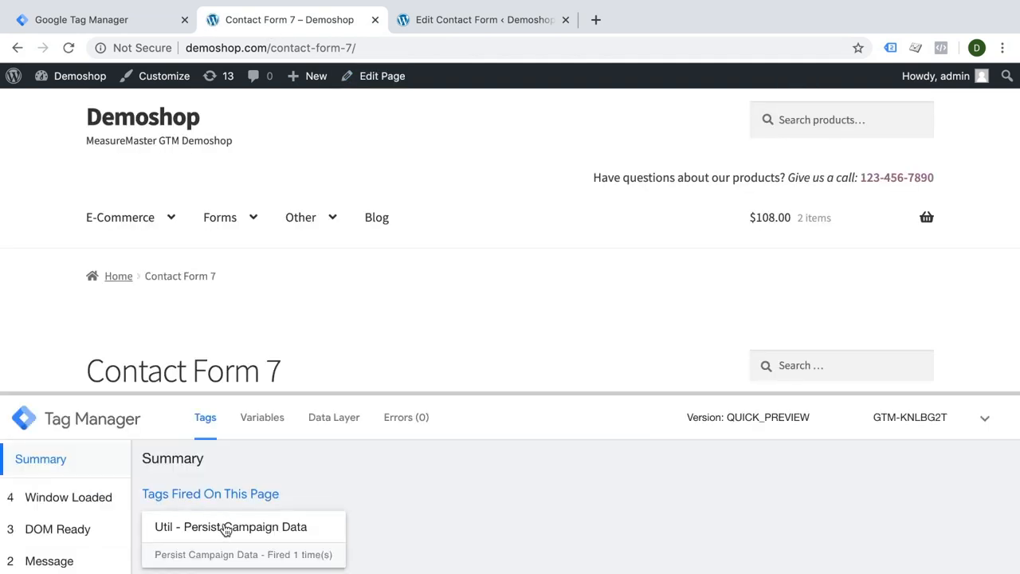
mouse_move(381, 114)
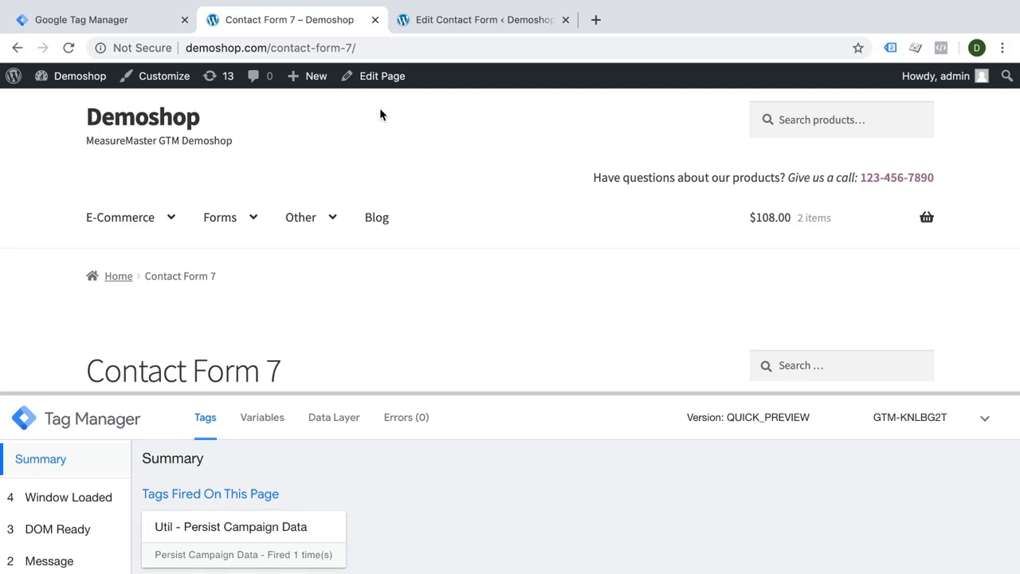
click(120, 217)
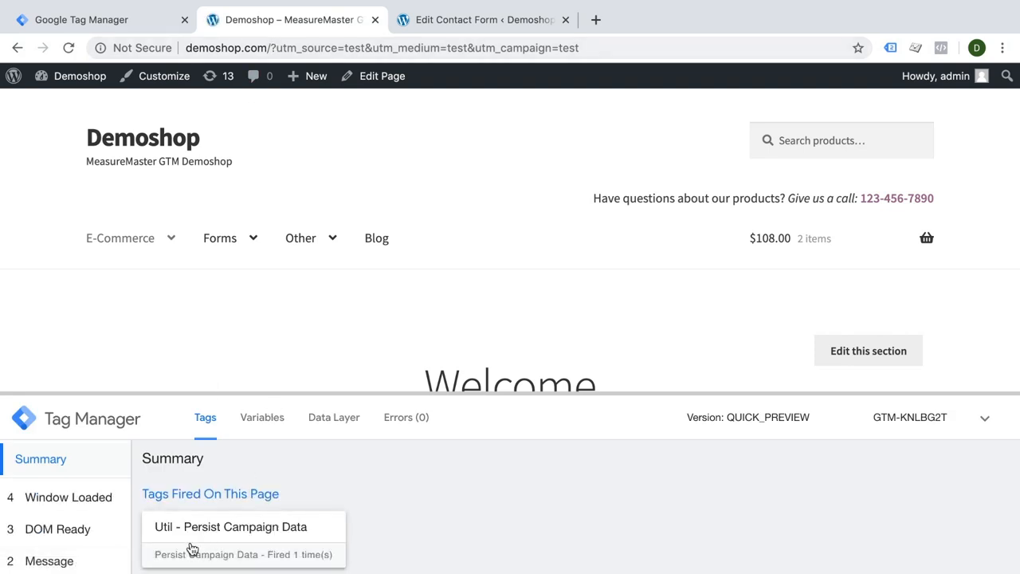
mouse_move(323, 344)
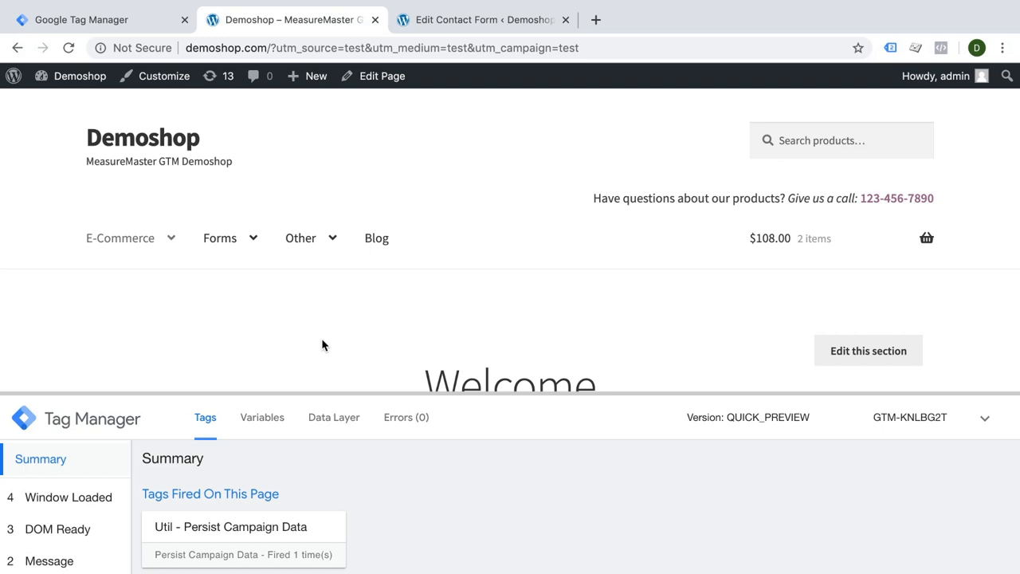
mouse_move(935, 88)
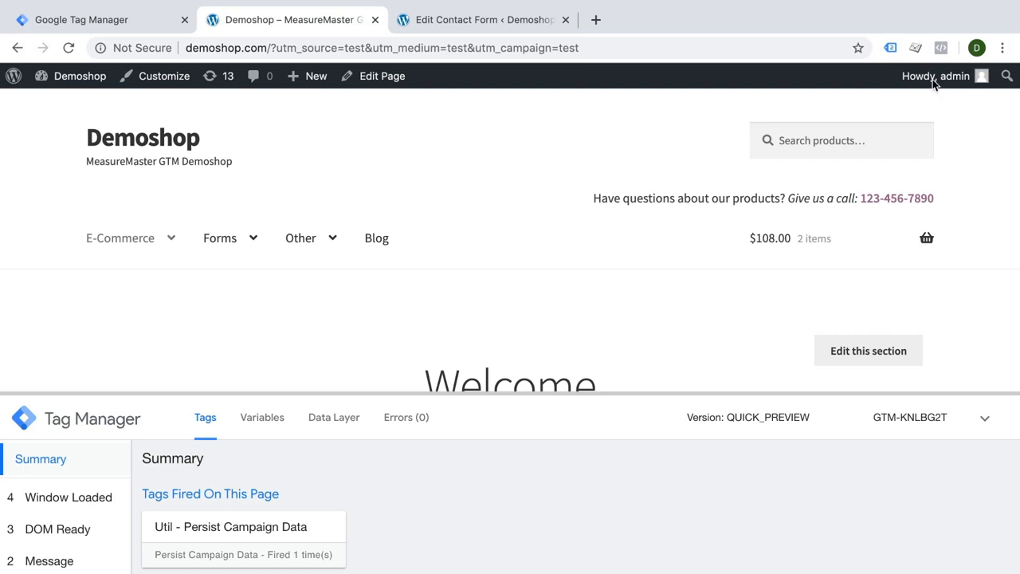
Inspect demoshop.com cookies in DevTools Application and read the __gtm_campaign_url value
click(1007, 46)
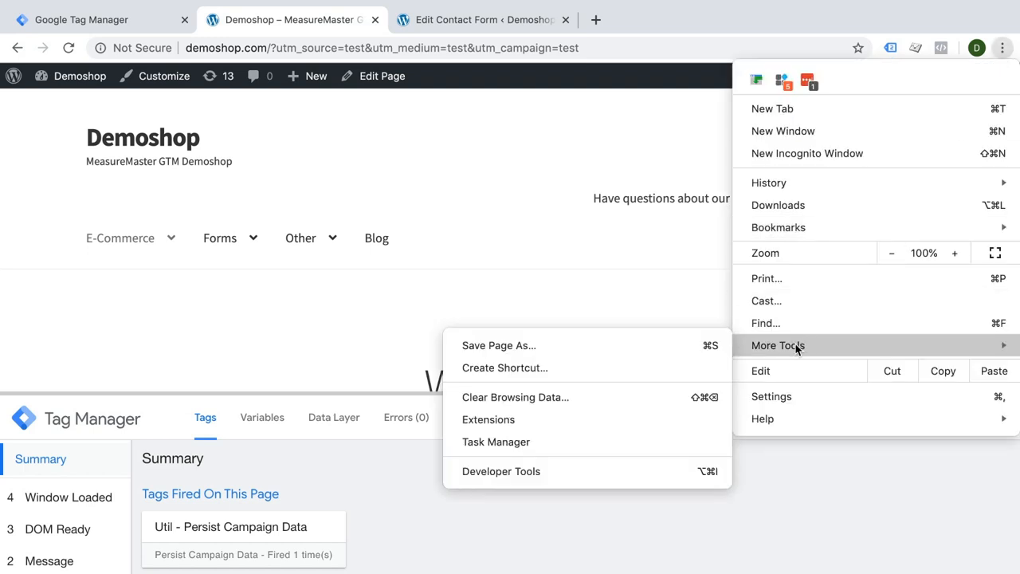
mouse_move(545, 475)
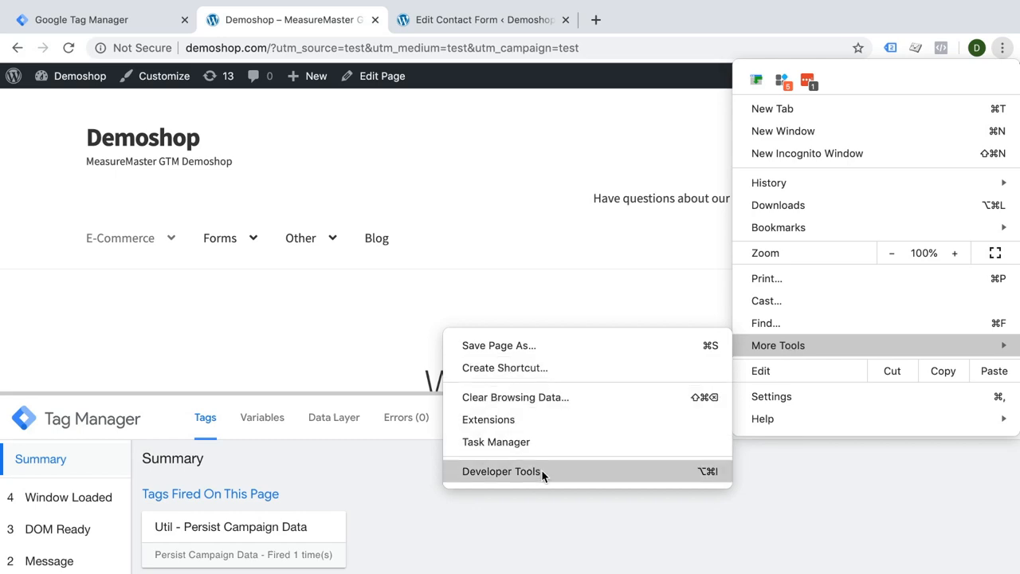
click(513, 472)
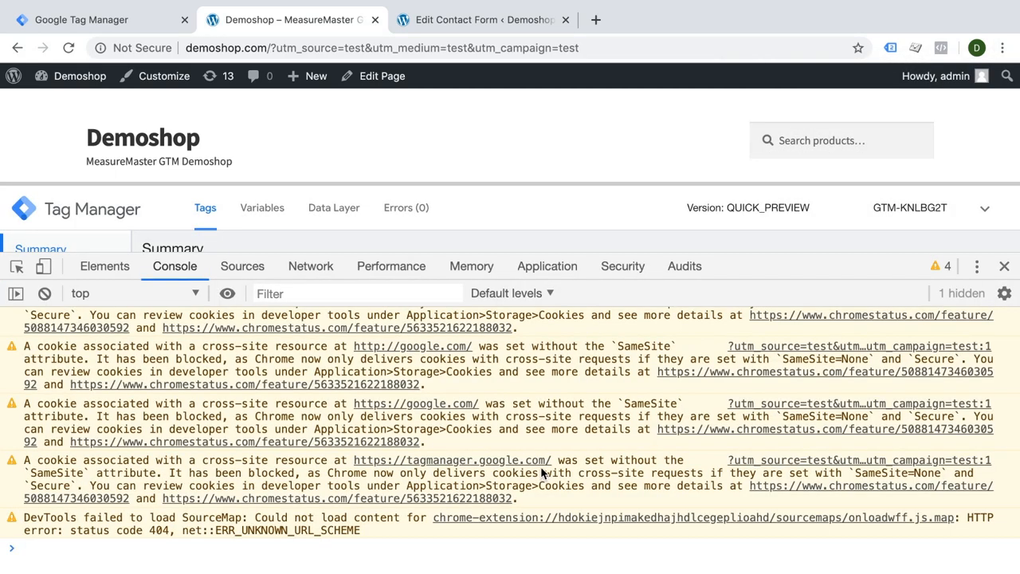
click(548, 266)
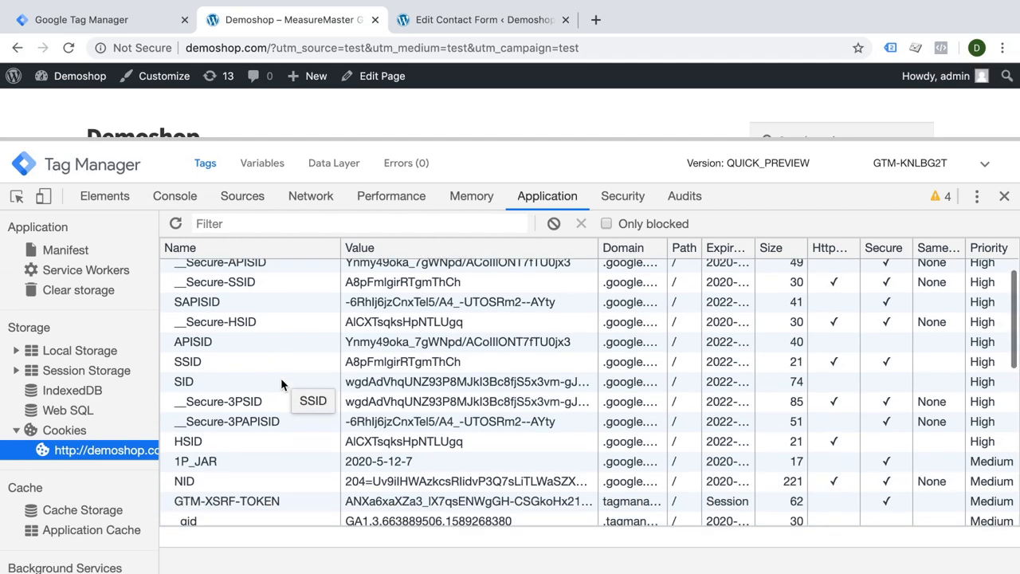
scroll(down, 3)
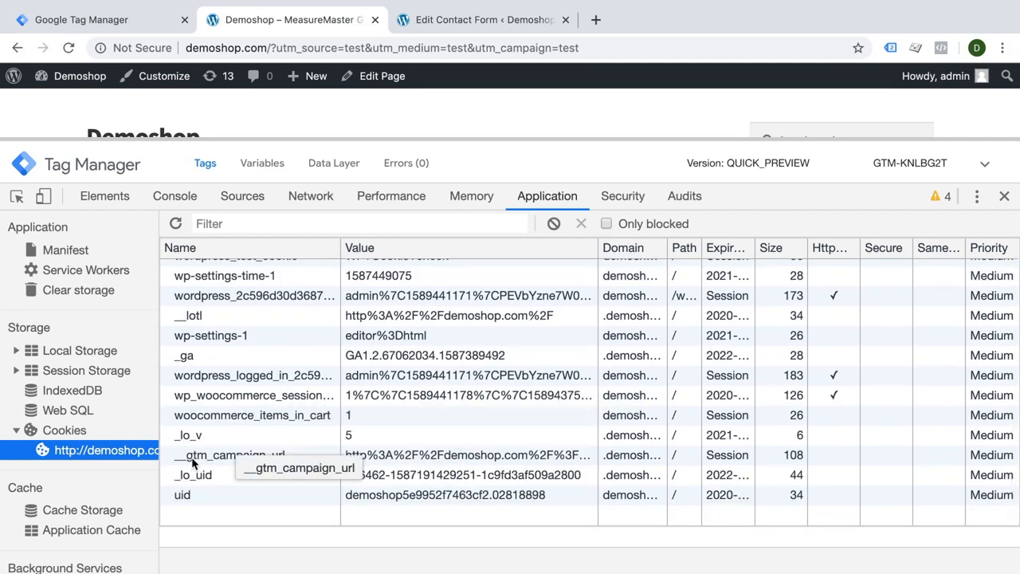
click(230, 456)
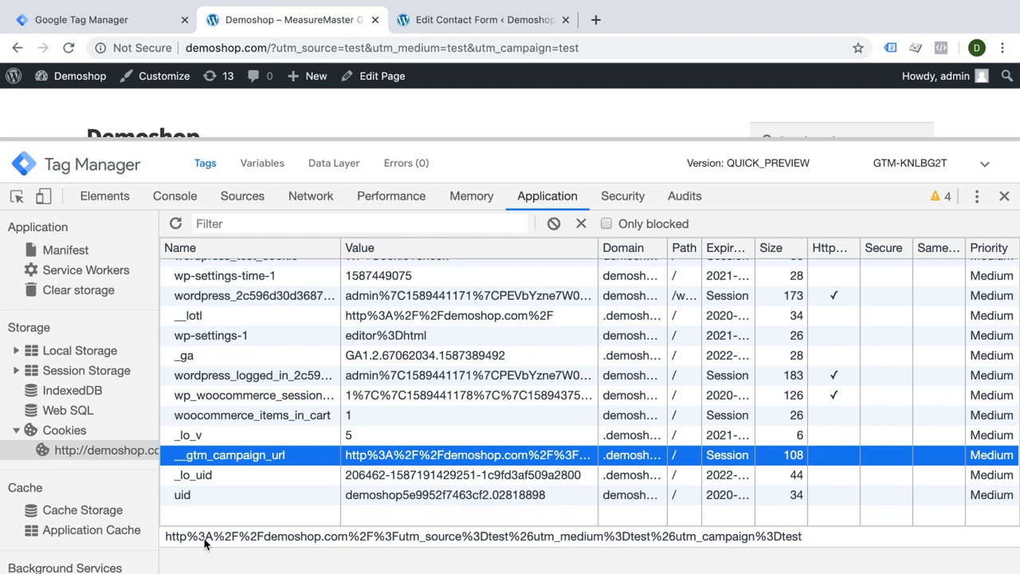
mouse_move(615, 549)
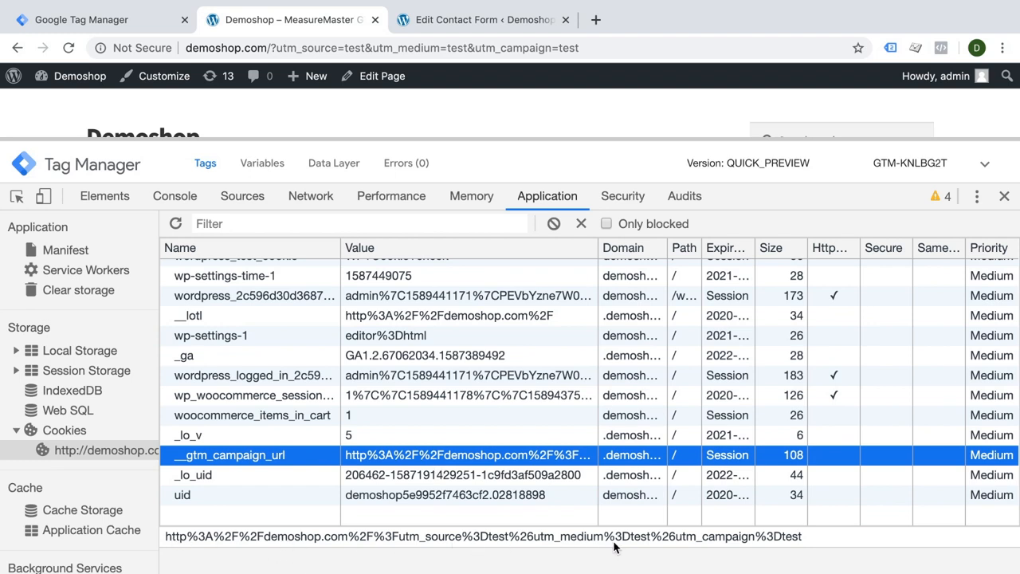
mouse_move(564, 553)
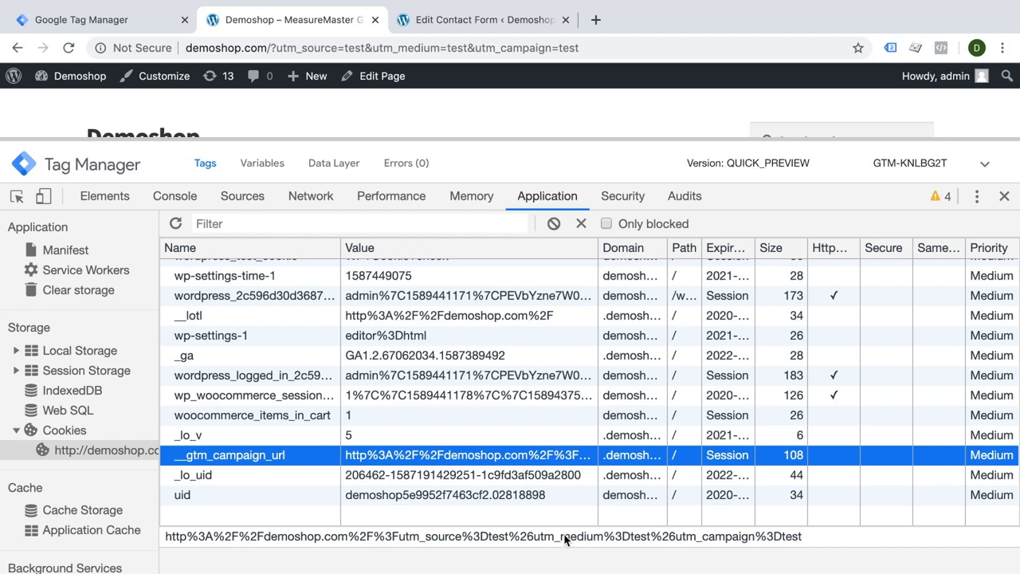
mouse_move(478, 554)
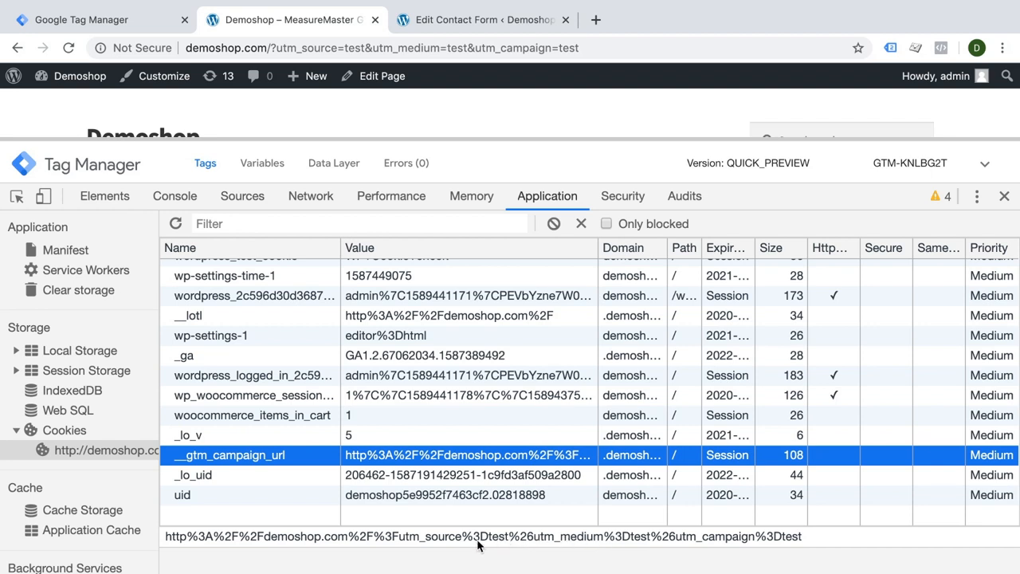
mouse_move(454, 555)
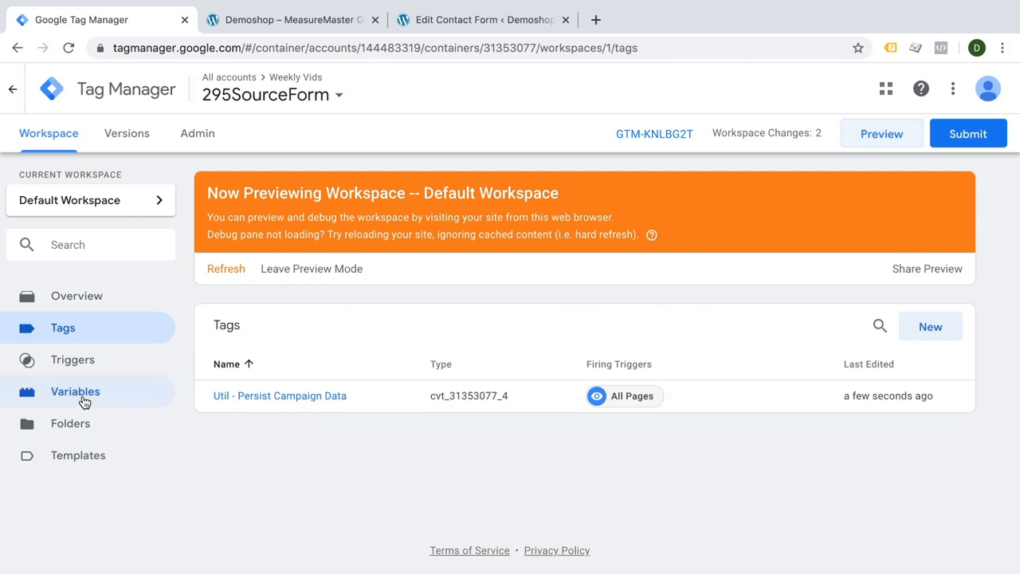
Save a 1st Party Cookie variable 'cookie - __gtm_campaign_url' reading __gtm_campaign_url, URI-decoded
click(75, 392)
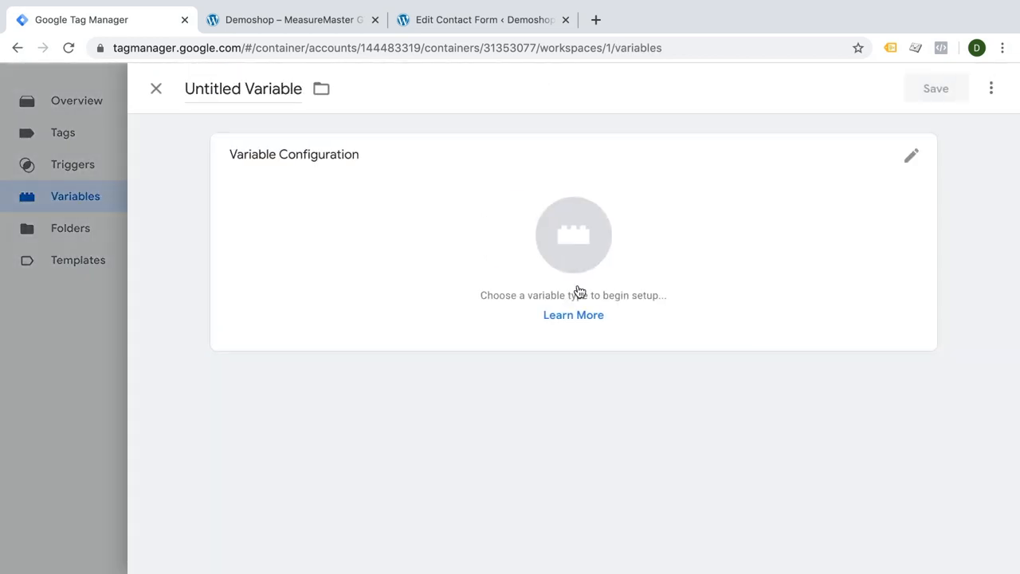
click(574, 234)
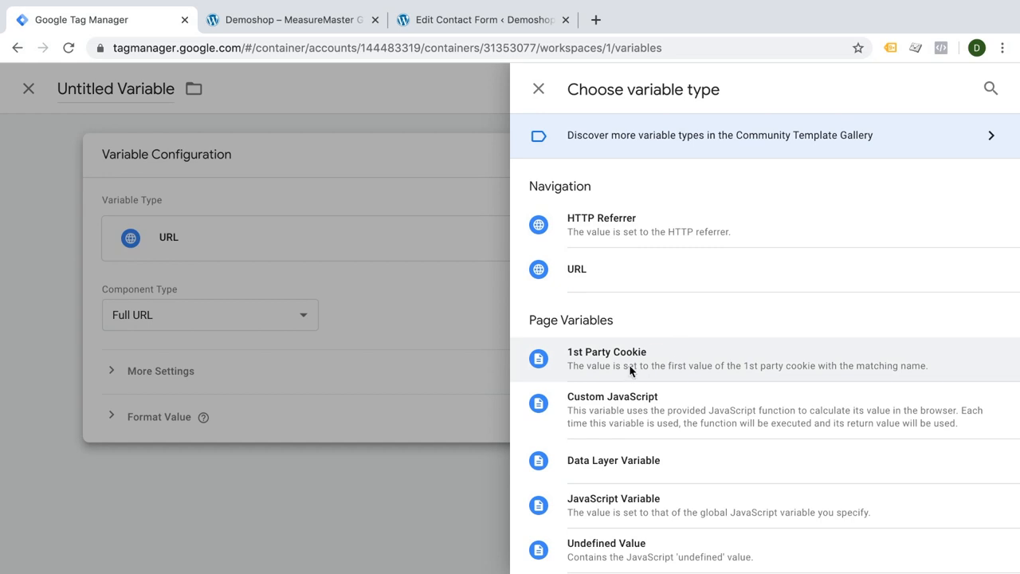
click(631, 352)
text(__gtm_campaign_url)
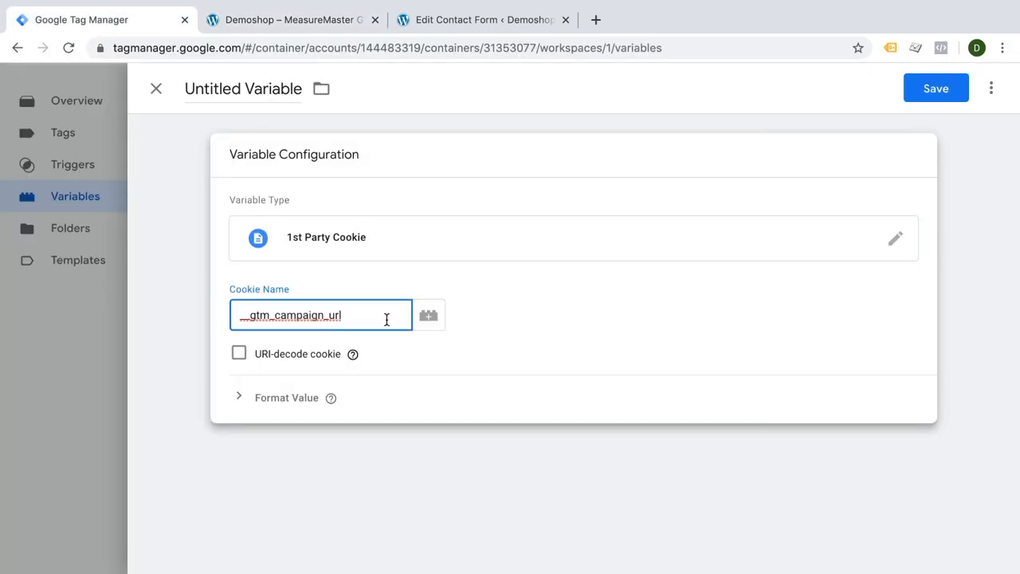
mouse_move(379, 376)
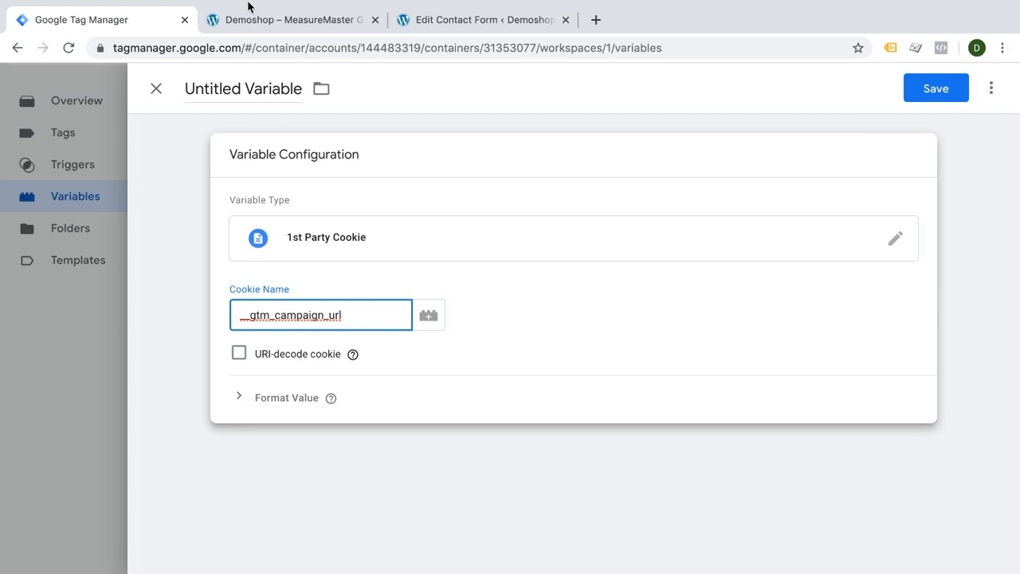
click(300, 19)
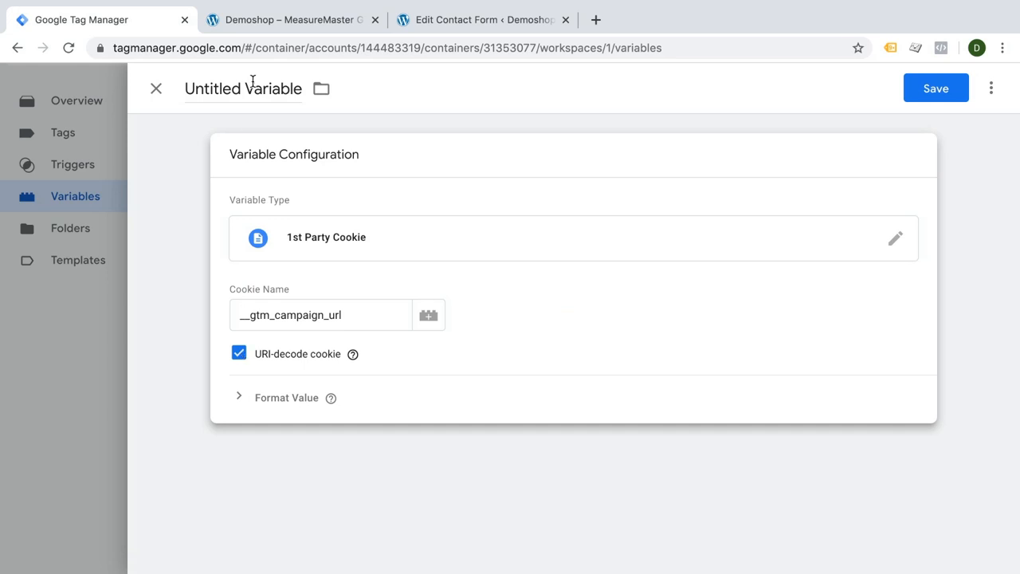
text(cookie - __gtm_campaign_url)
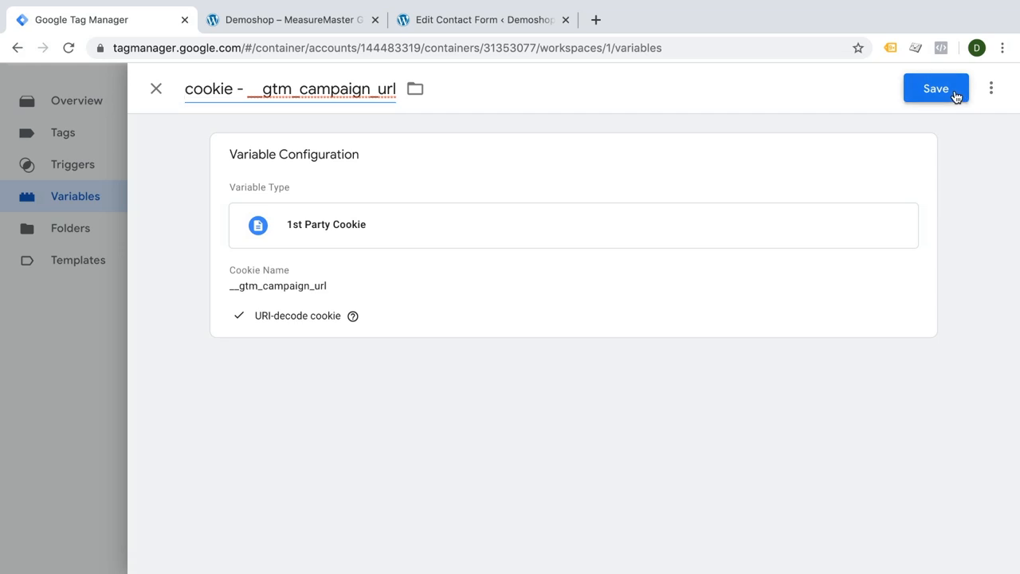
click(937, 86)
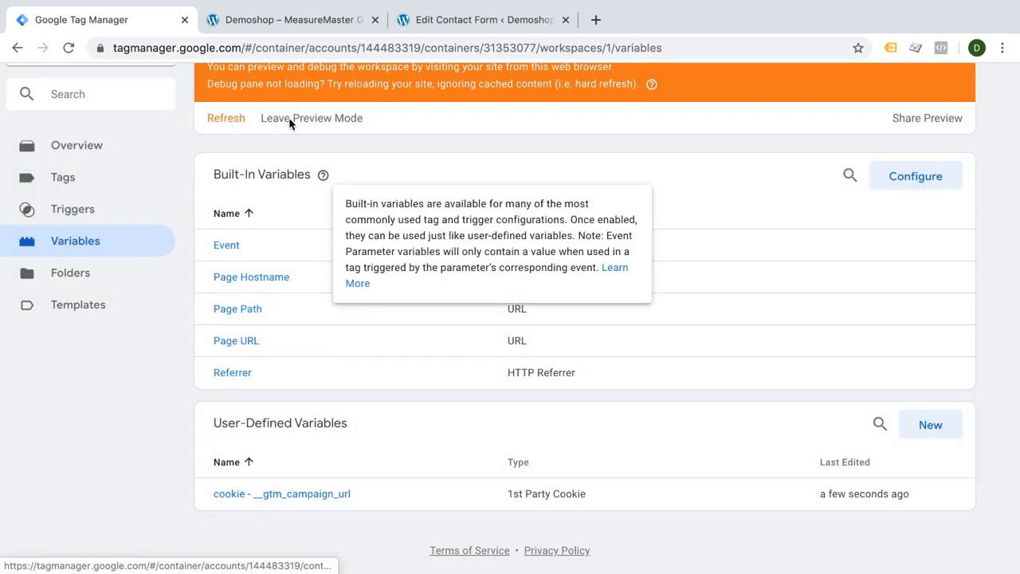
Check the cookie variable at the Message event in preview, then load the Blog page without UTMs
click(287, 19)
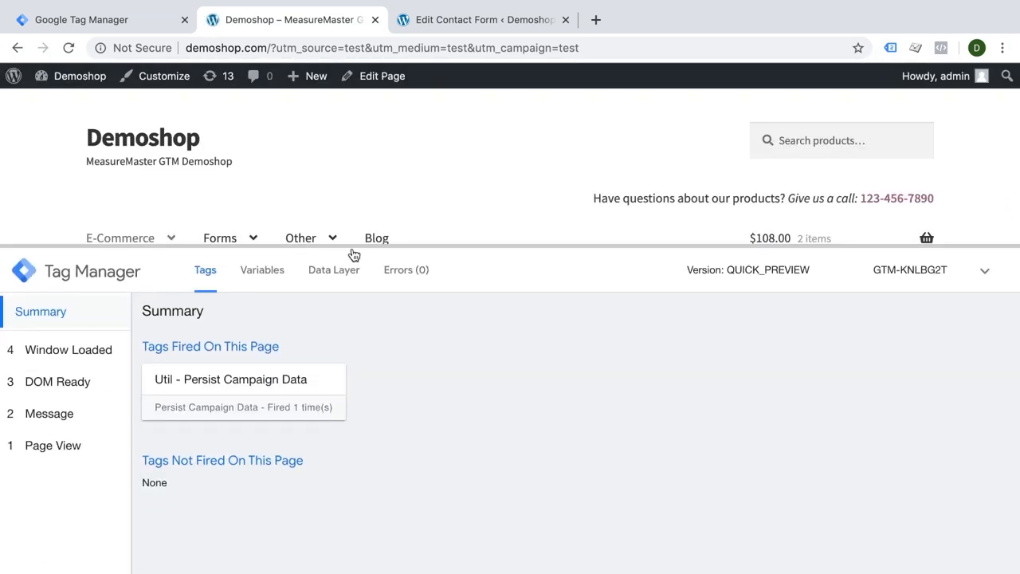
click(261, 269)
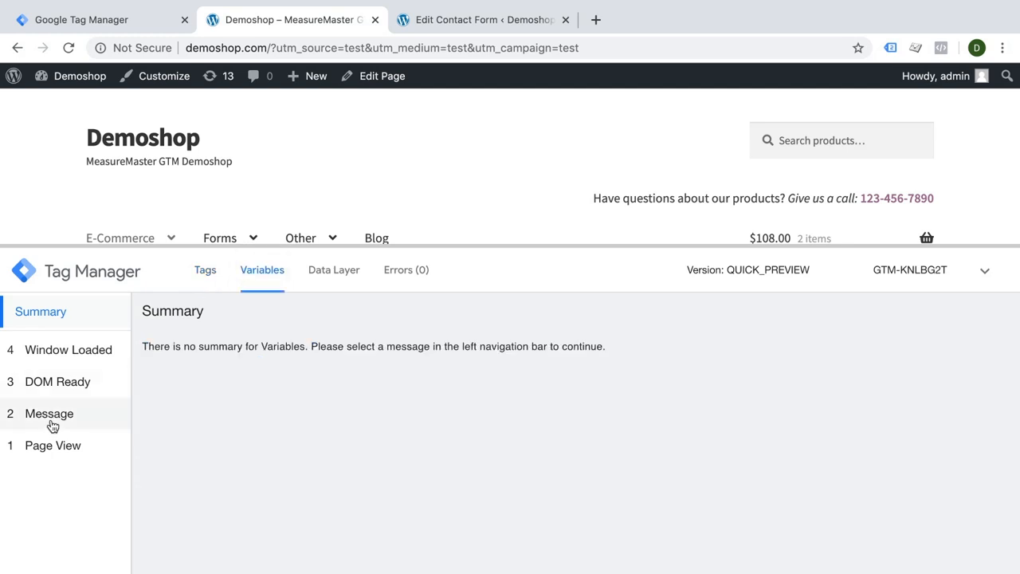
click(48, 414)
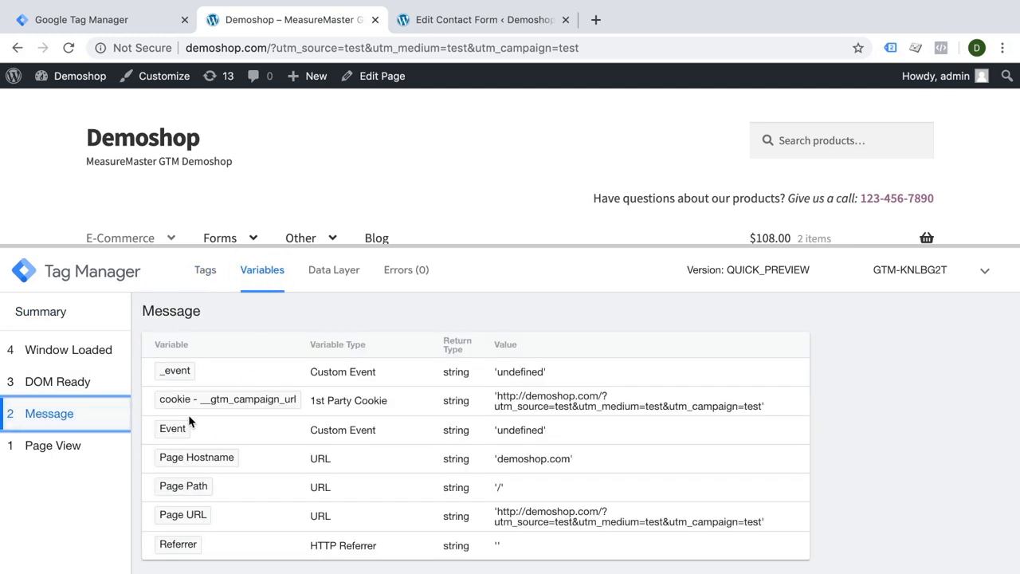
mouse_move(497, 398)
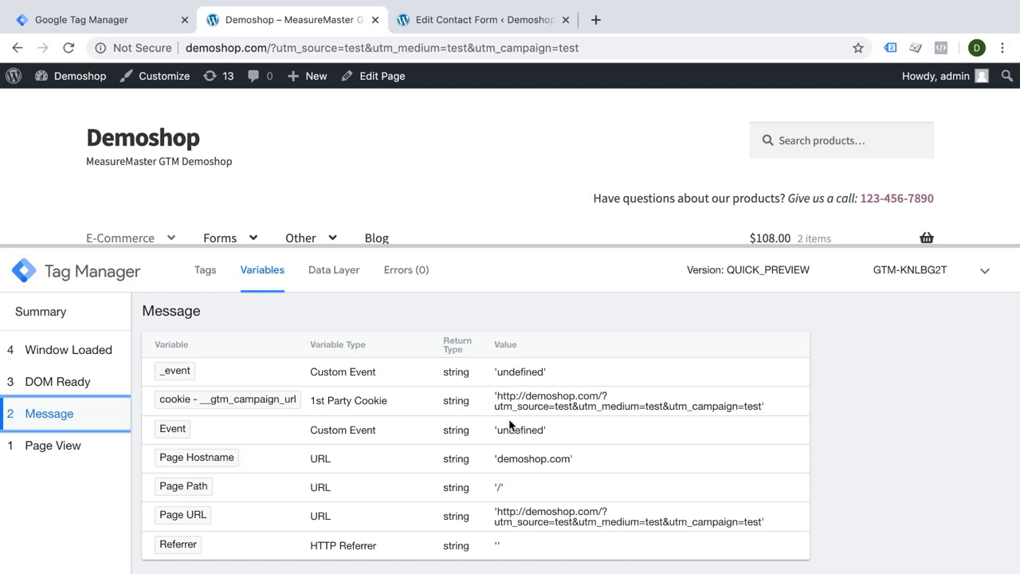
mouse_move(545, 423)
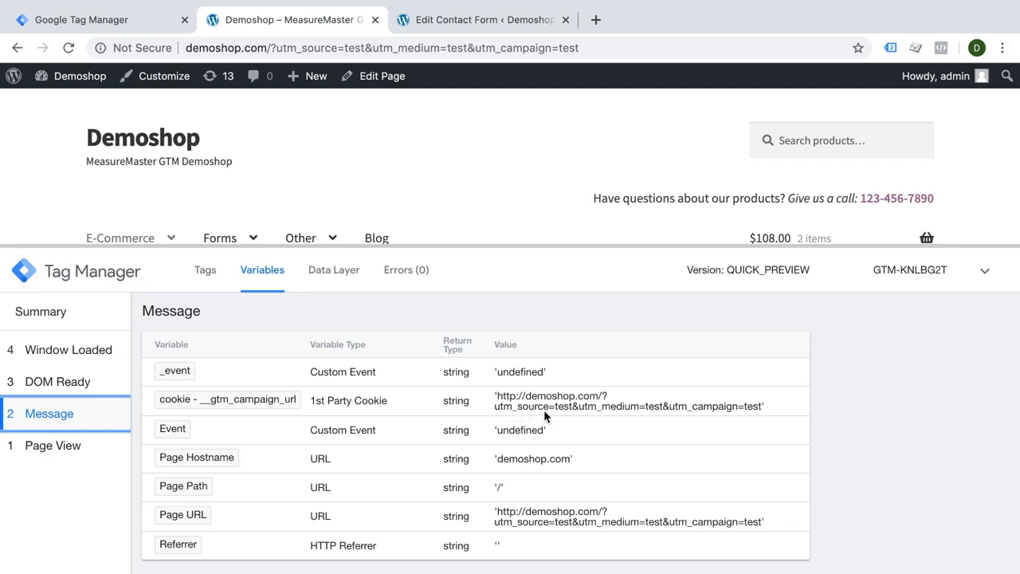
mouse_move(749, 411)
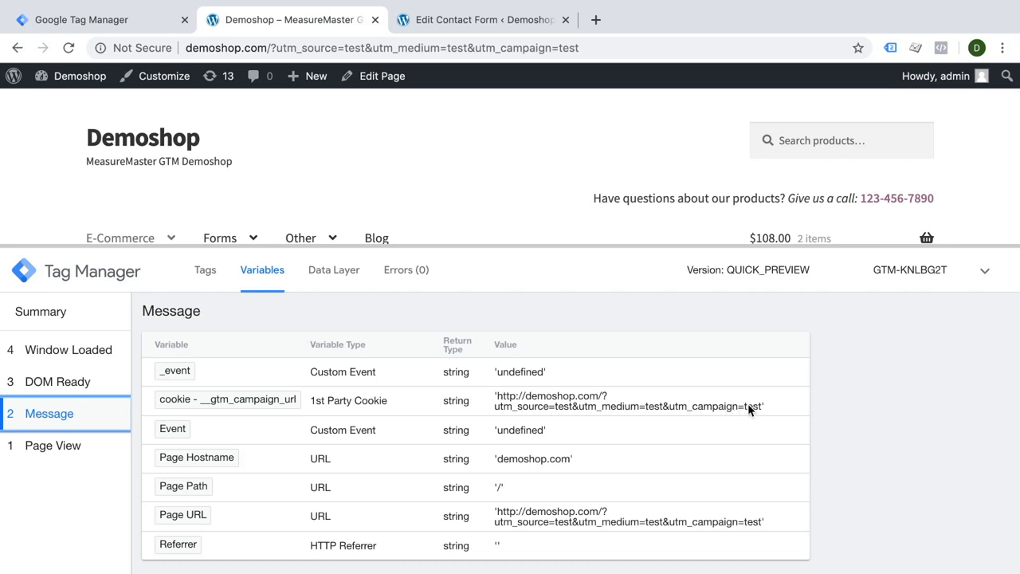
mouse_move(740, 408)
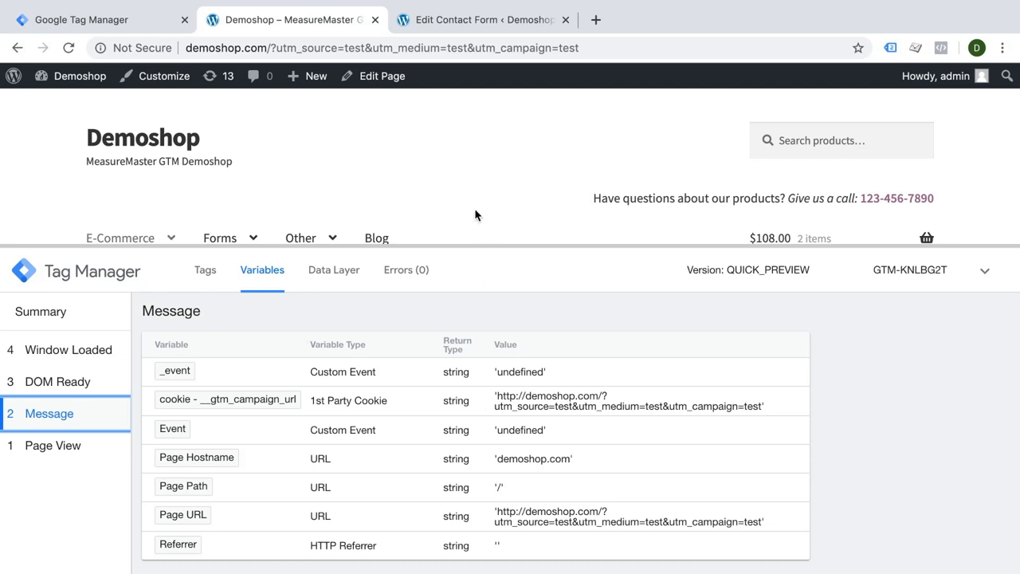
click(376, 187)
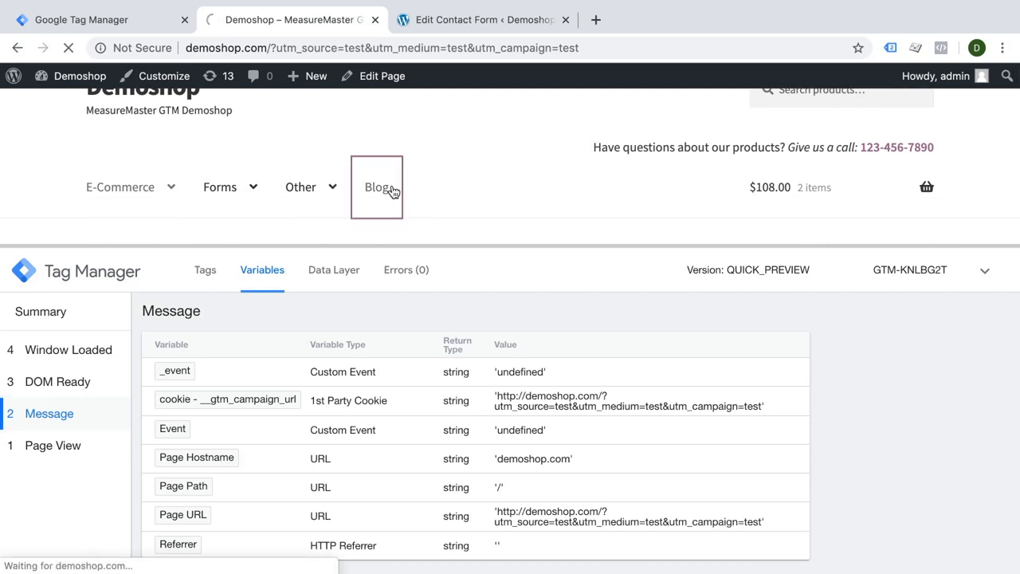
click(376, 186)
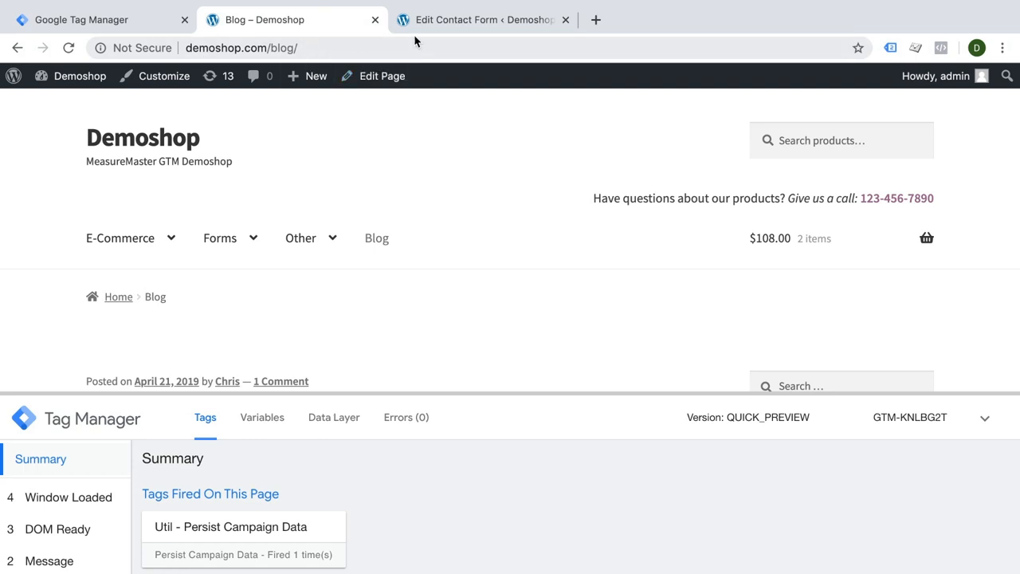
mouse_move(577, 47)
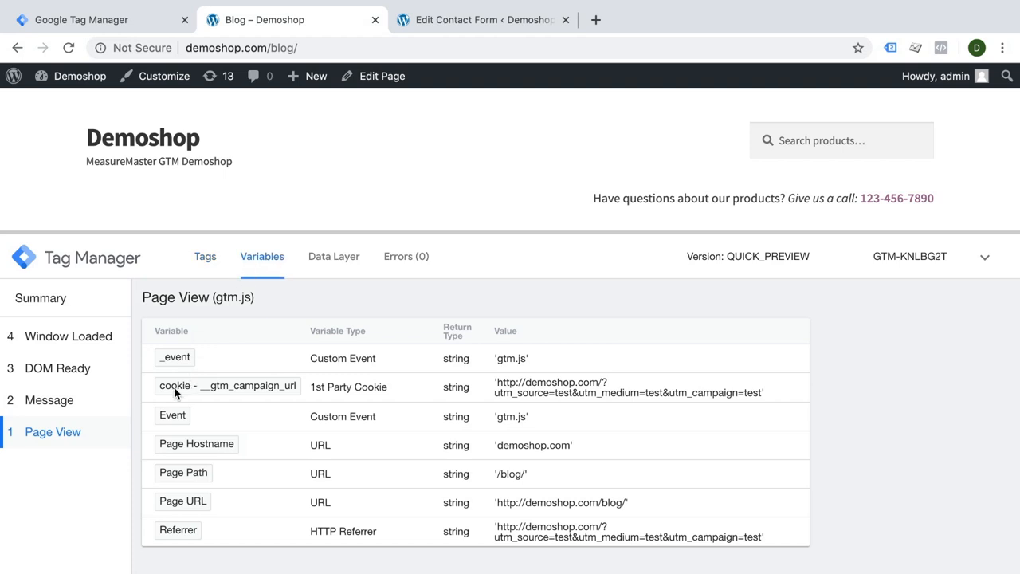
mouse_move(285, 387)
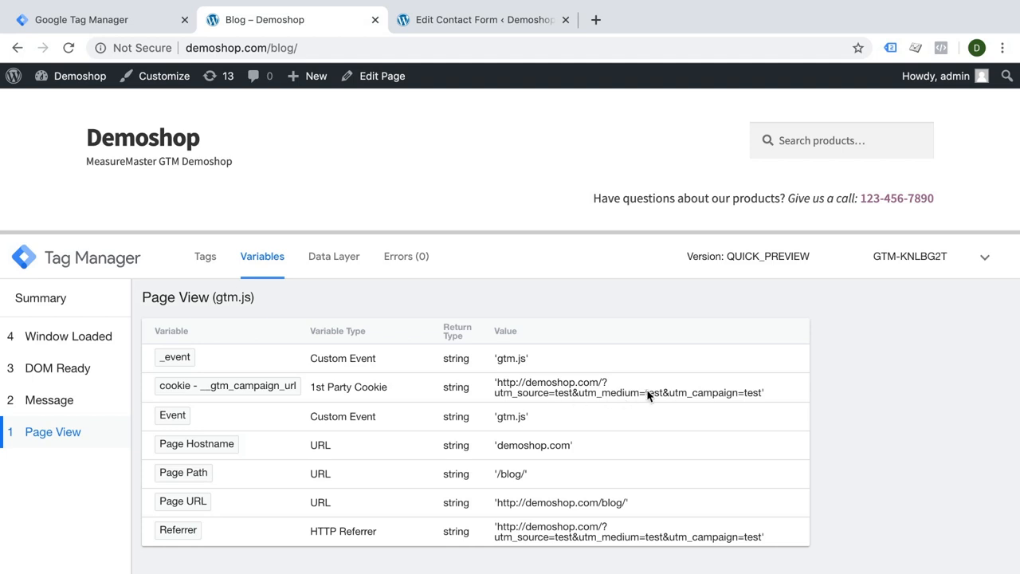
mouse_move(370, 62)
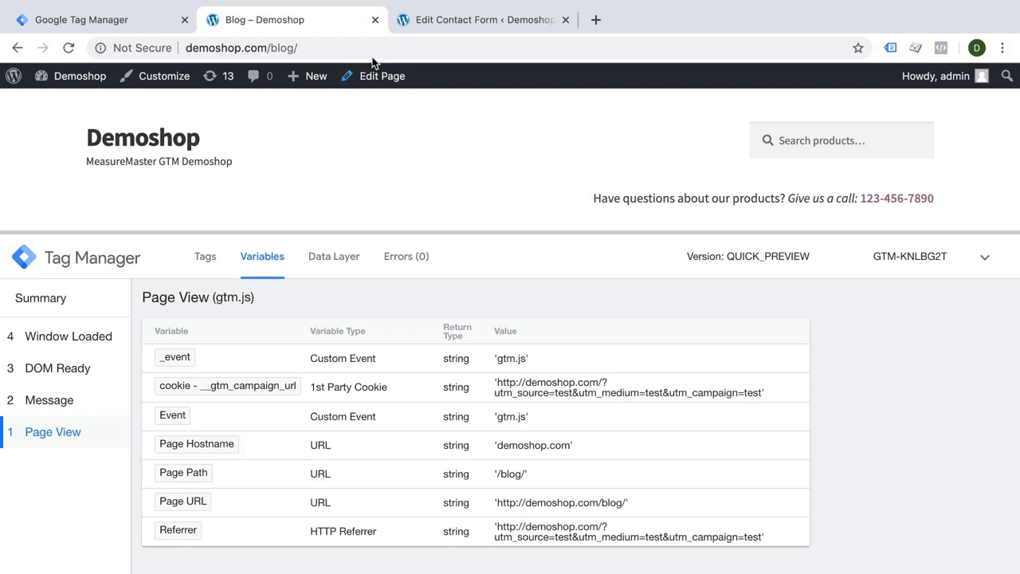
mouse_move(322, 367)
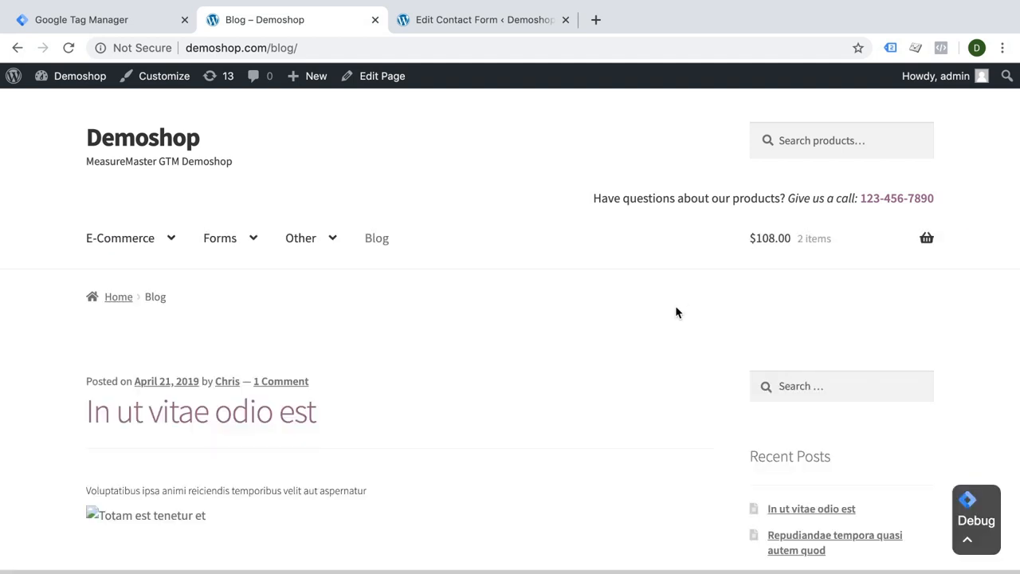
Revisit the demoshop Contact Form 7 page, focus the email field, and return to Tag Manager
click(220, 237)
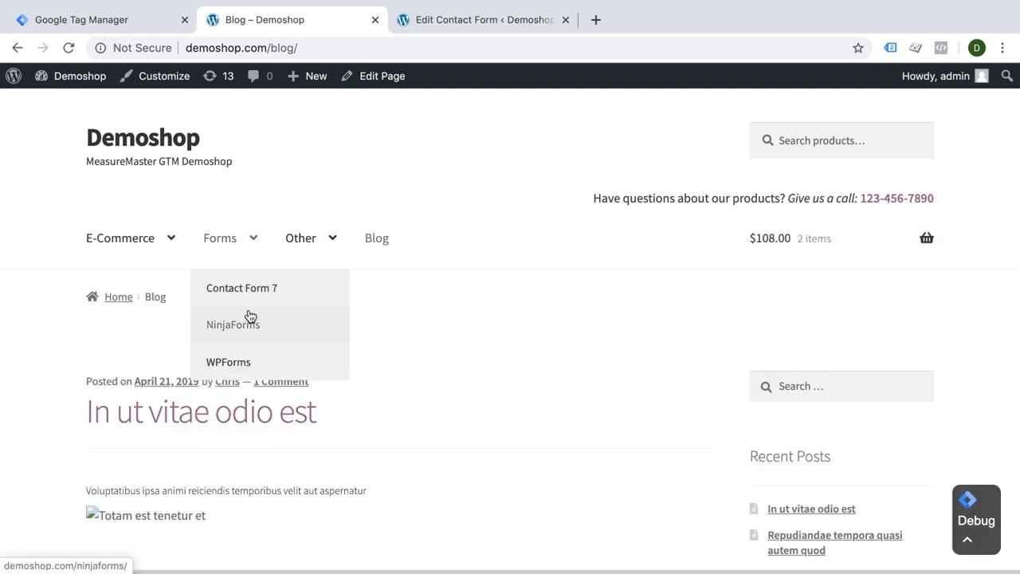
click(233, 324)
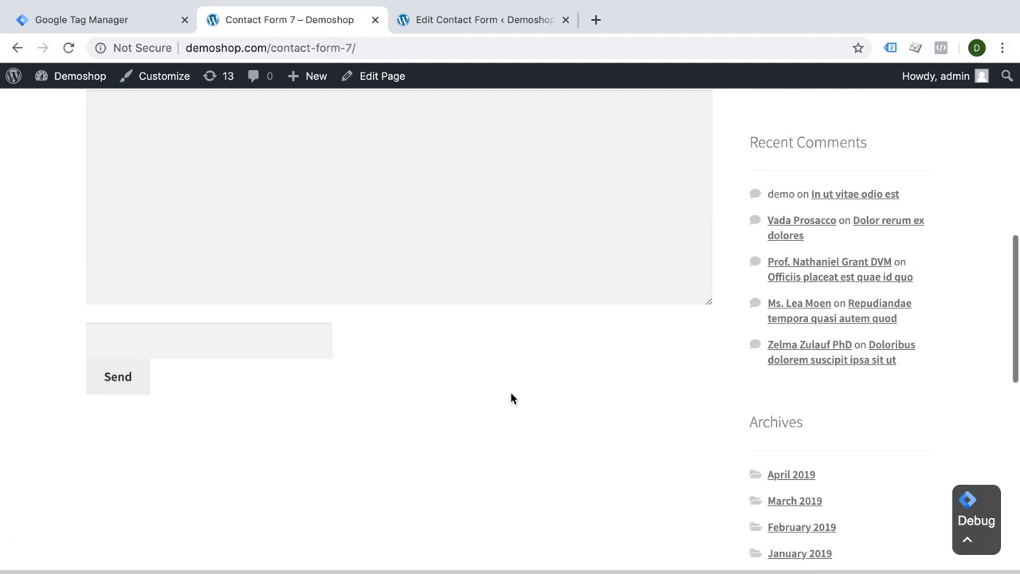
click(209, 342)
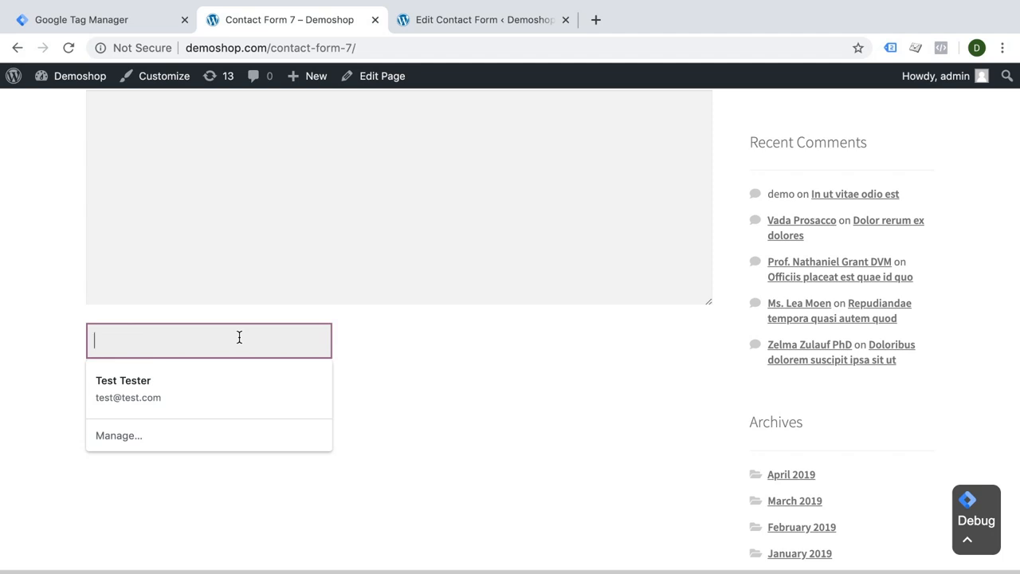
mouse_move(252, 357)
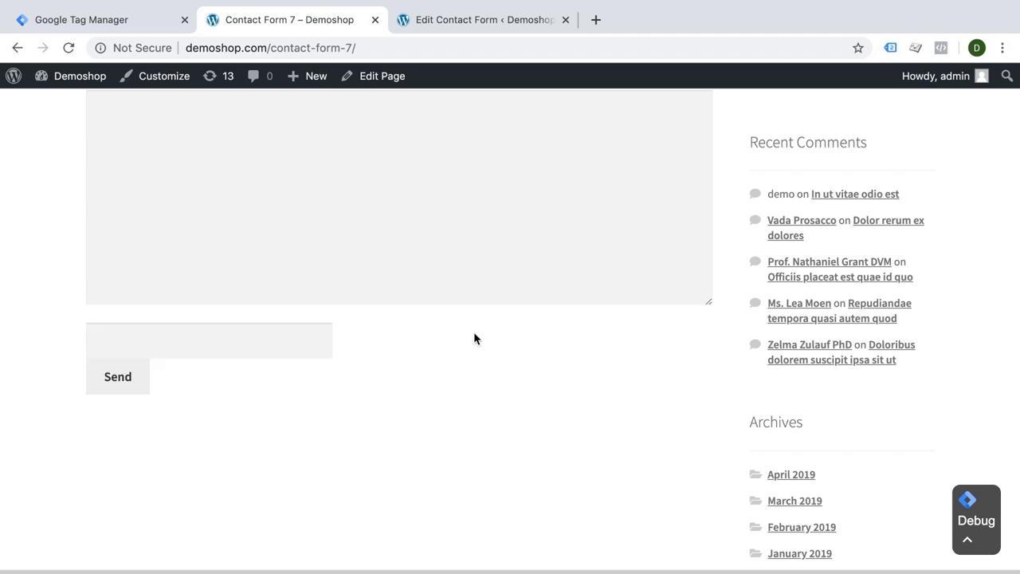
click(95, 17)
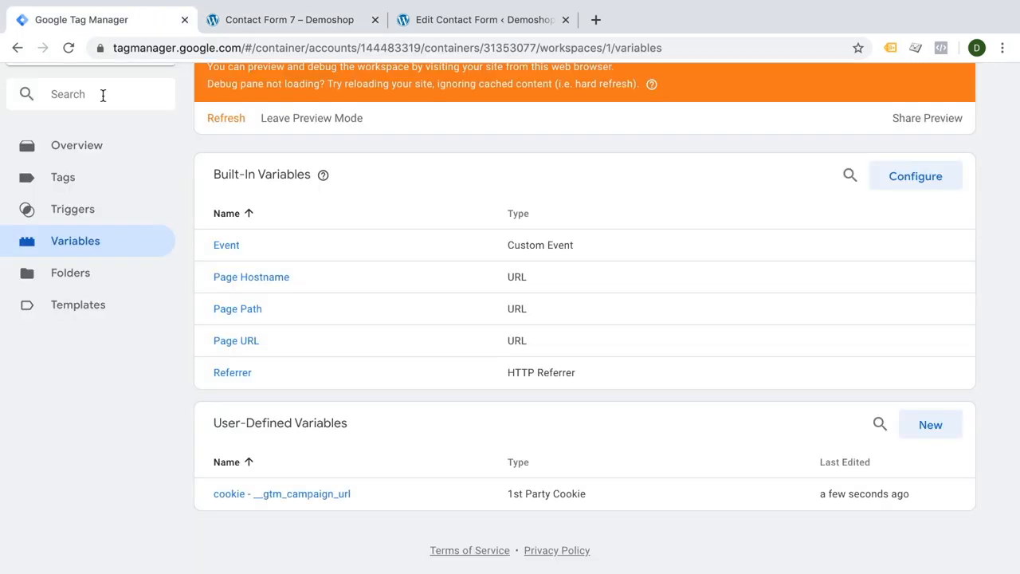
Create a new tag in the workspace and make it a Custom HTML tag
click(63, 177)
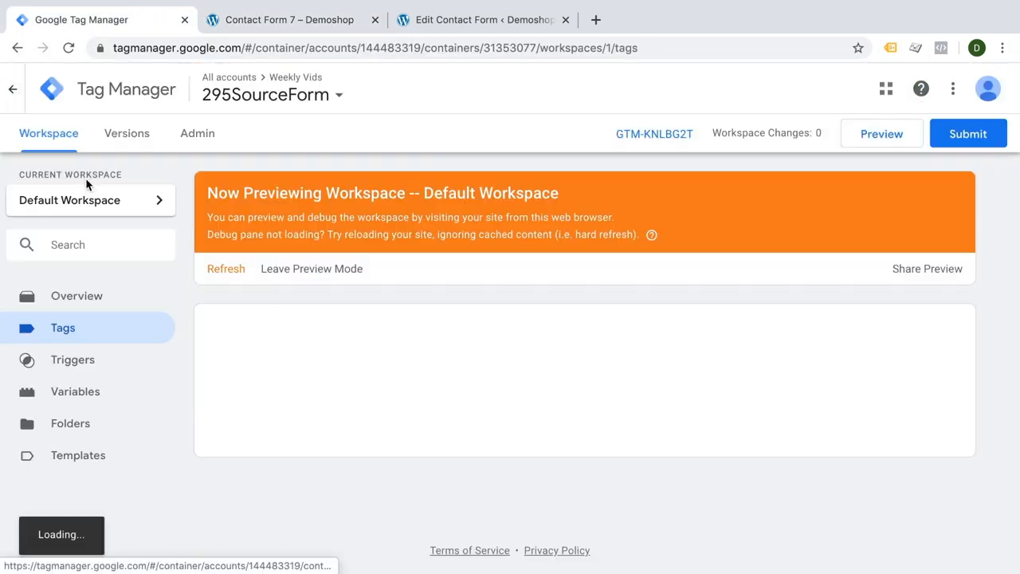
click(447, 242)
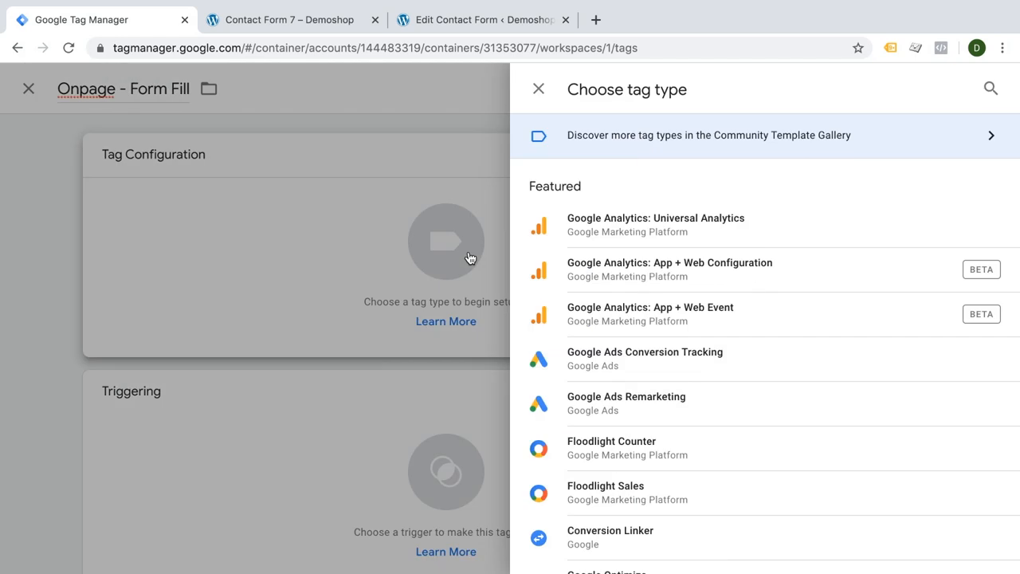
scroll(down, 3)
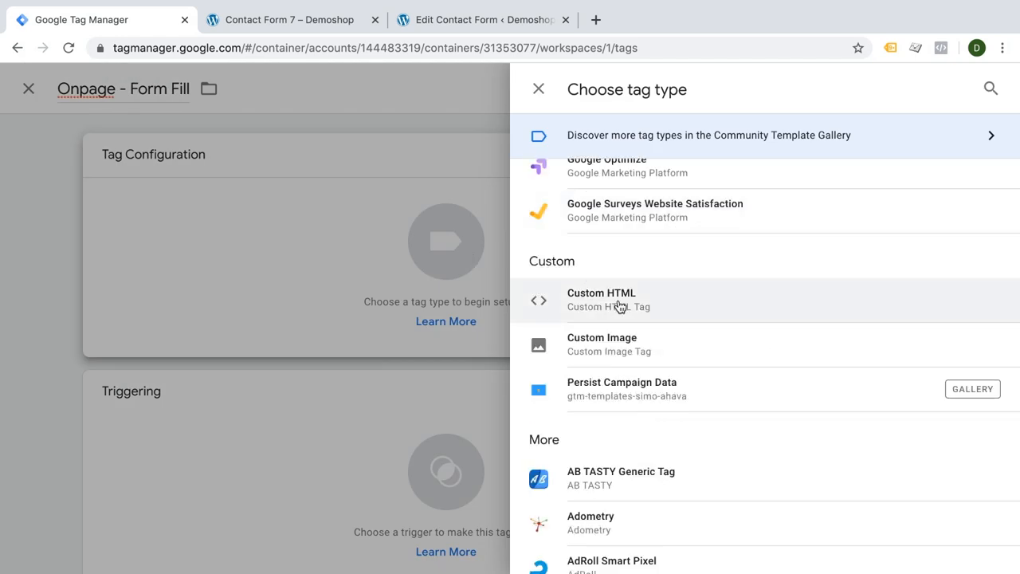
click(601, 300)
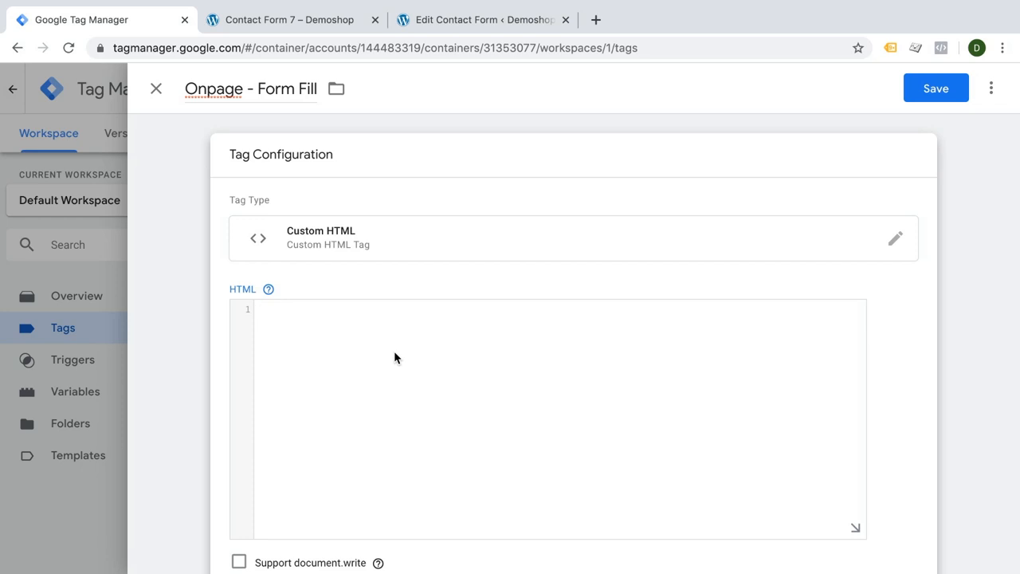
Write the script assigning {{cookie - __gtm_campaign_url}} as the form field's value
text(<script>)
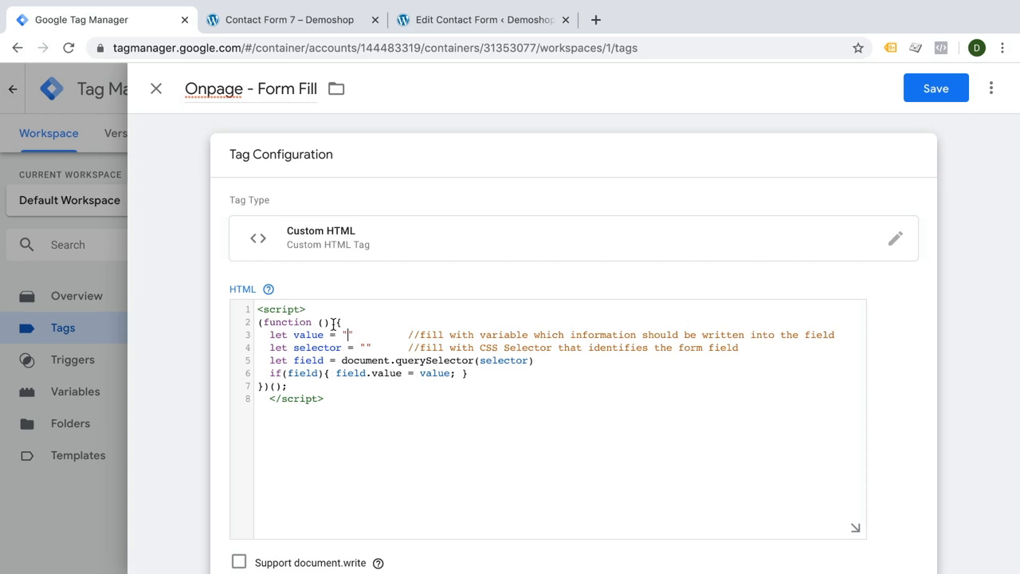
text({{cookie - __gtm_campaign_url}})
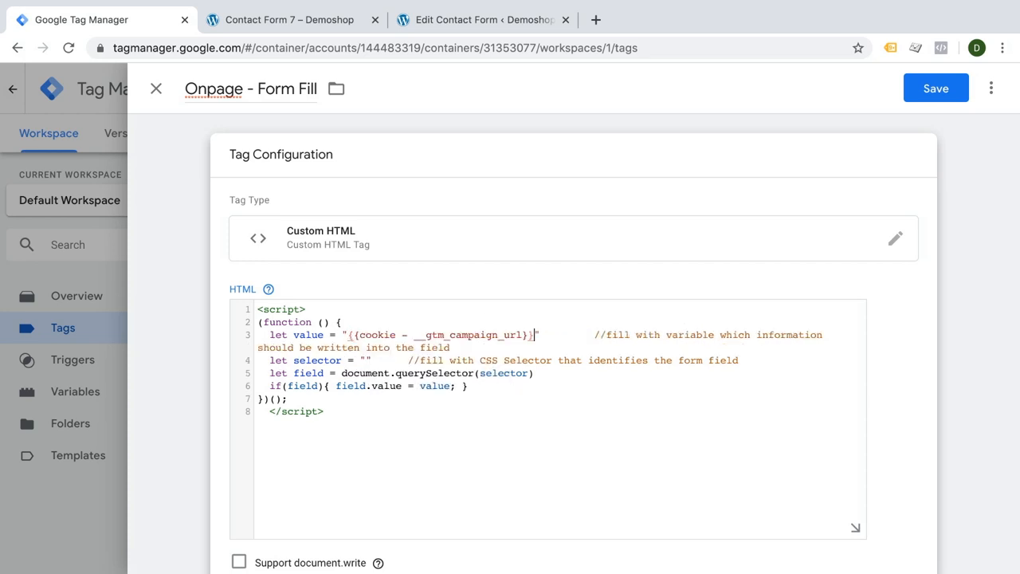
mouse_move(462, 366)
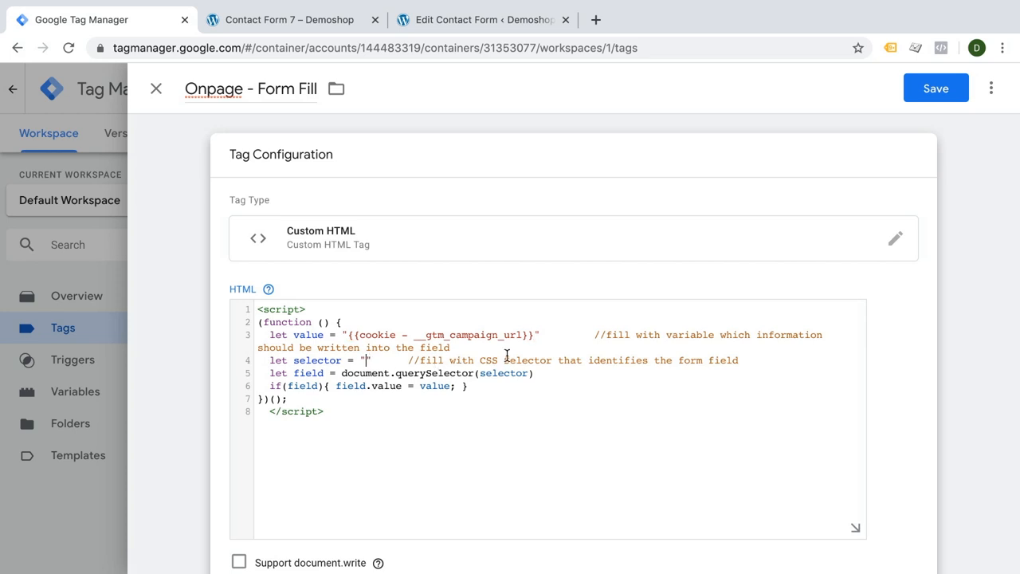
Bring up the DevTools console on the live contact form page
click(296, 19)
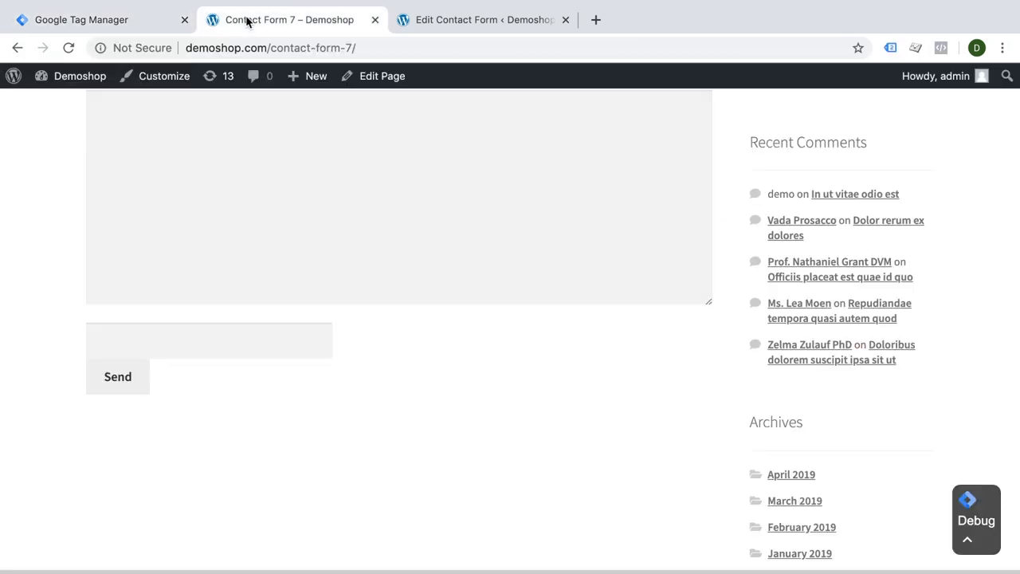
click(209, 341)
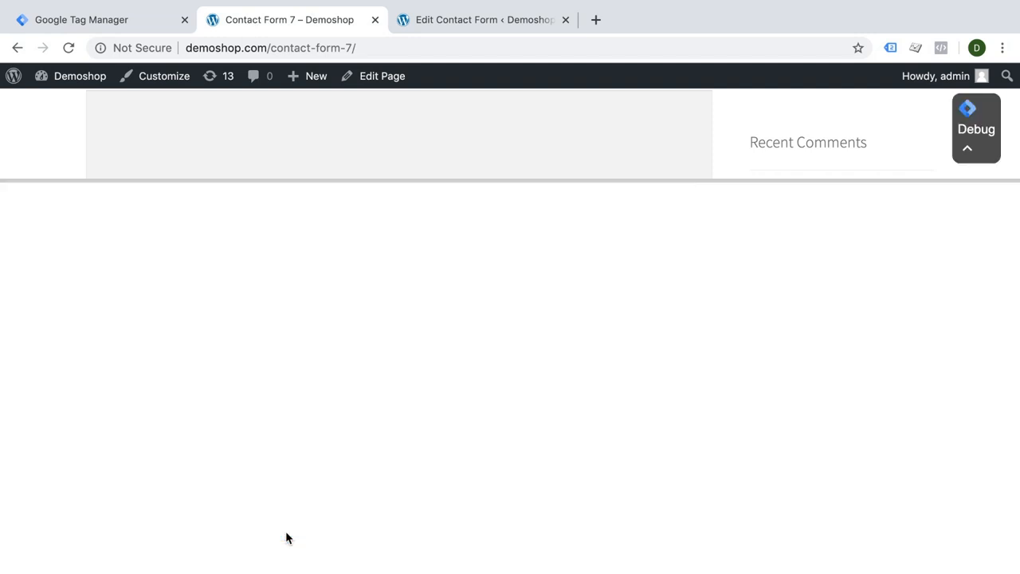
key(F12)
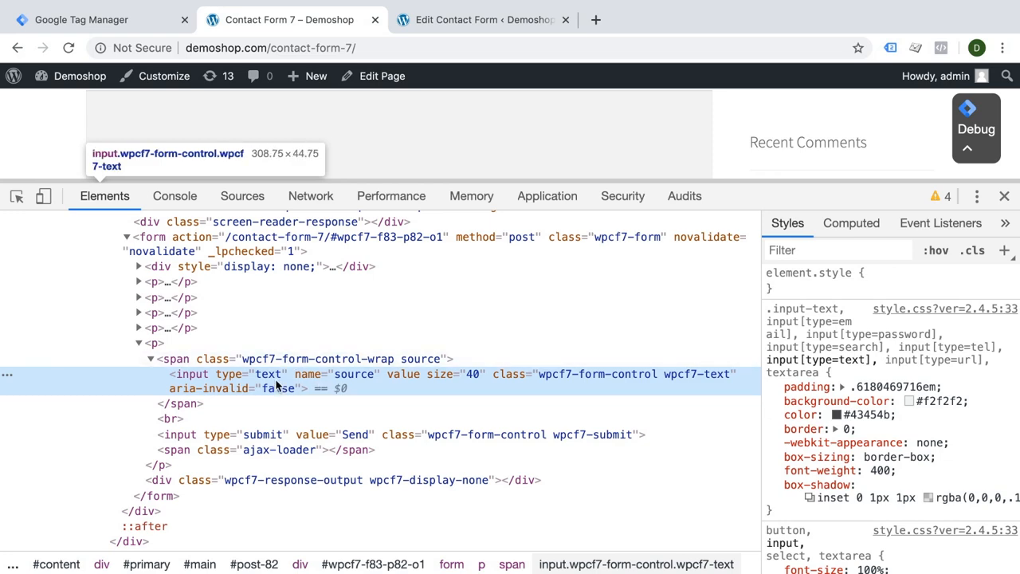
click(175, 195)
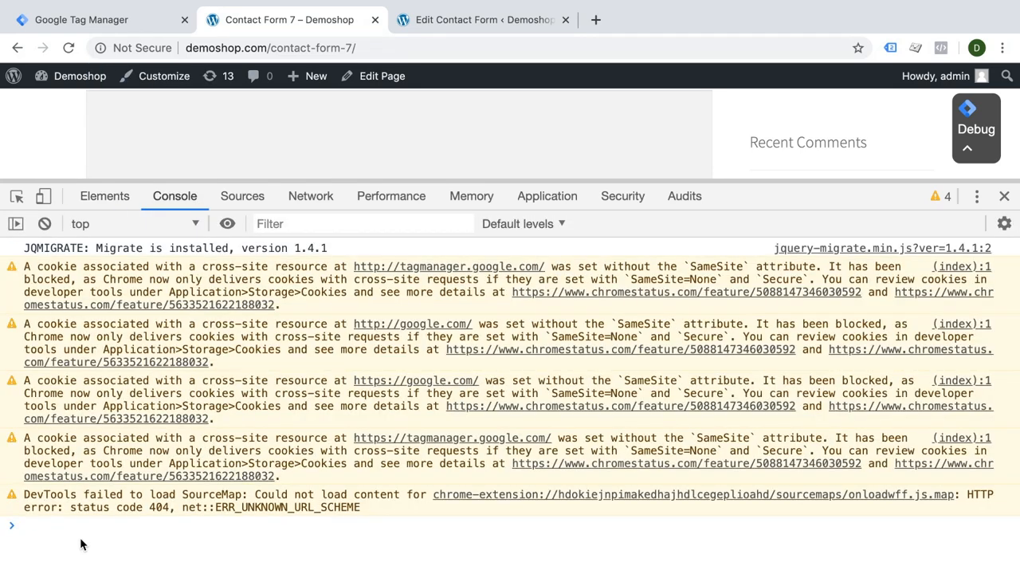
Run document.querySelector for input[name='source'] and confirm it returns the hidden field
text(do)
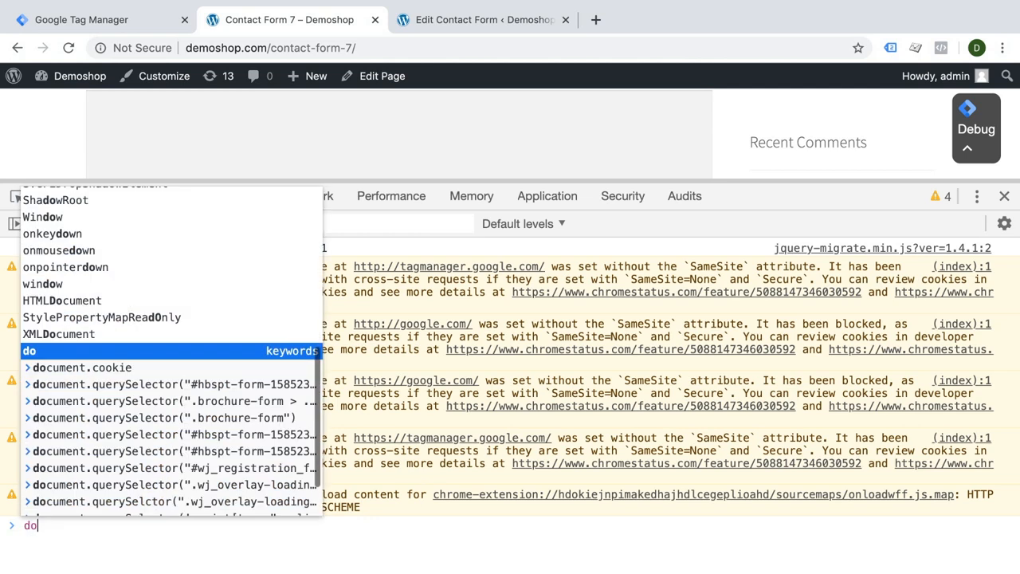
text(document.querySelector("input[name=')
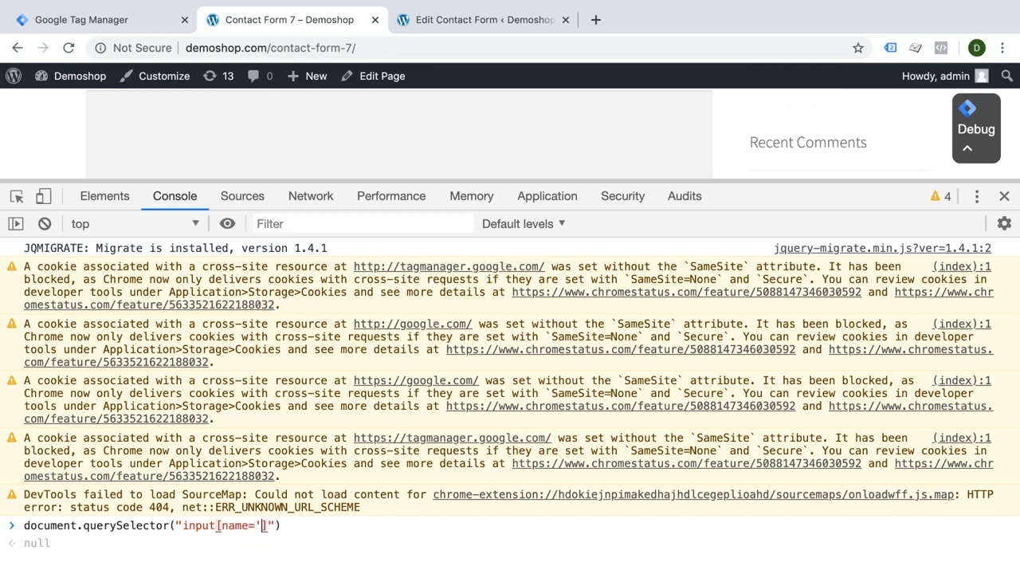
text(source)
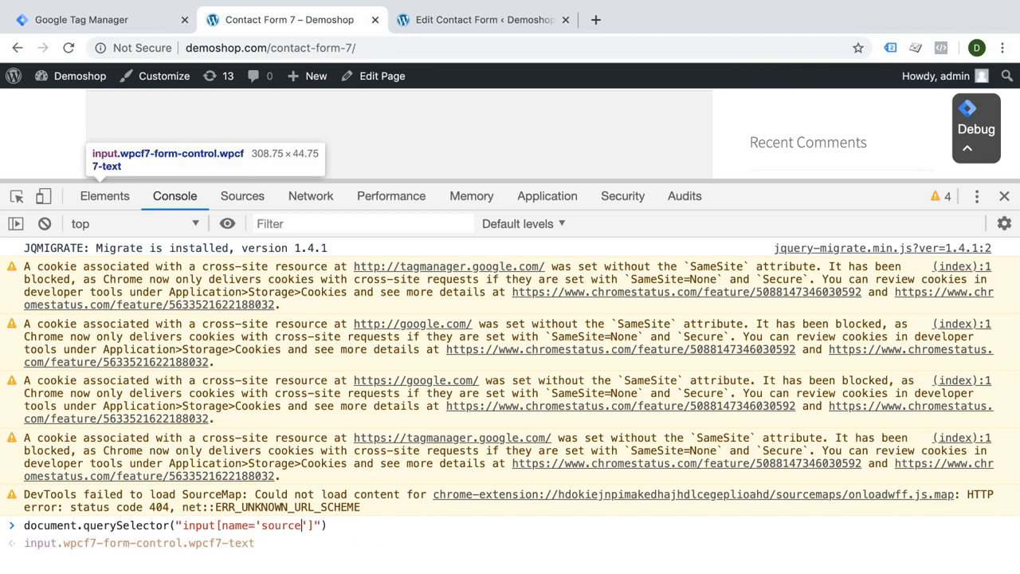
key(Enter)
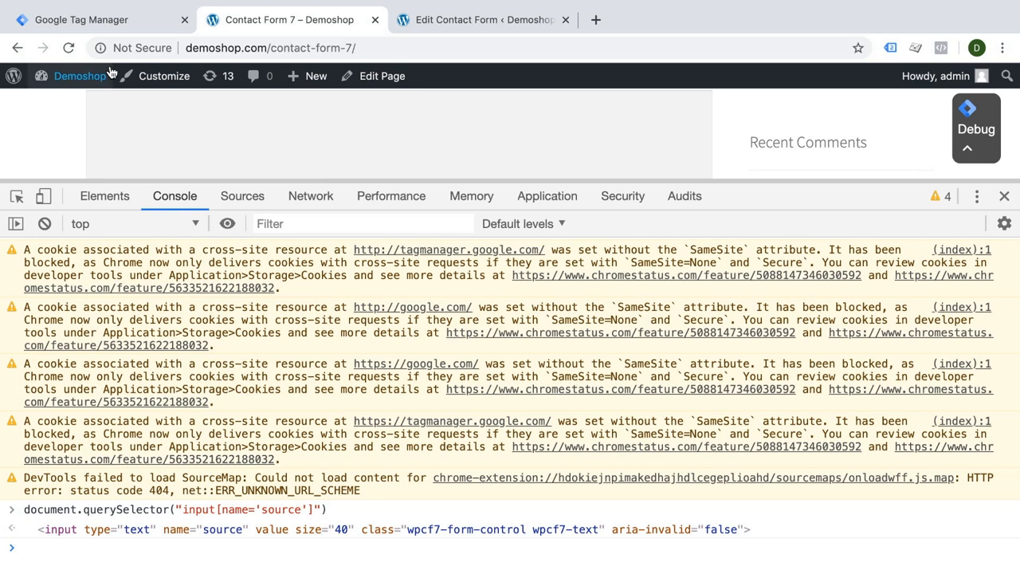
scroll(down, 3)
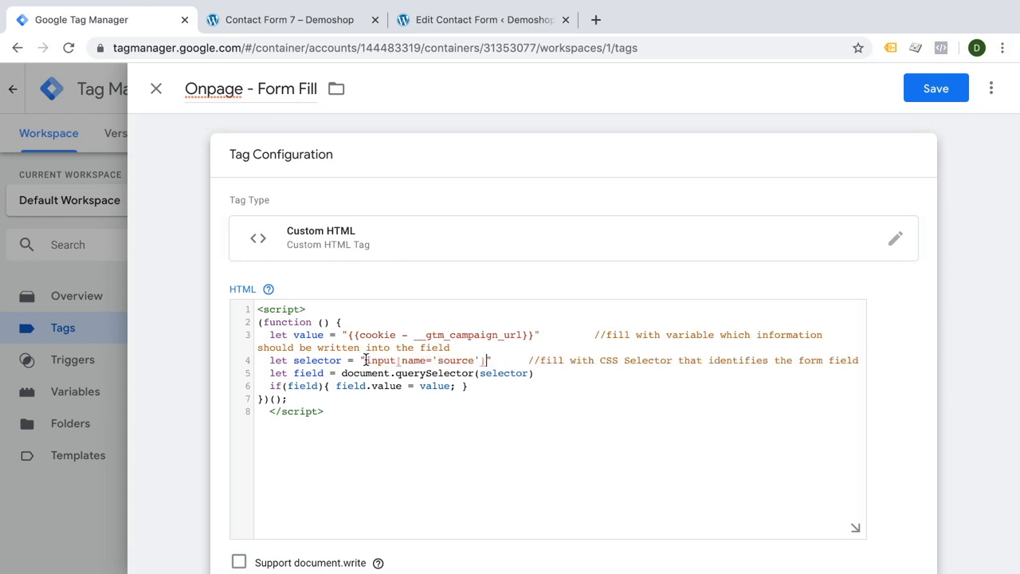
Add a new trigger named dom - /contact-form-7/ using the contact page path
scroll(down, 3)
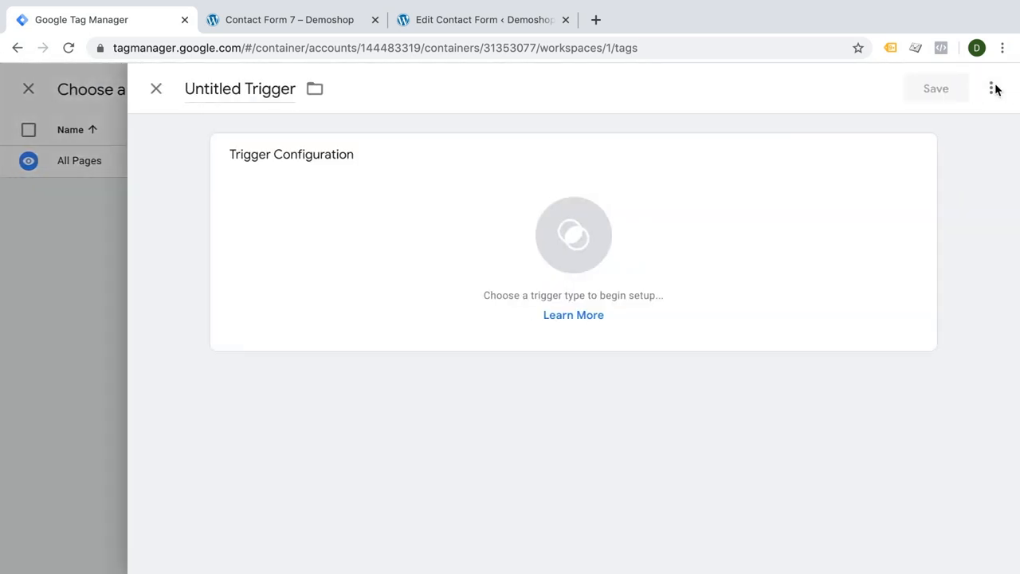
click(302, 19)
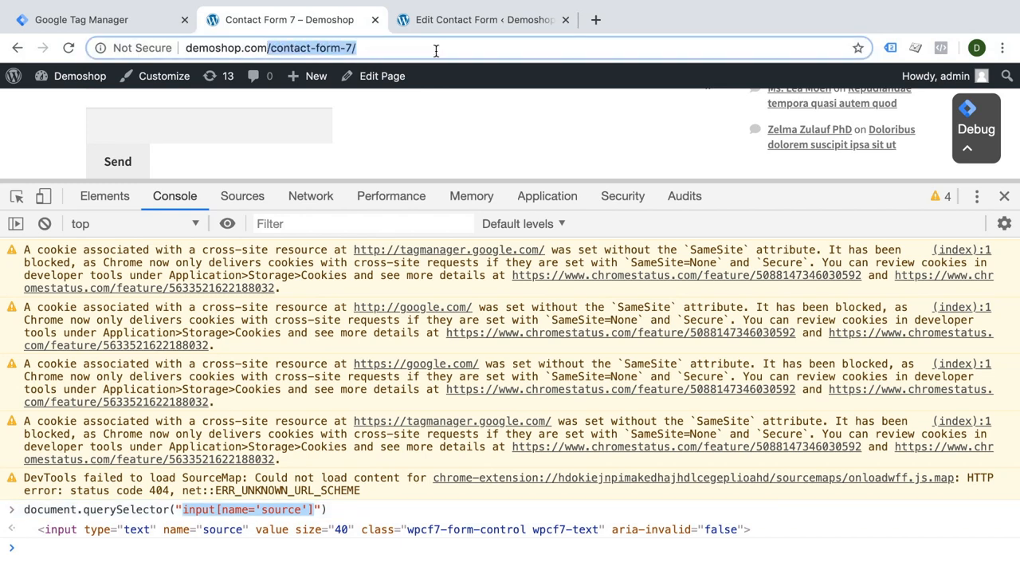
click(96, 17)
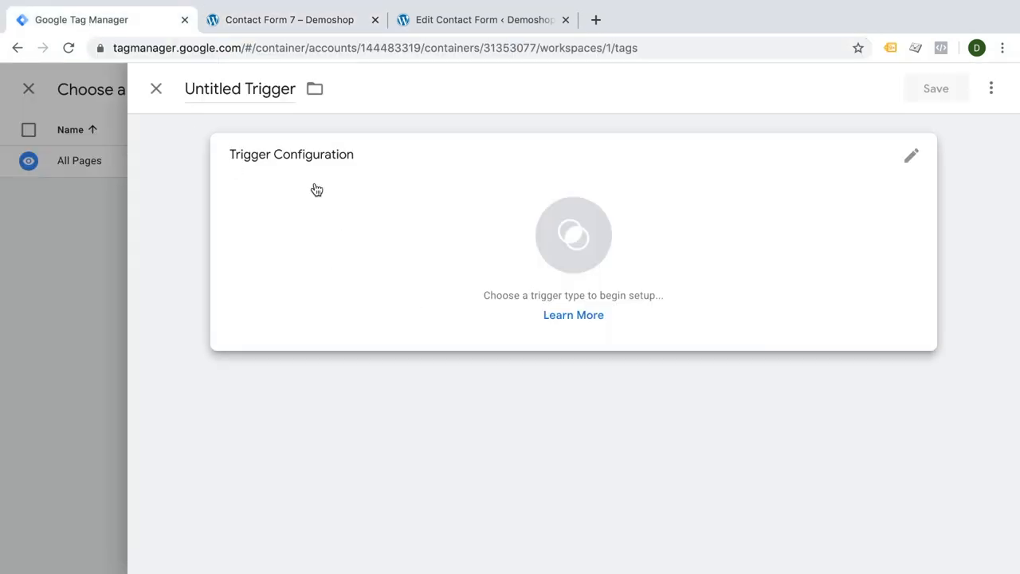
text(dom - /contact-form-7/)
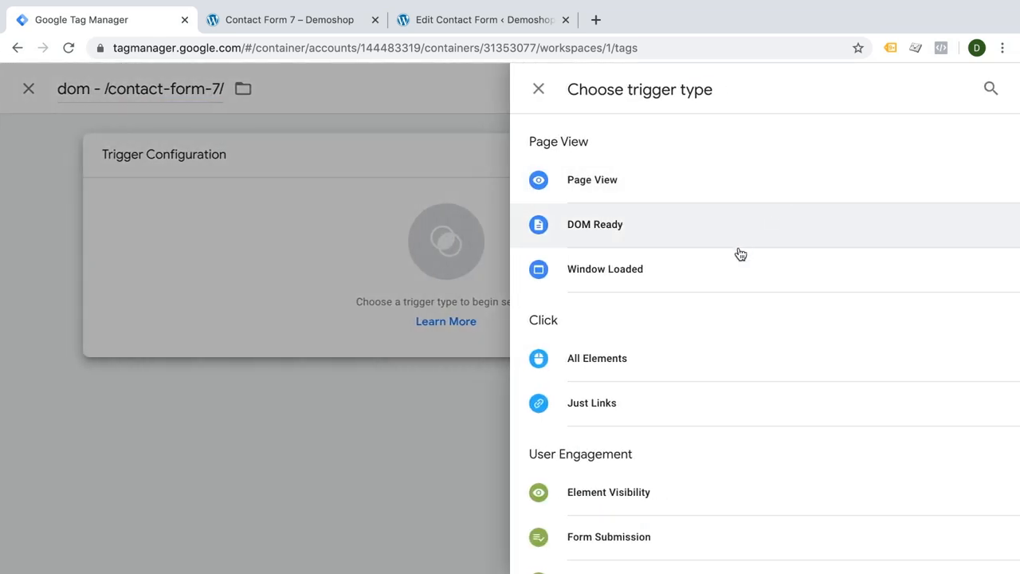
mouse_move(660, 252)
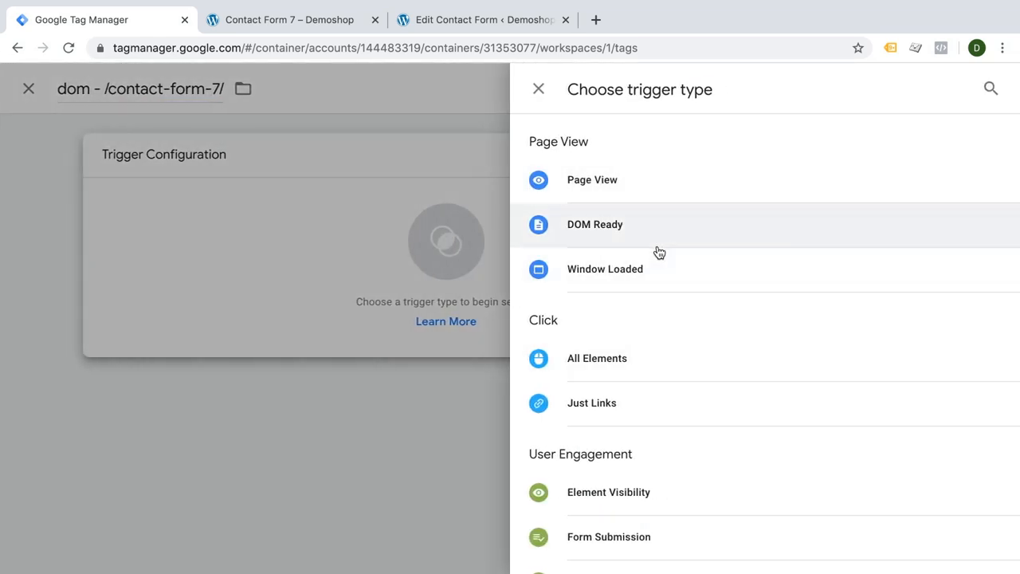
Make the trigger fire on DOM Ready for all DOM Ready events and save it
click(595, 223)
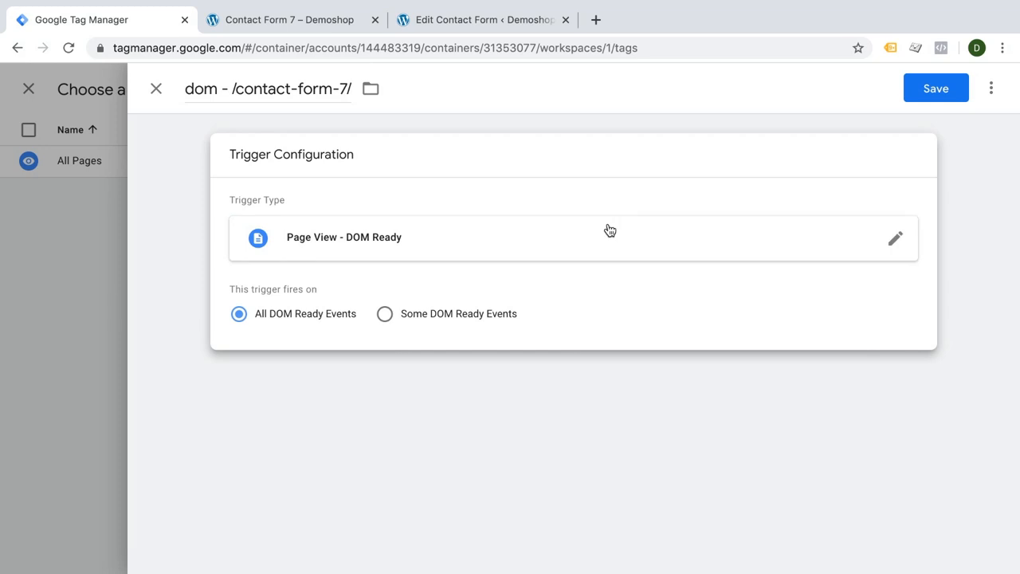
mouse_move(386, 322)
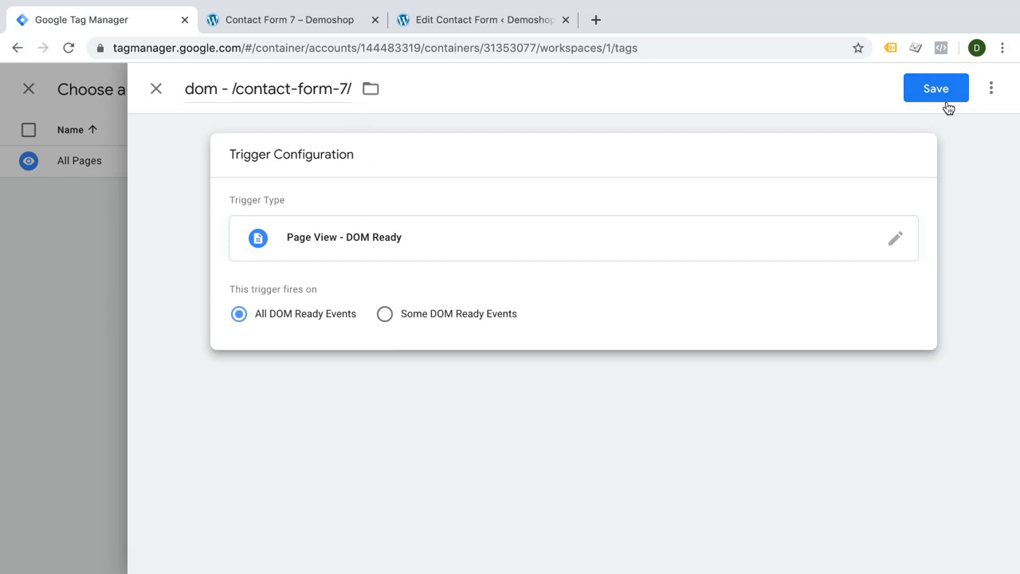
click(934, 86)
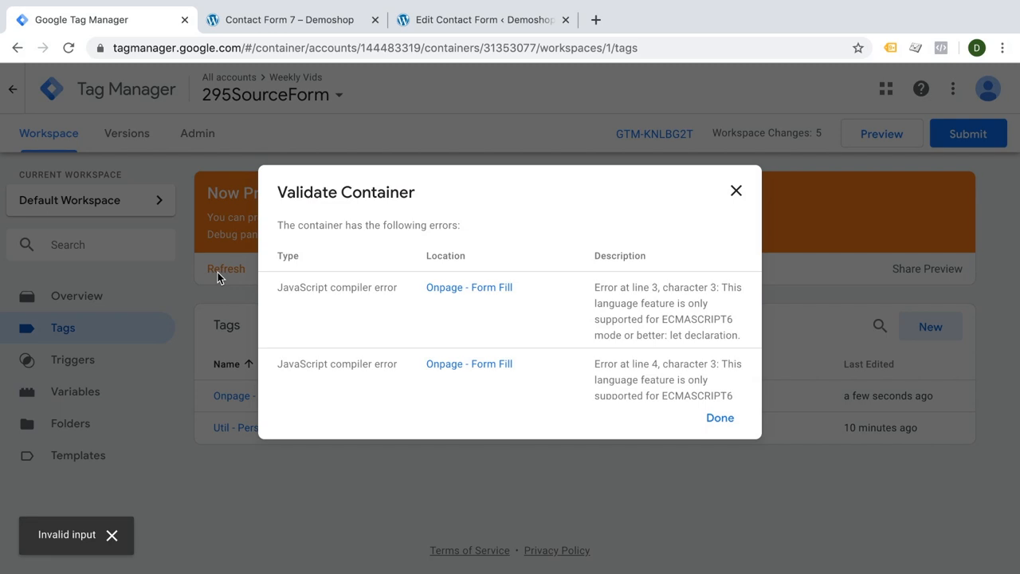
Replace let with var in the Onpage - Form Fill script, save the tag and refresh the preview
click(469, 287)
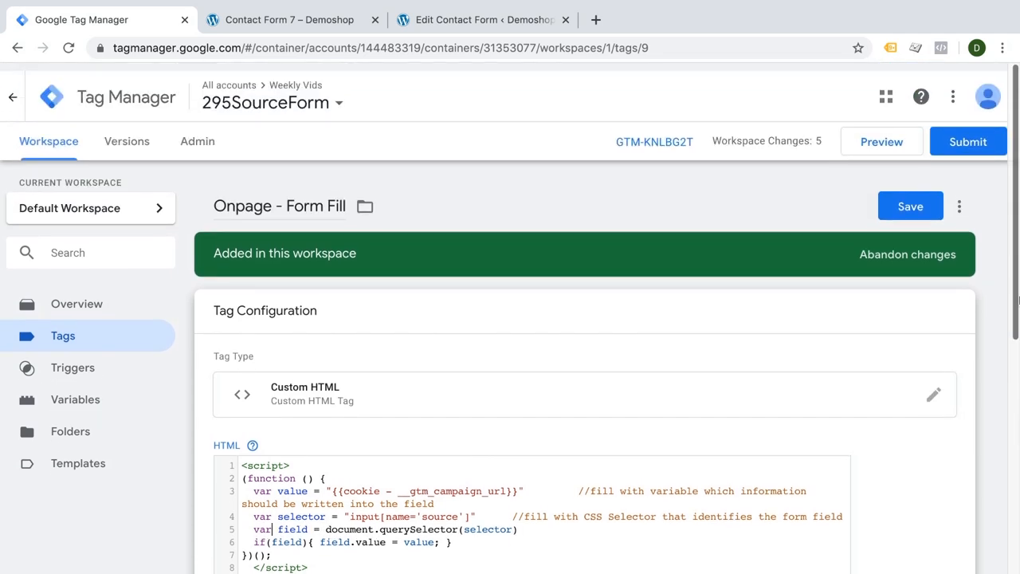
click(882, 141)
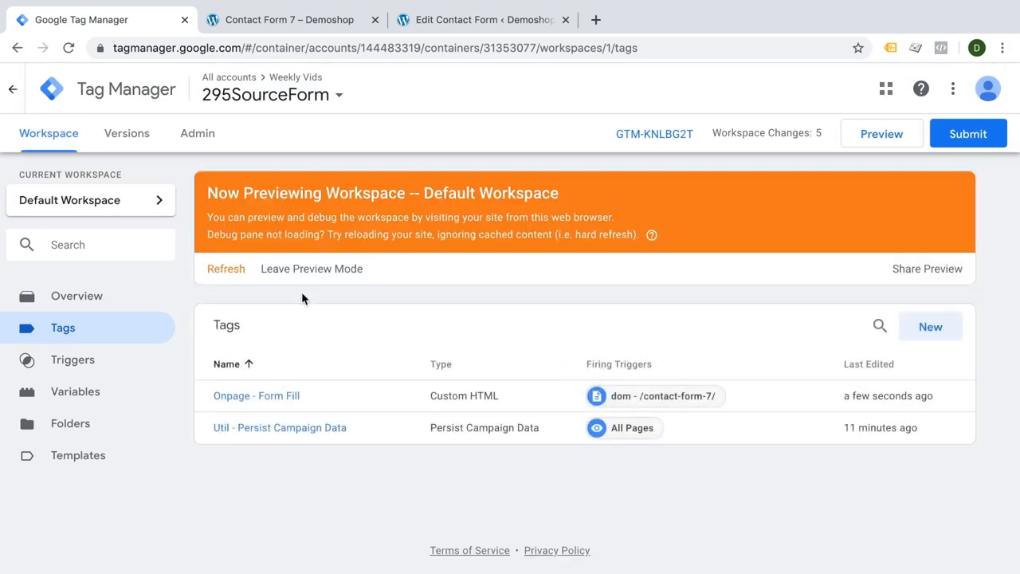
click(290, 19)
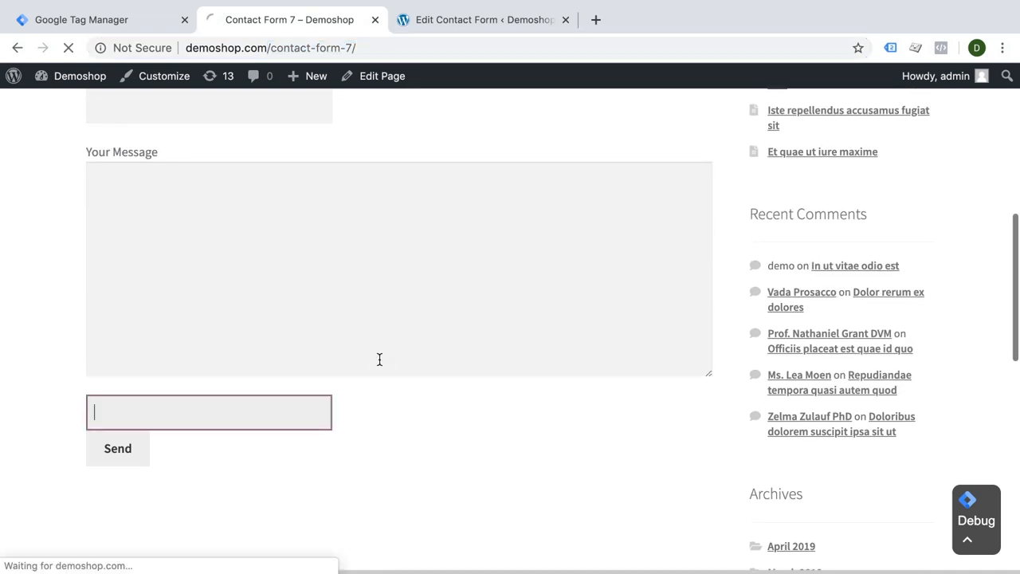
text(http://demoshop.com/?utm_source=test&u)
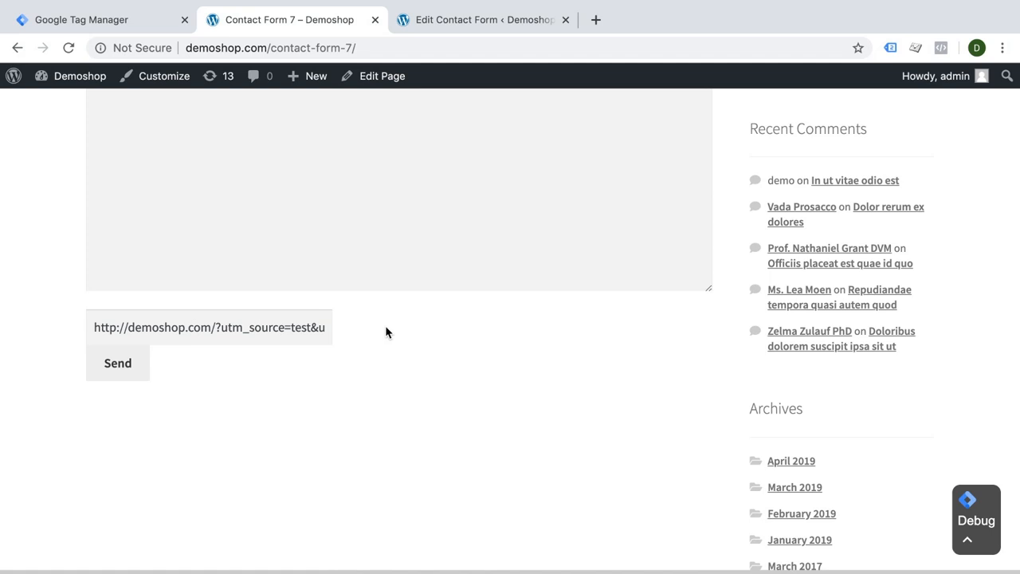
mouse_move(41, 401)
text(test)
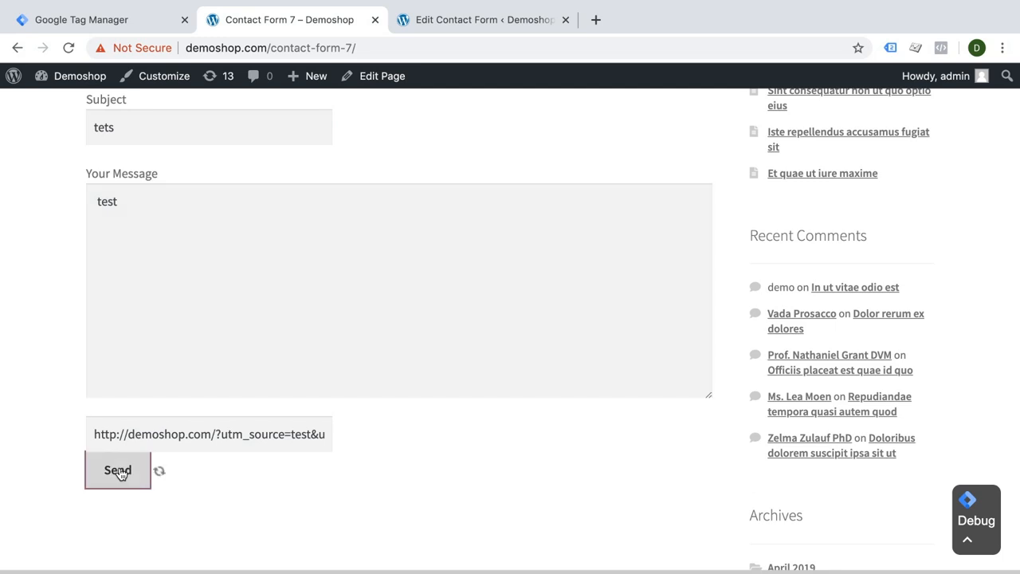
click(118, 470)
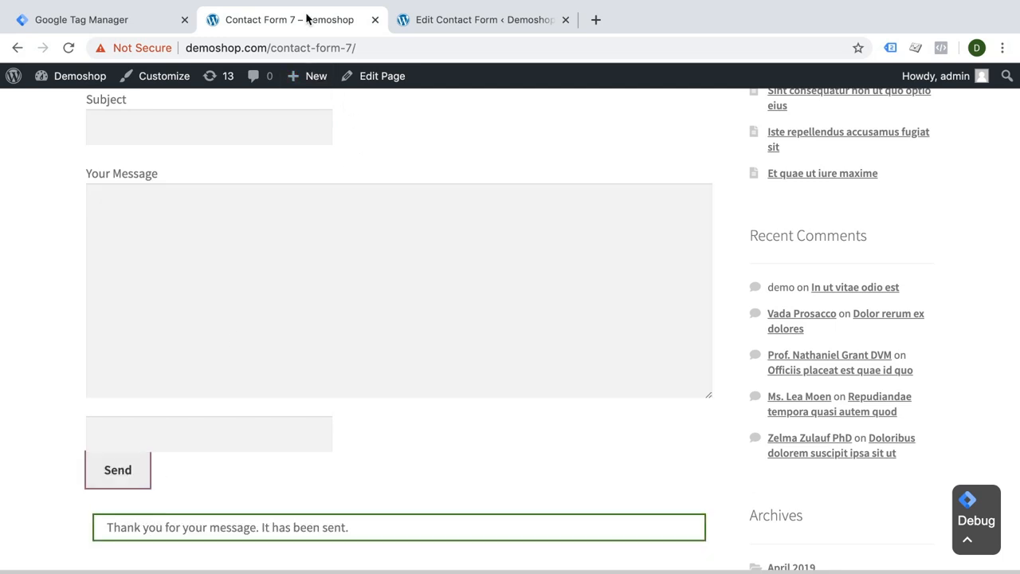
click(491, 19)
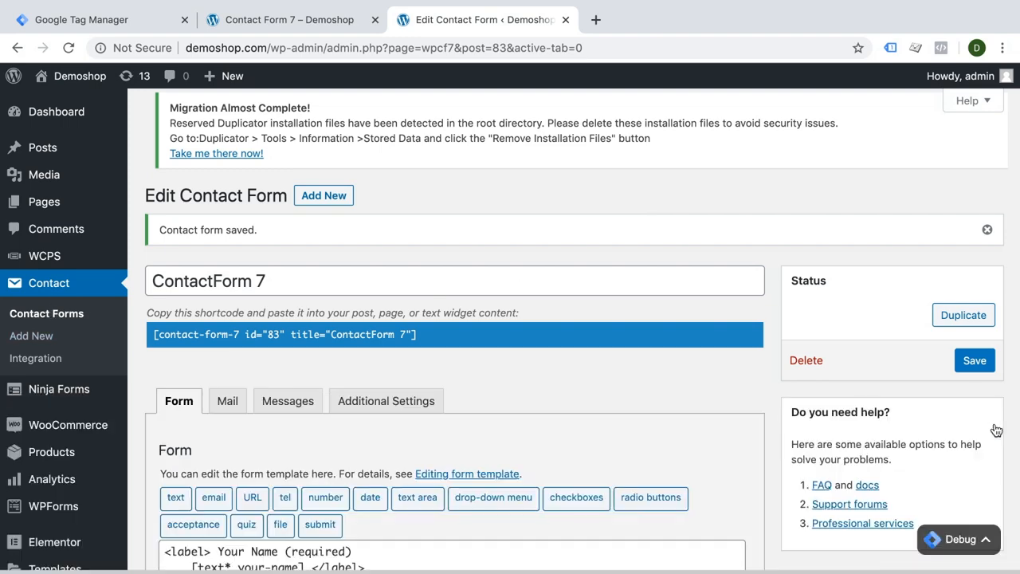
Edit ContactForm 7 in the Contact Forms list and go to its Mail settings
click(44, 314)
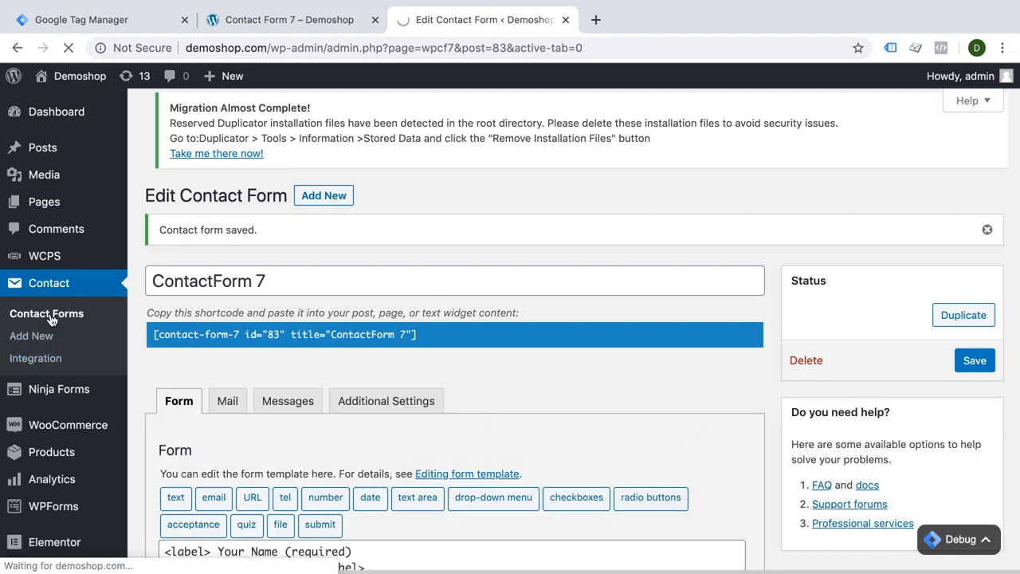
click(45, 312)
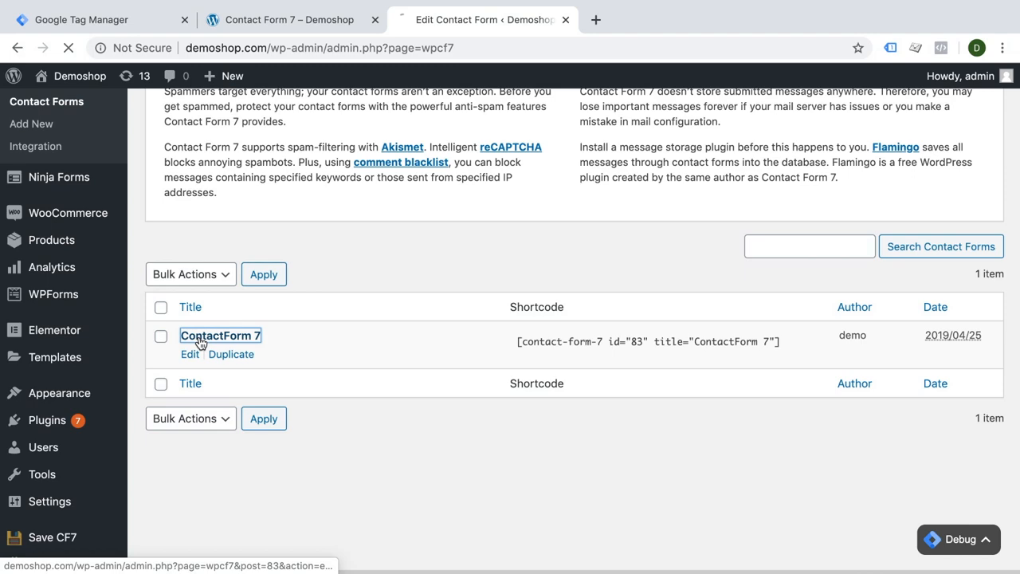
click(220, 335)
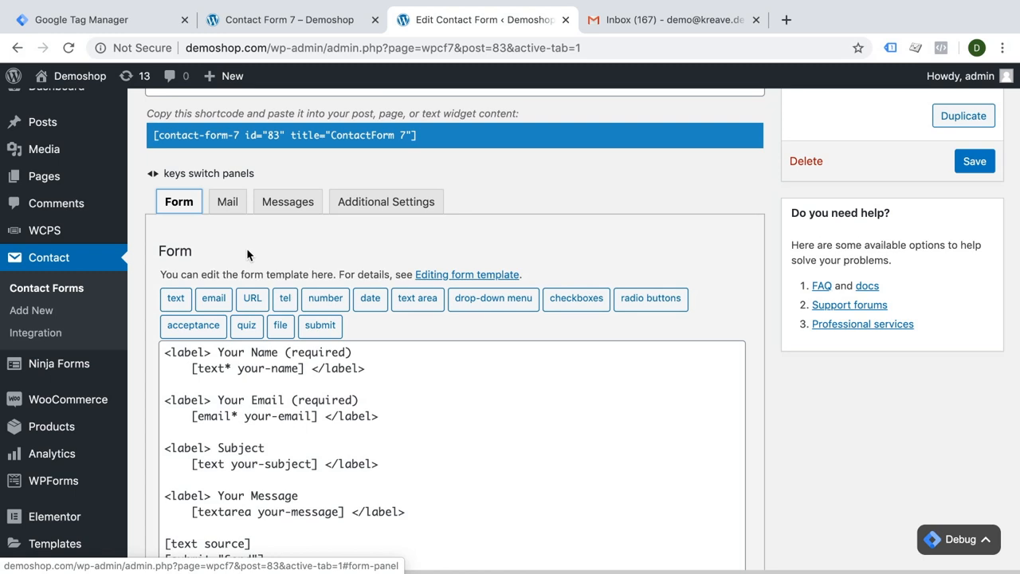
click(226, 201)
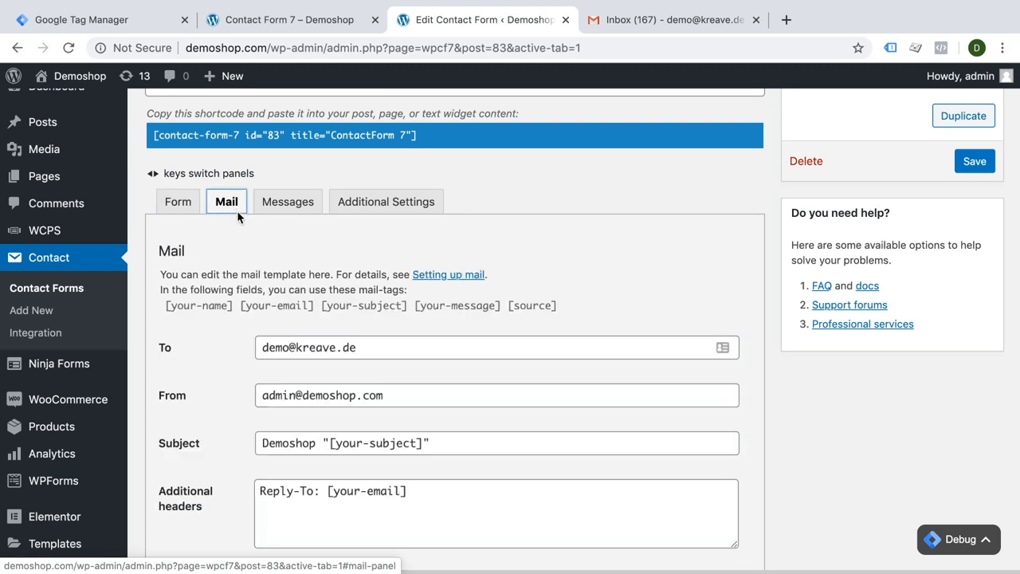
mouse_move(223, 220)
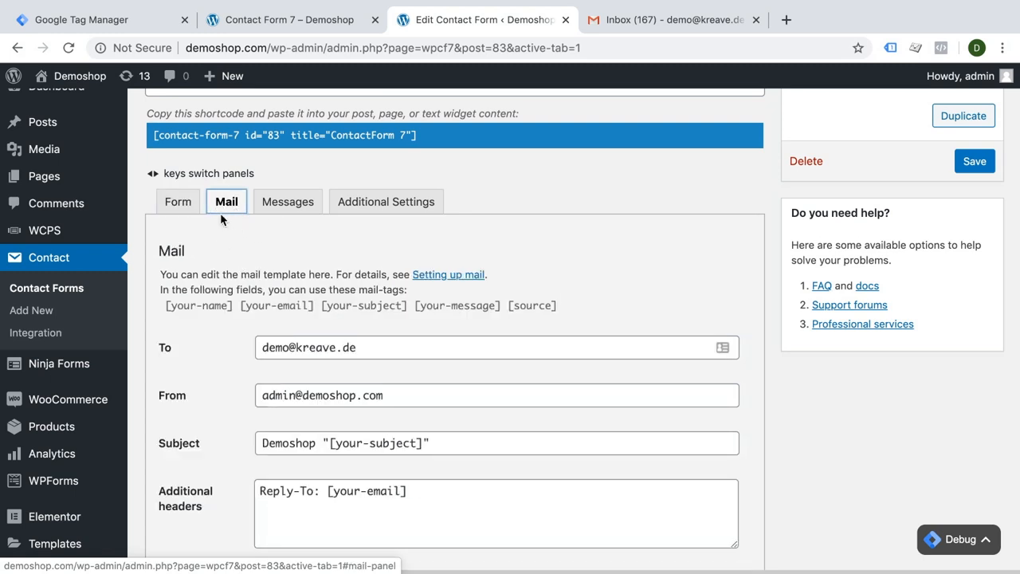
Confirm the message body contains Source: [source], then return to the live form
scroll(down, 3)
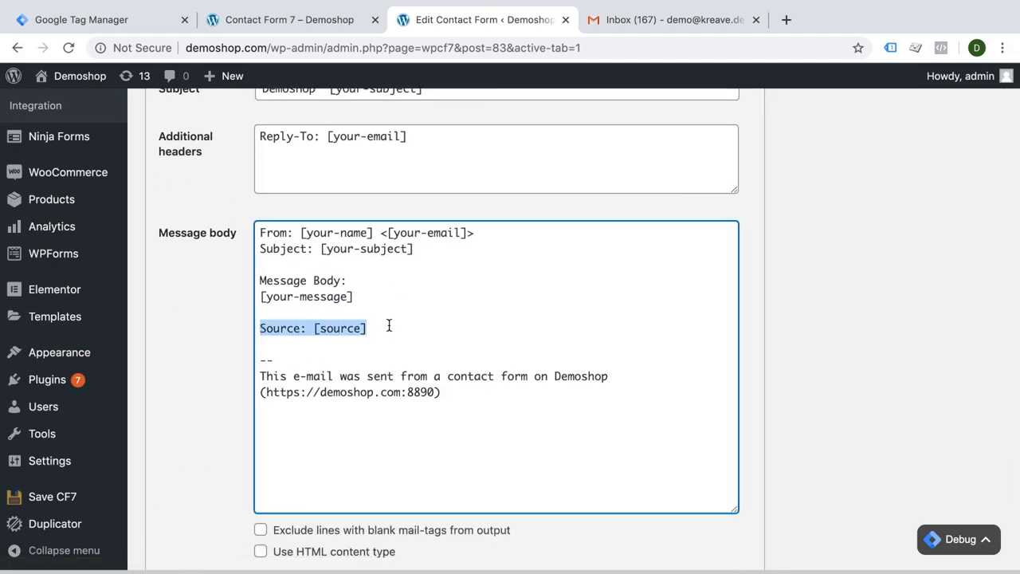
click(236, 333)
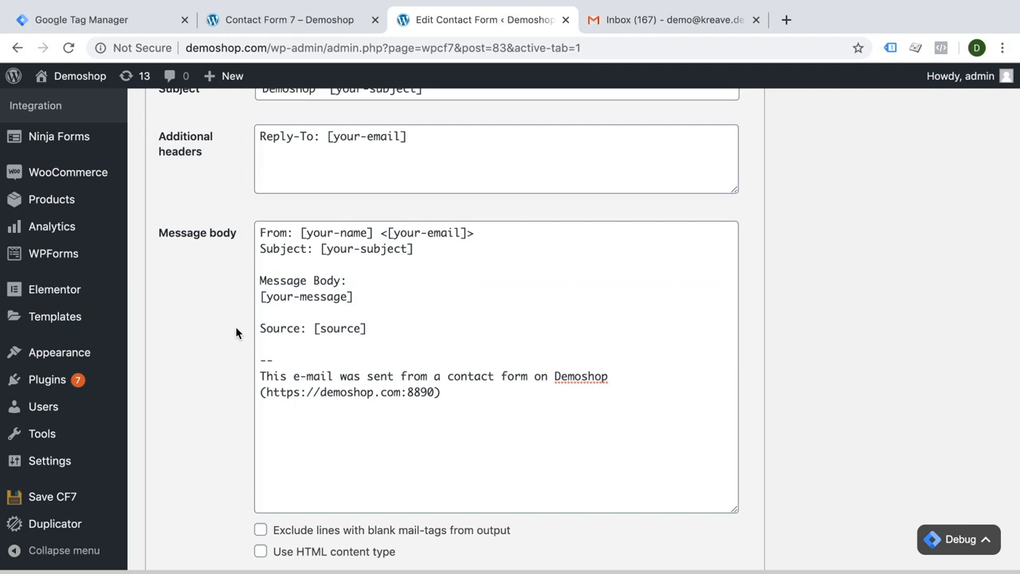
click(290, 19)
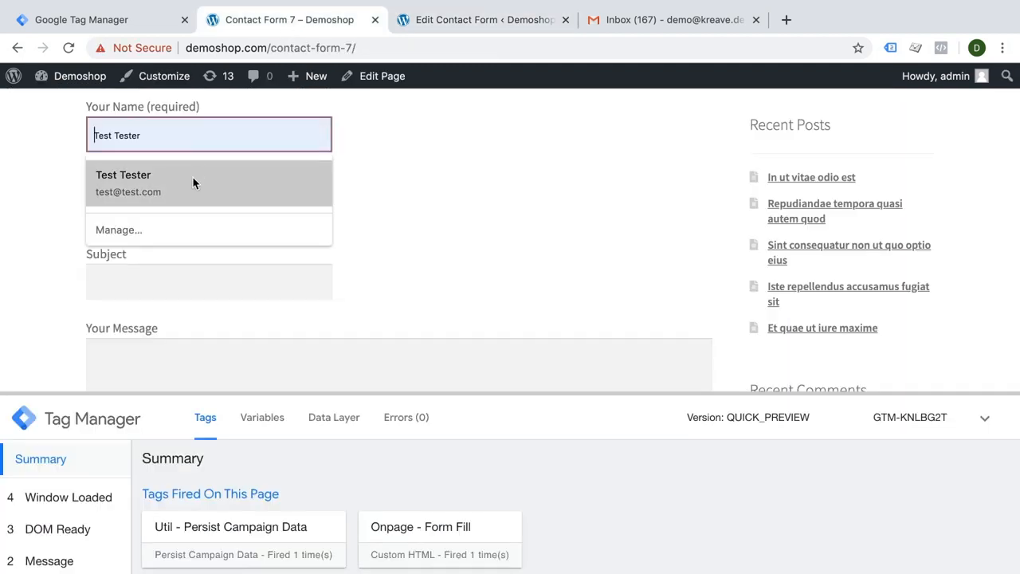
Submit the form and read the UTM-tagged Source URL in the newest Demoshop test email in Gmail
scroll(down, 3)
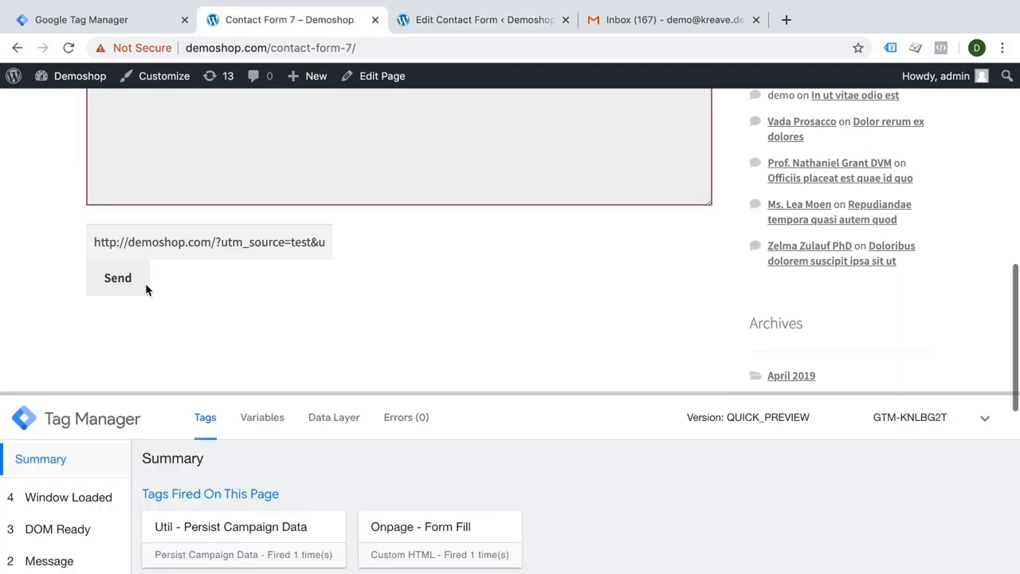
click(672, 19)
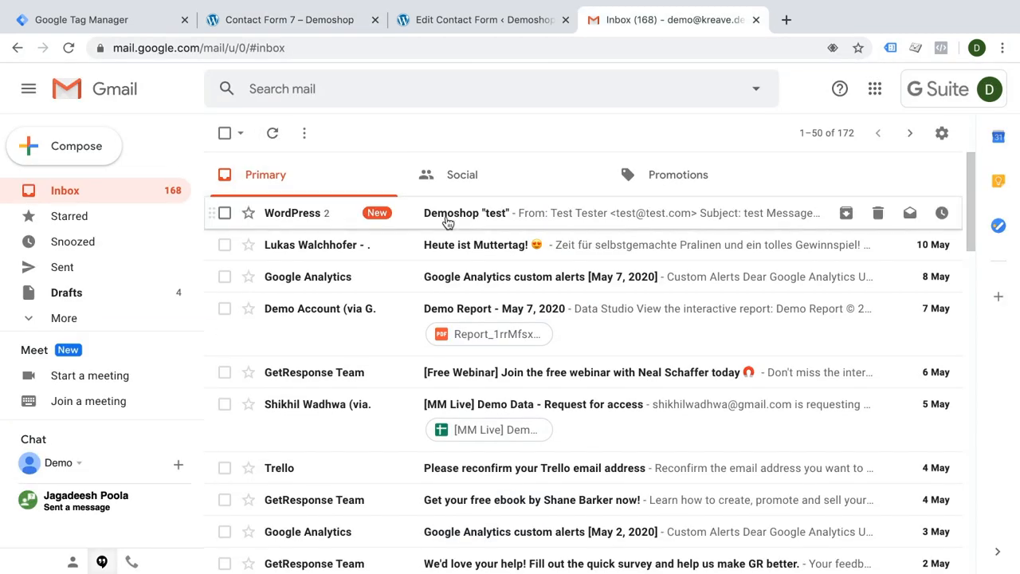
click(465, 214)
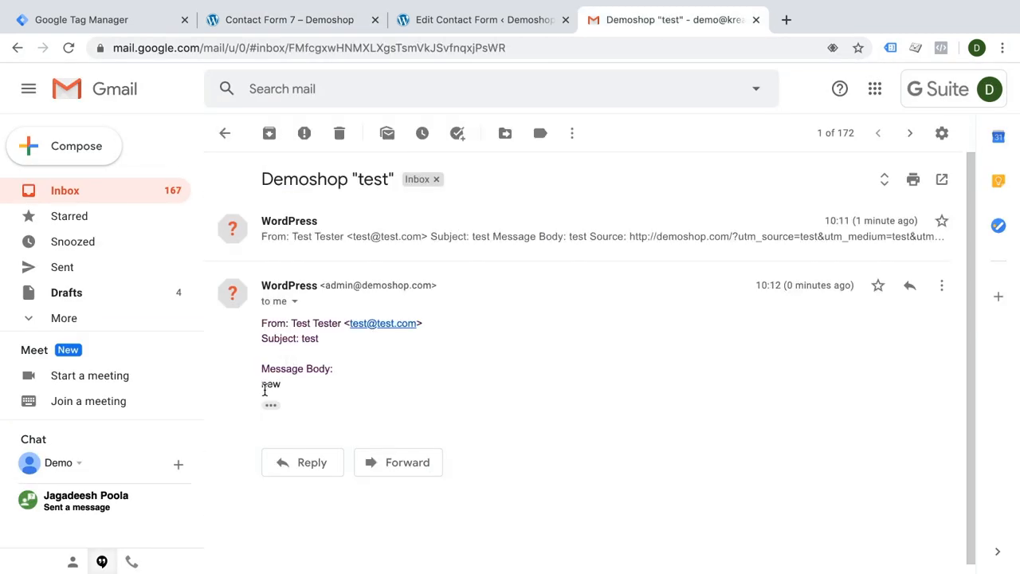
click(271, 406)
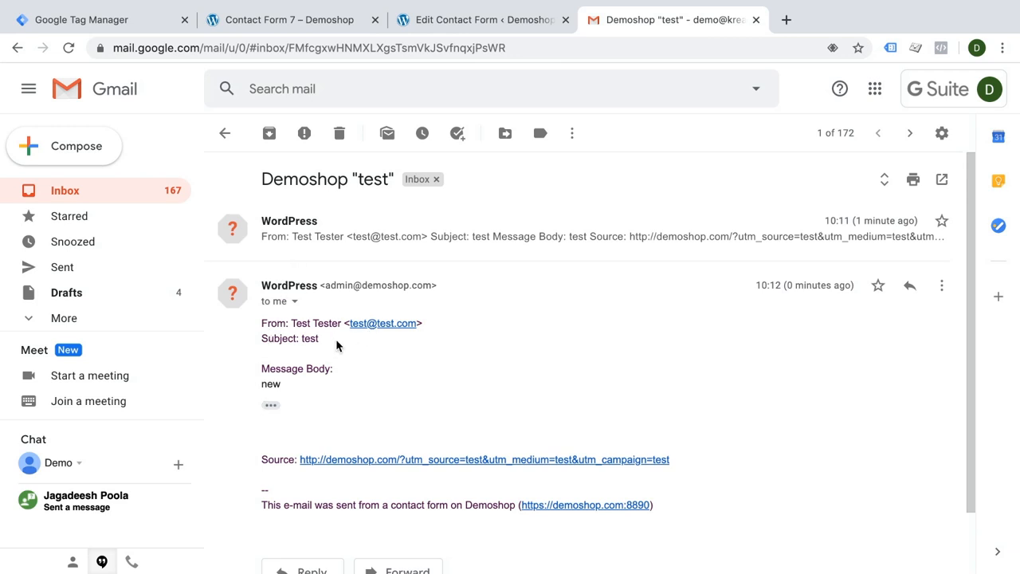
mouse_move(268, 476)
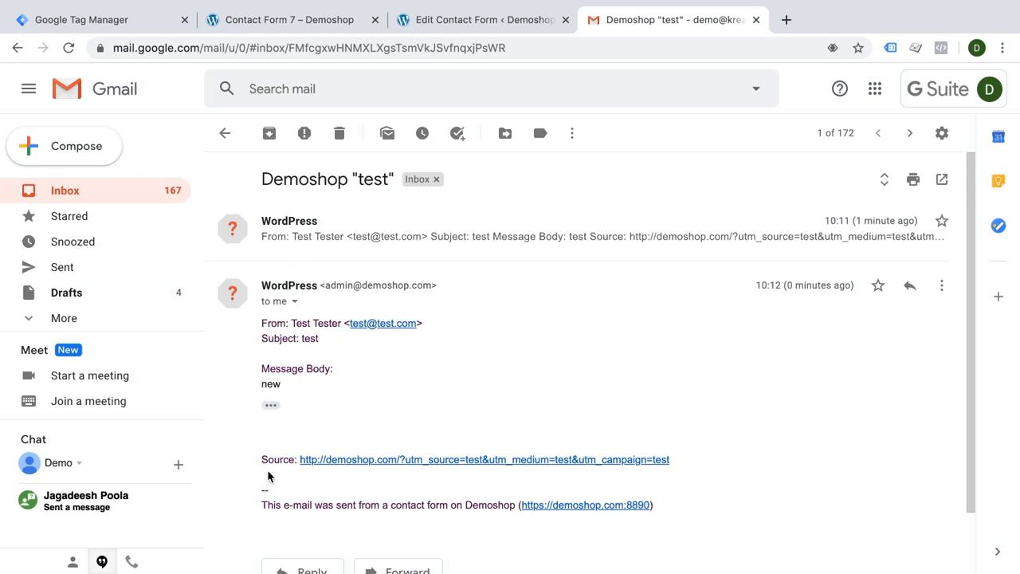
mouse_move(430, 469)
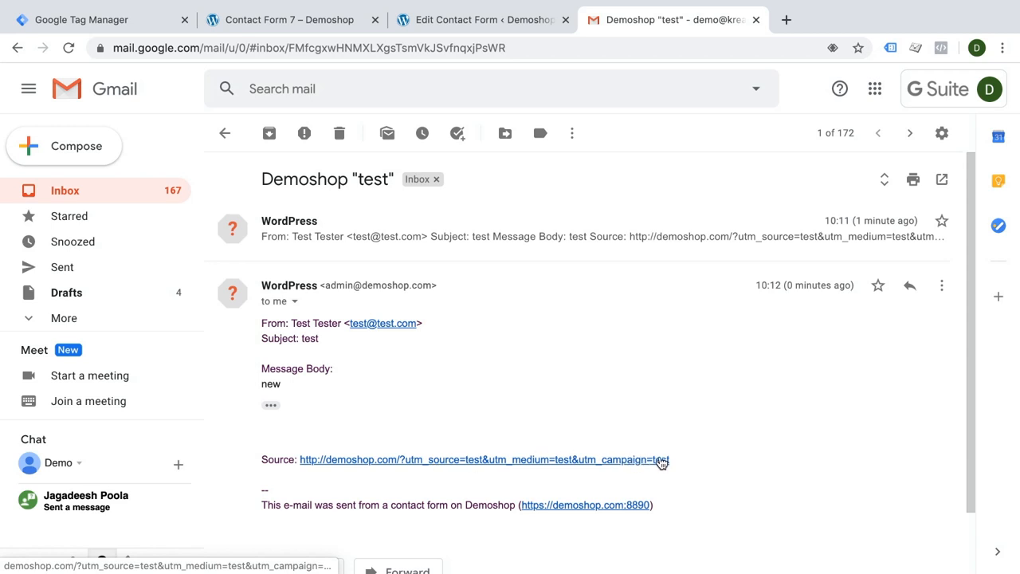
click(293, 19)
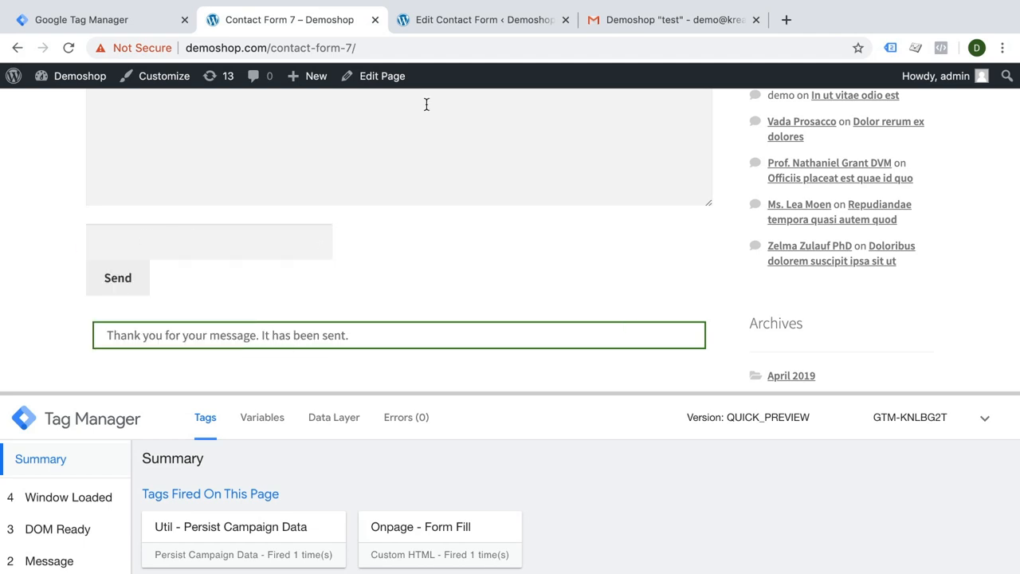
Check the form template uses [hidden source] and reload the live contact page
click(486, 19)
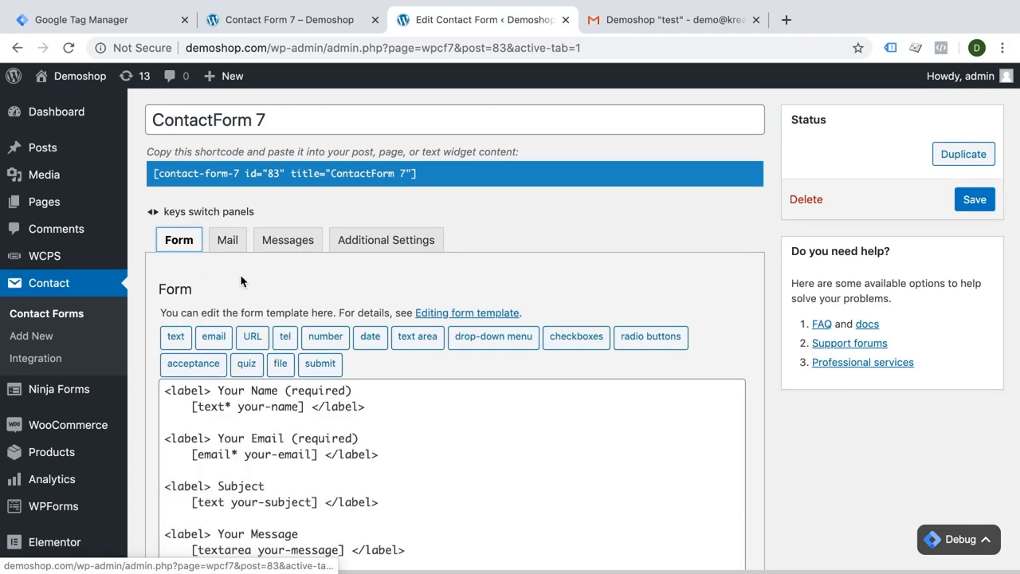
scroll(down, 3)
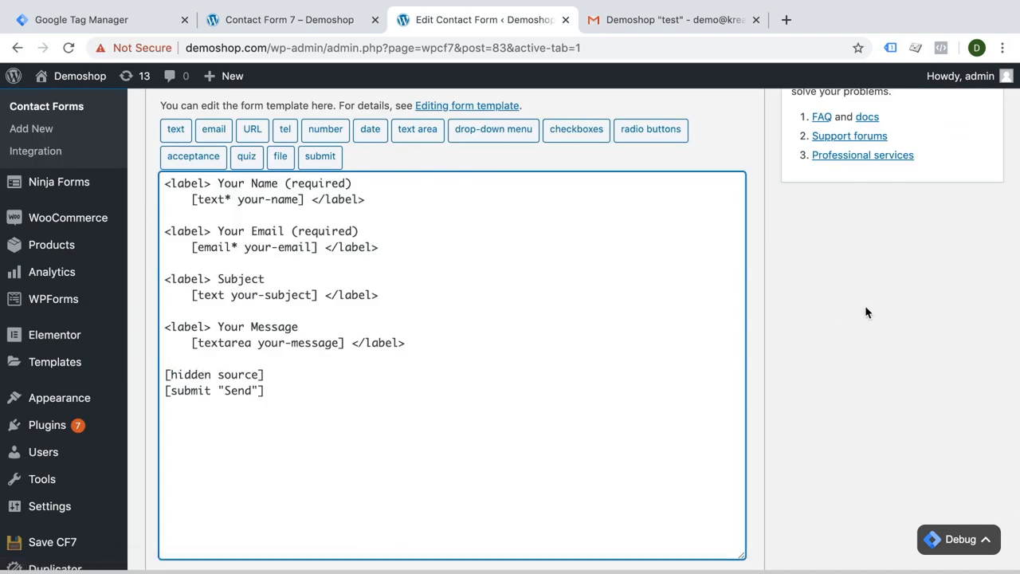
click(302, 19)
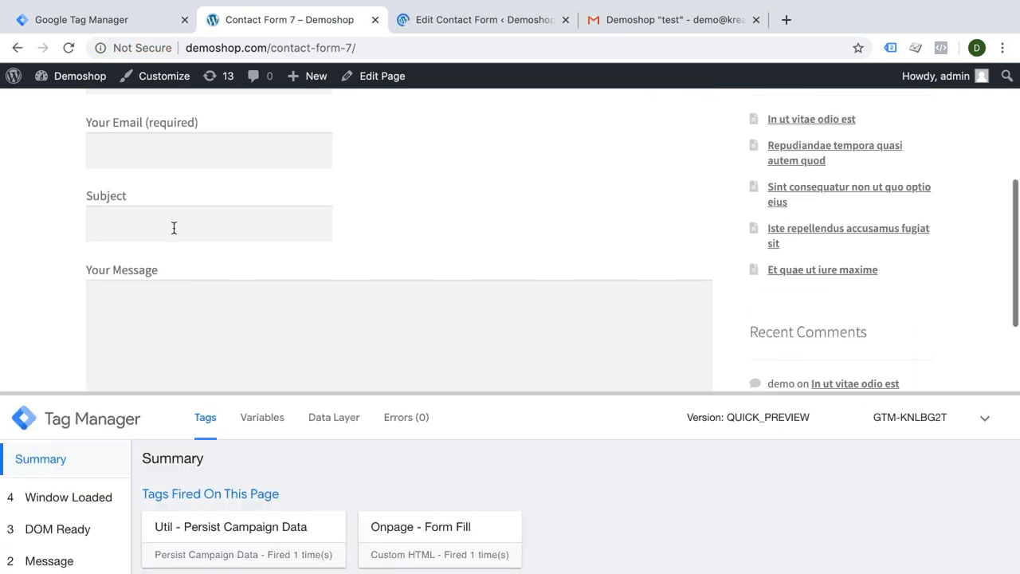
scroll(down, 3)
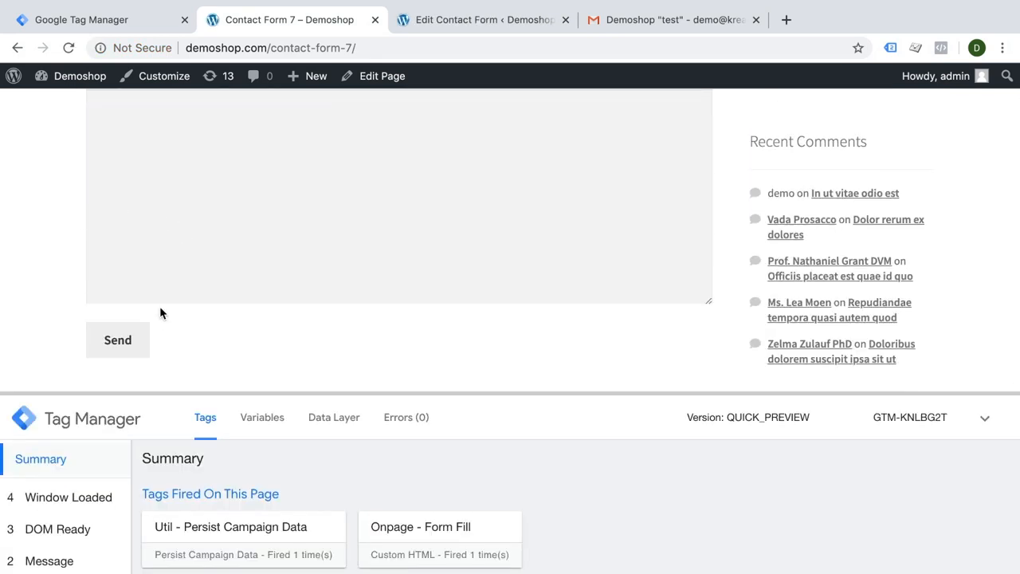
Inspect the form markup to confirm the hidden source input holds the UTM landing URL
right_click(161, 313)
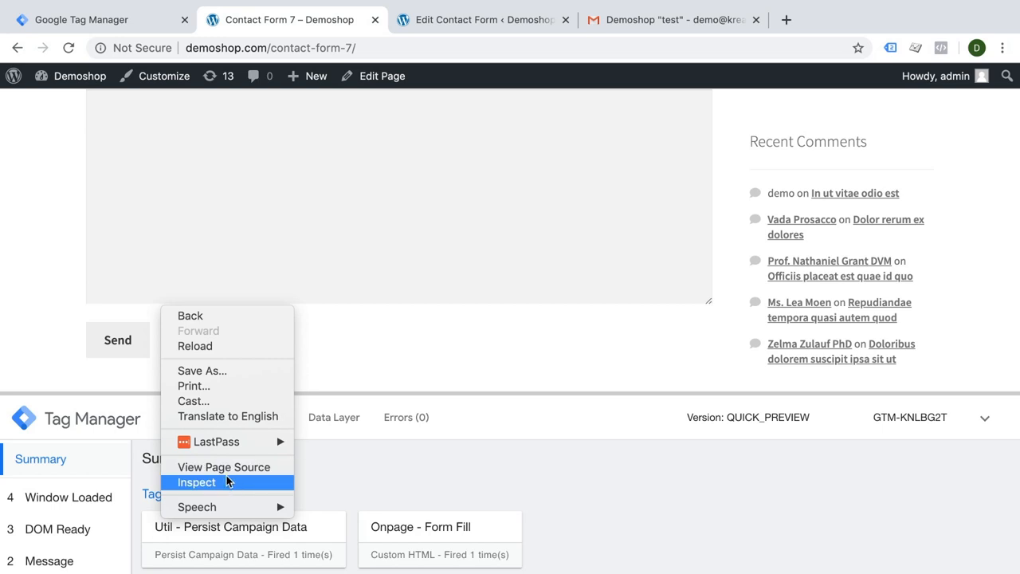
click(194, 481)
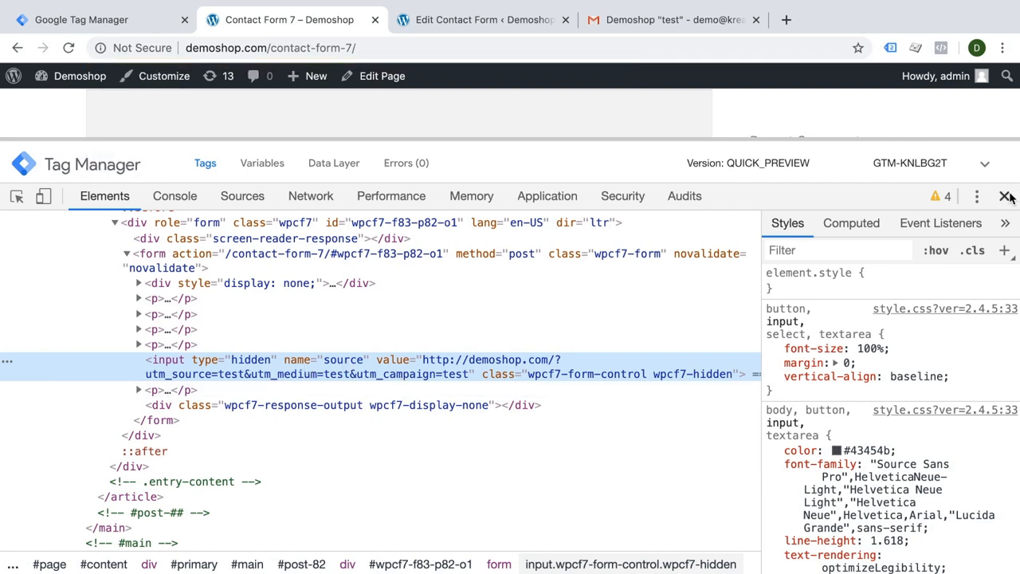
click(1010, 198)
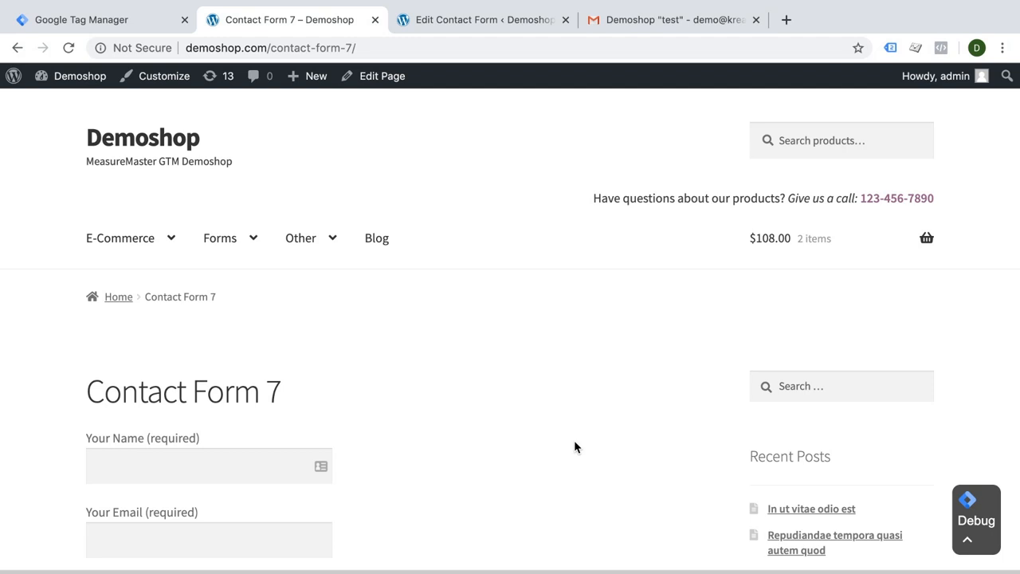
mouse_move(396, 309)
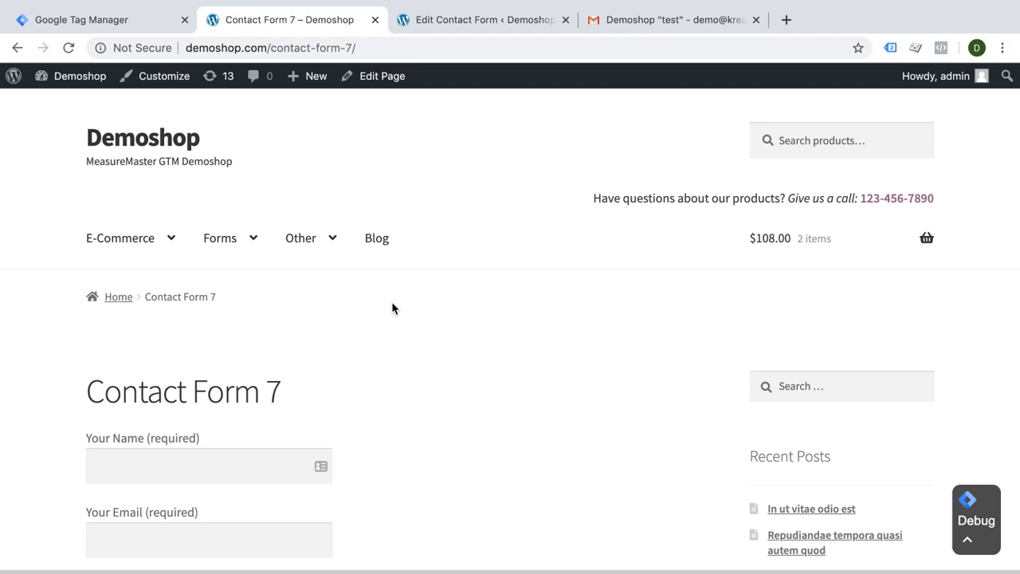
click(88, 19)
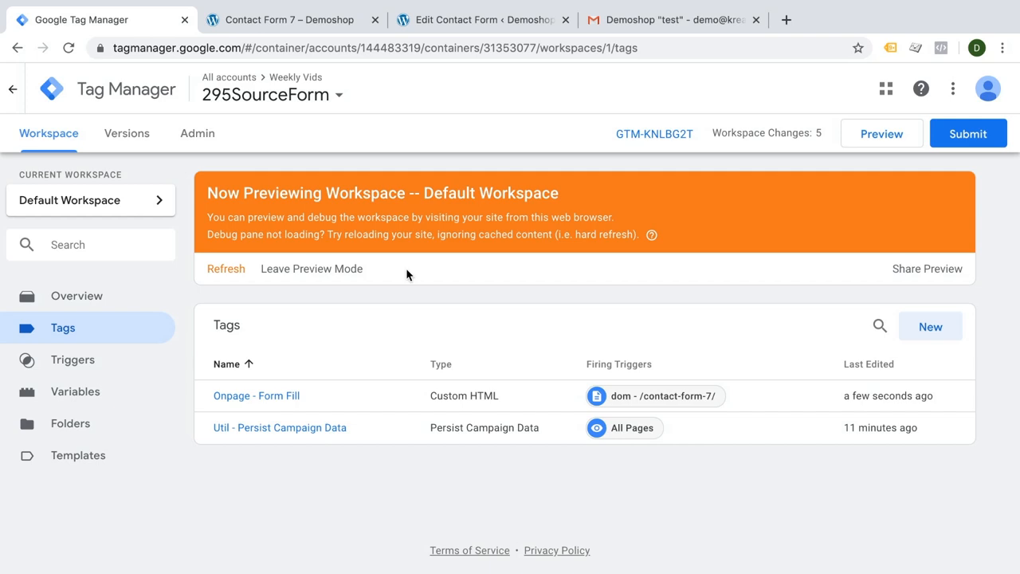
Submit and publish the workspace as version 'Implemented Source Form'
click(967, 134)
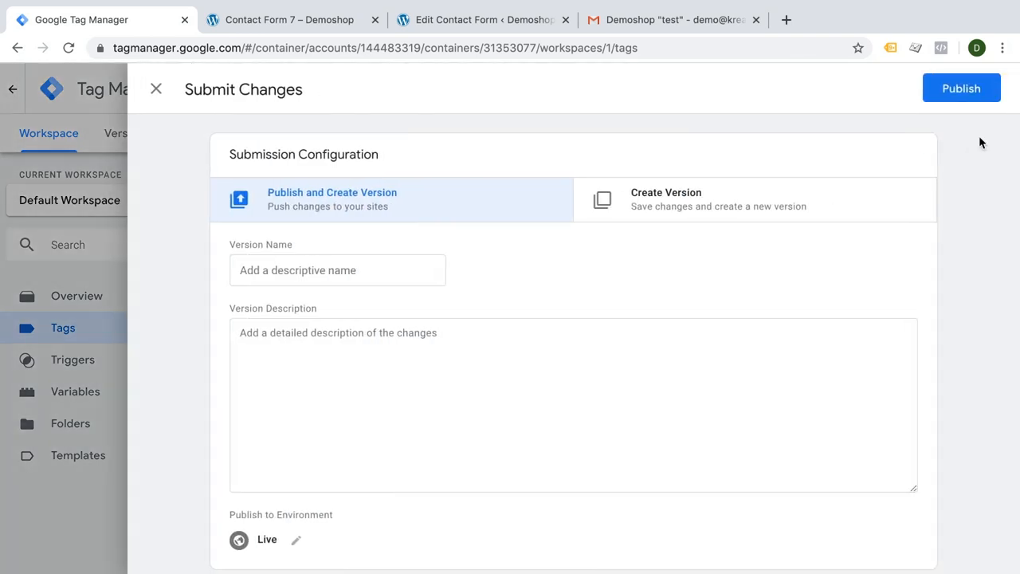
click(338, 269)
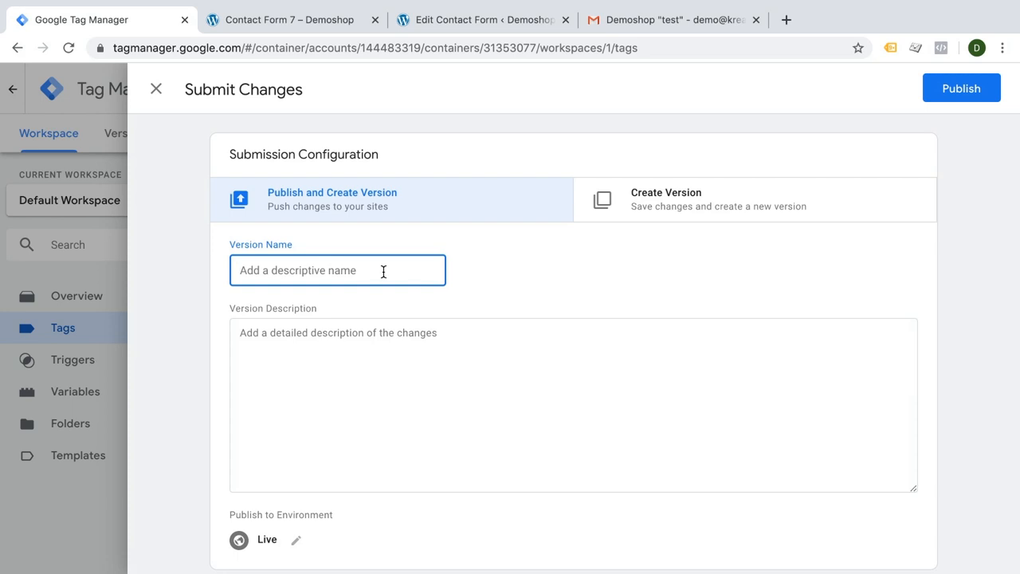
text(Implemented Source F)
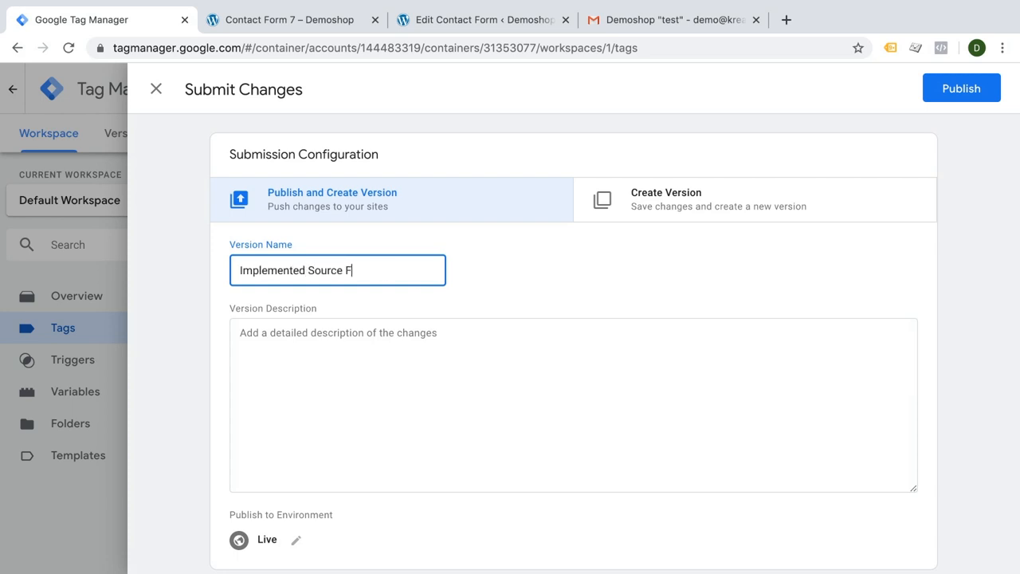
click(955, 88)
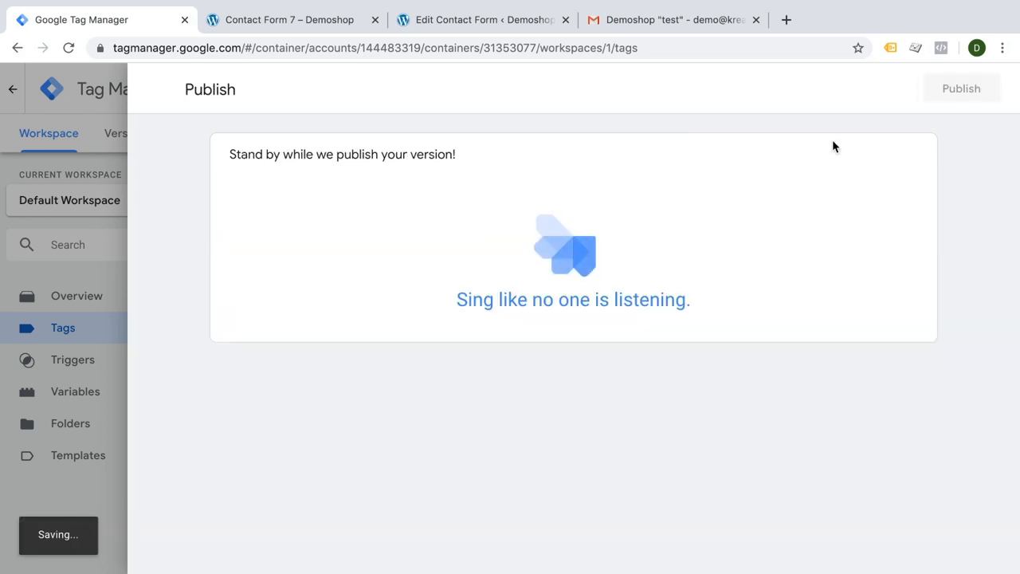